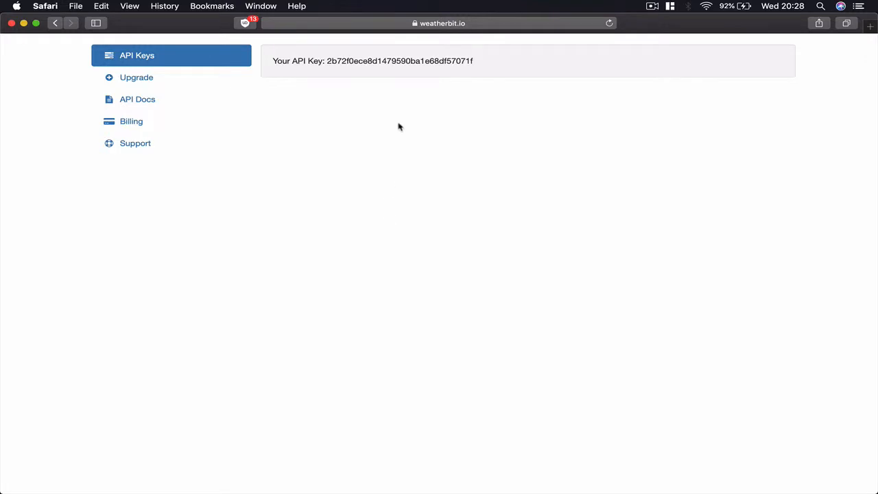
pyautogui.moveTo(403, 115)
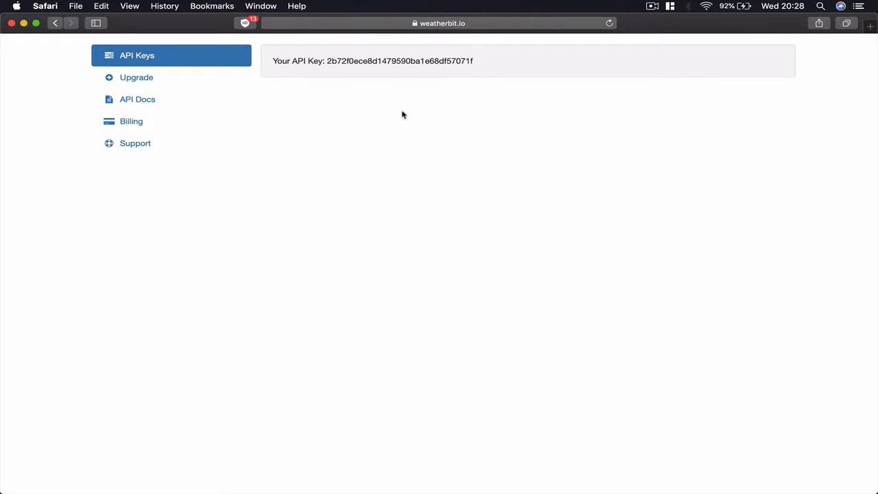
pyautogui.moveTo(373, 100)
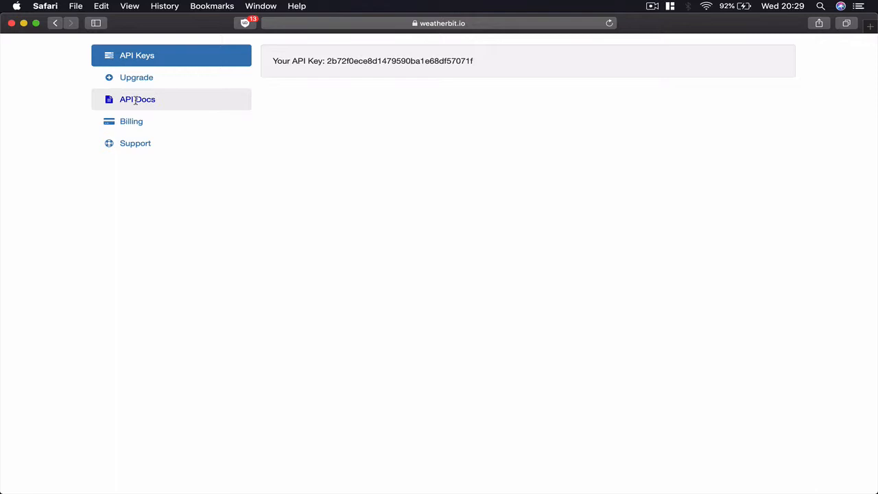
# Switch the account dashboard sidebar from the API key view to API Docs.
pyautogui.click(137, 99)
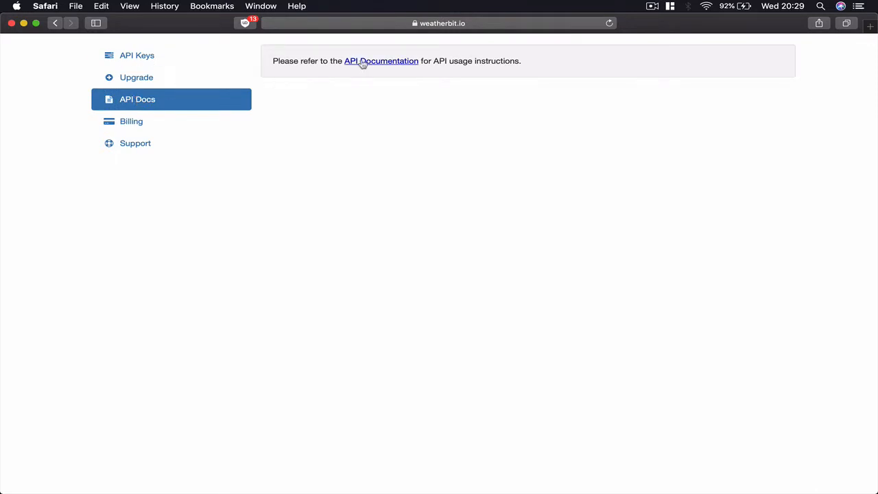
# Open the full Weather API Documentation page and scroll down to the API list.
pyautogui.click(382, 61)
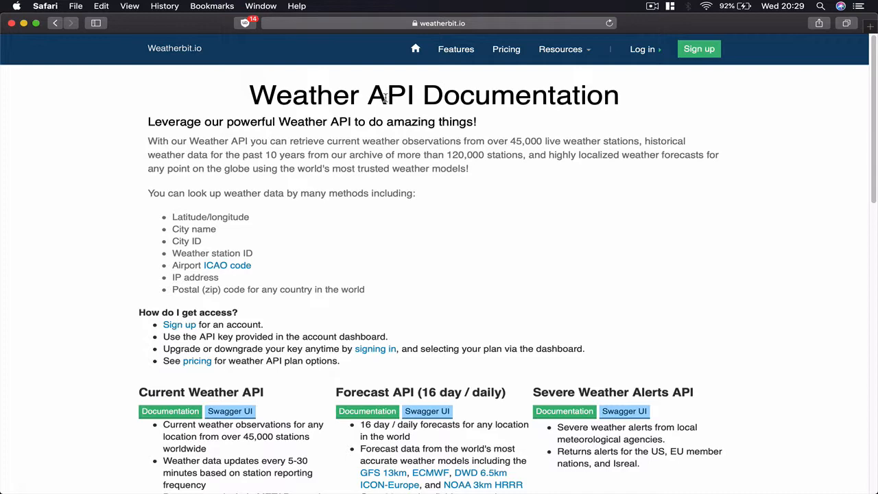
pyautogui.scroll(-3)
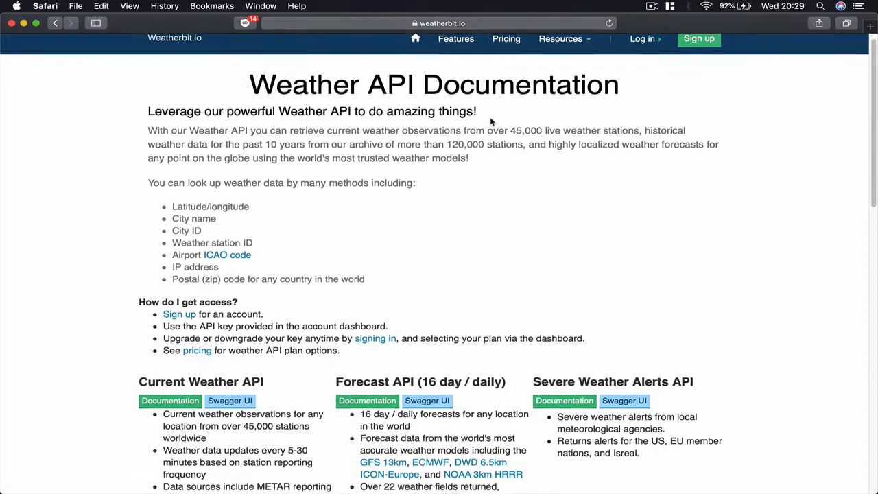
pyautogui.scroll(-3)
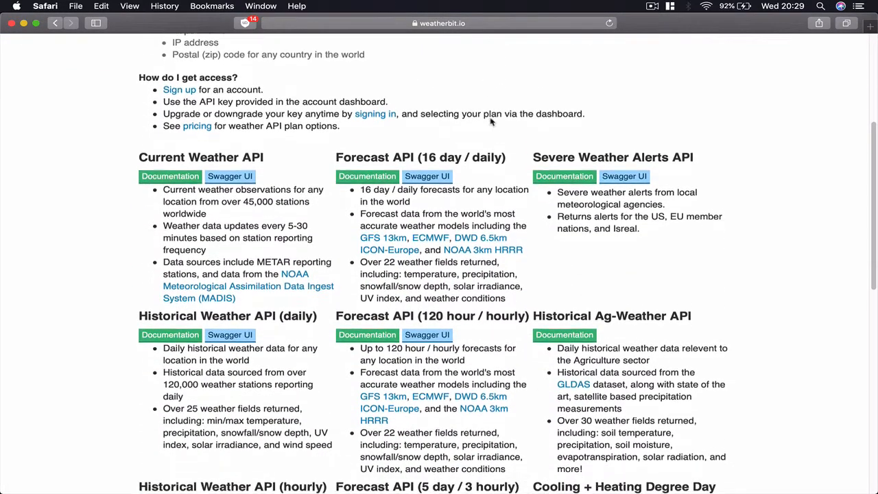
pyautogui.scroll(-3)
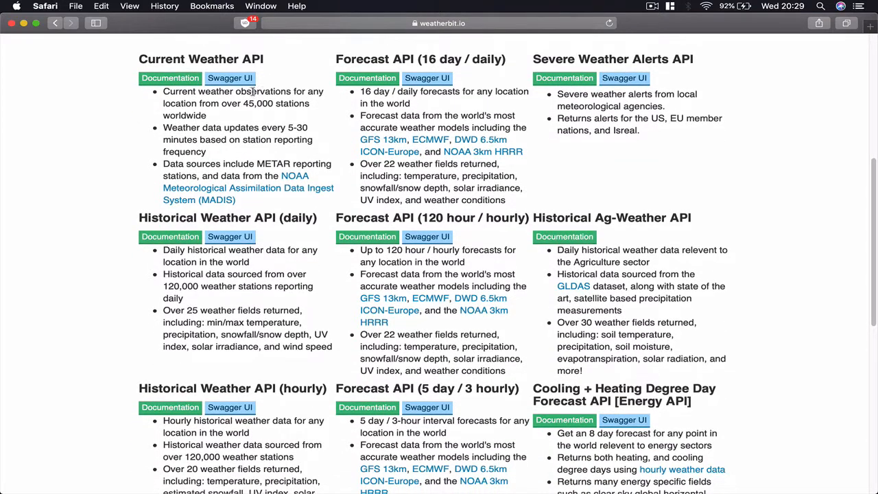
pyautogui.moveTo(573, 177)
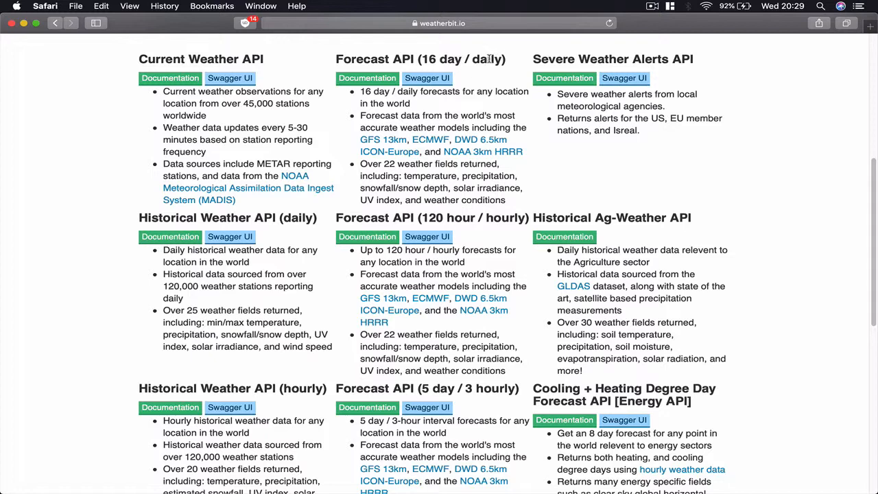
# Highlight 'daily', 'Current' and 'Forecast' in the API headings, then continue down the list.
pyautogui.doubleClick(488, 59)
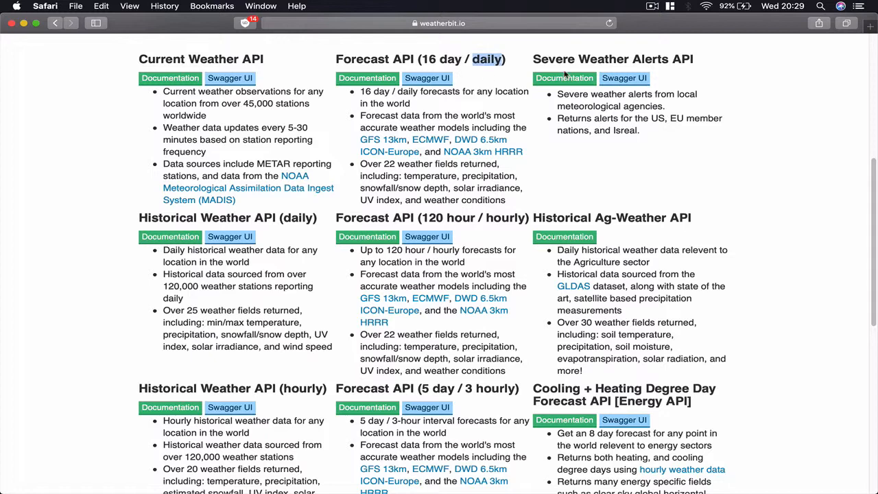
pyautogui.moveTo(665, 76)
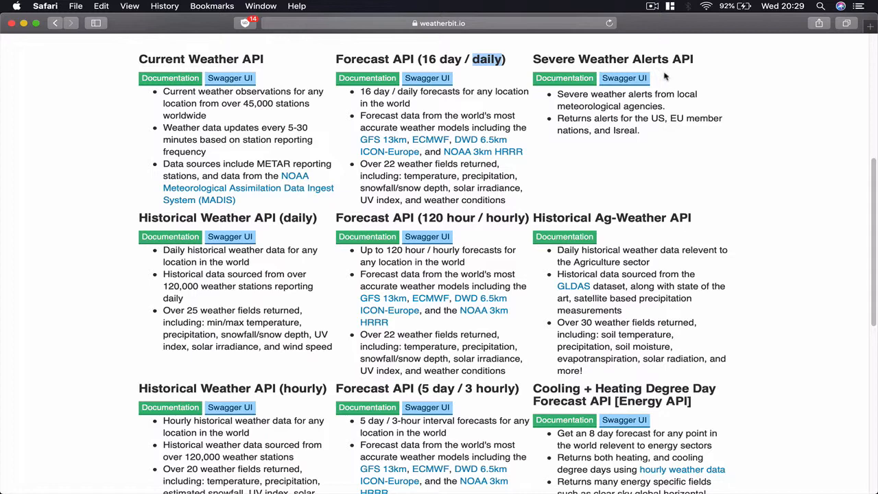
pyautogui.moveTo(530, 50)
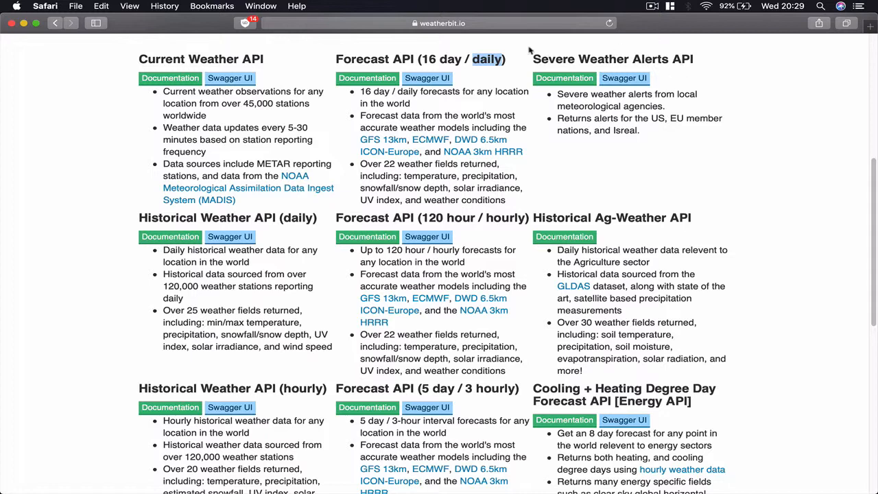
pyautogui.doubleClick(161, 59)
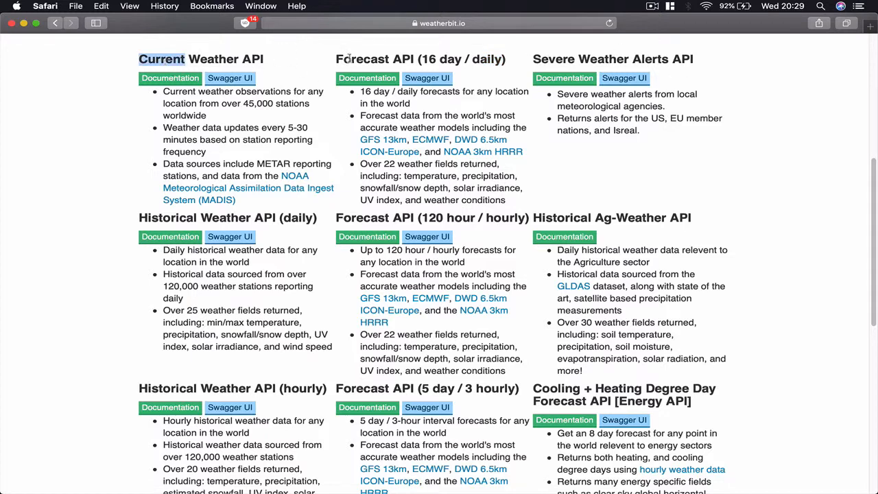
pyautogui.doubleClick(362, 59)
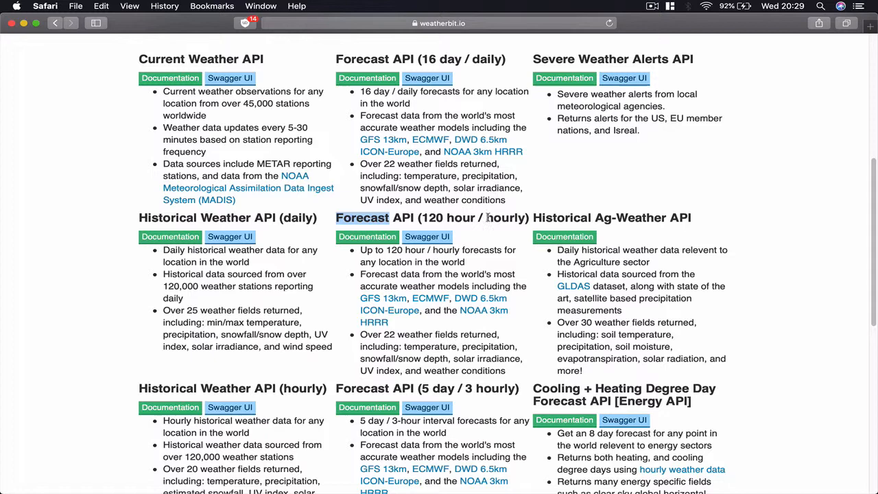
pyautogui.scroll(-3)
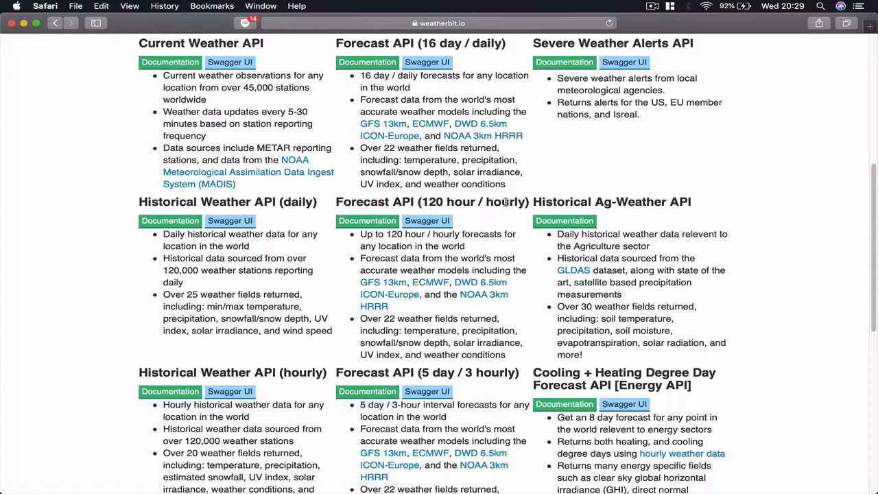
pyautogui.scroll(-3)
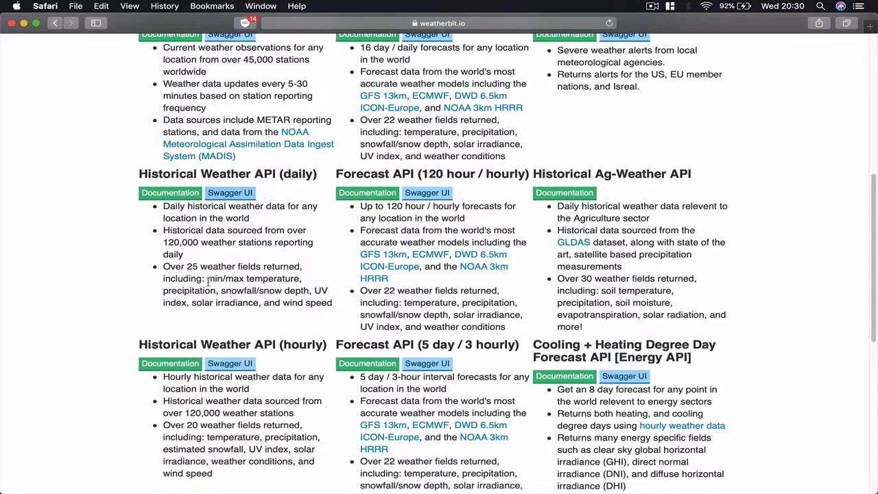
pyautogui.scroll(-3)
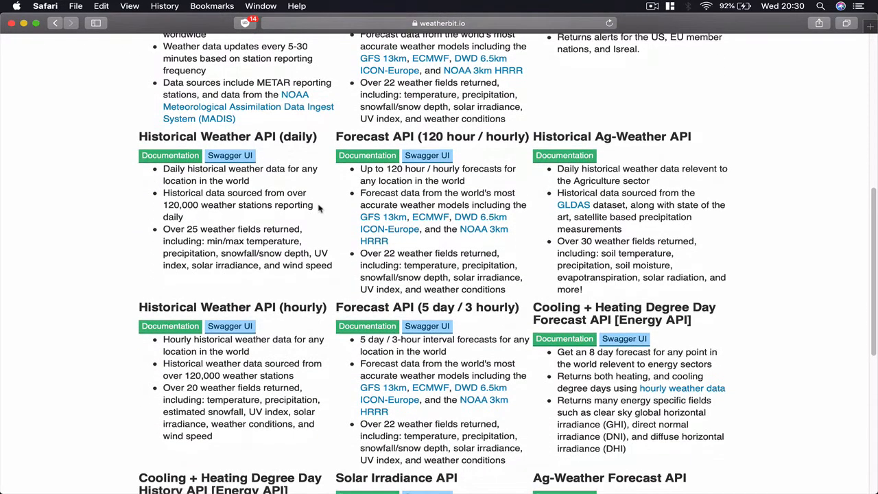
pyautogui.scroll(-3)
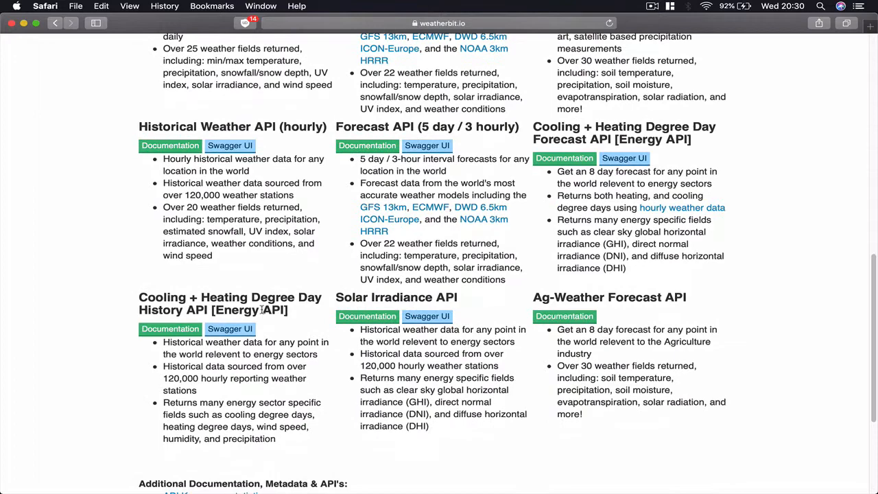
pyautogui.scroll(3)
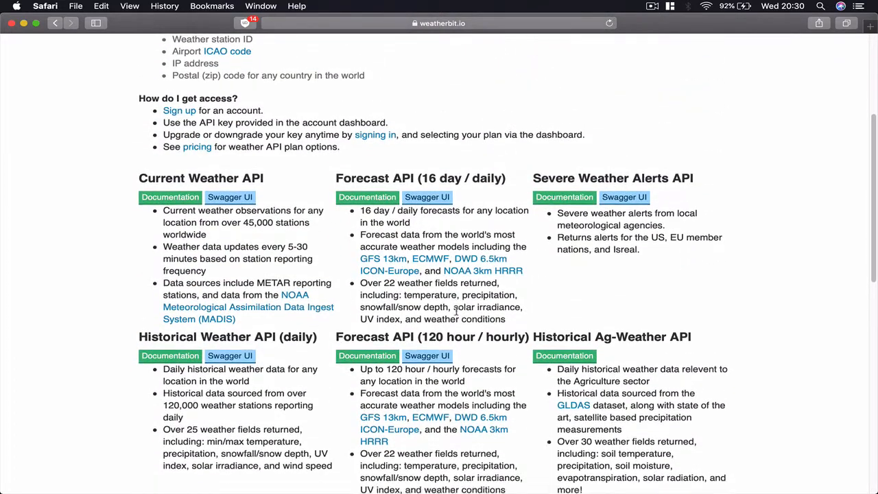
pyautogui.scroll(-3)
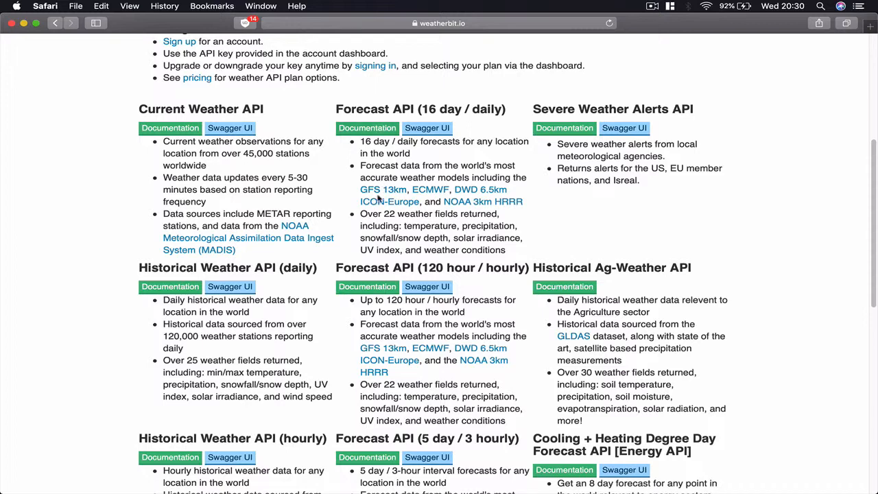
pyautogui.scroll(-3)
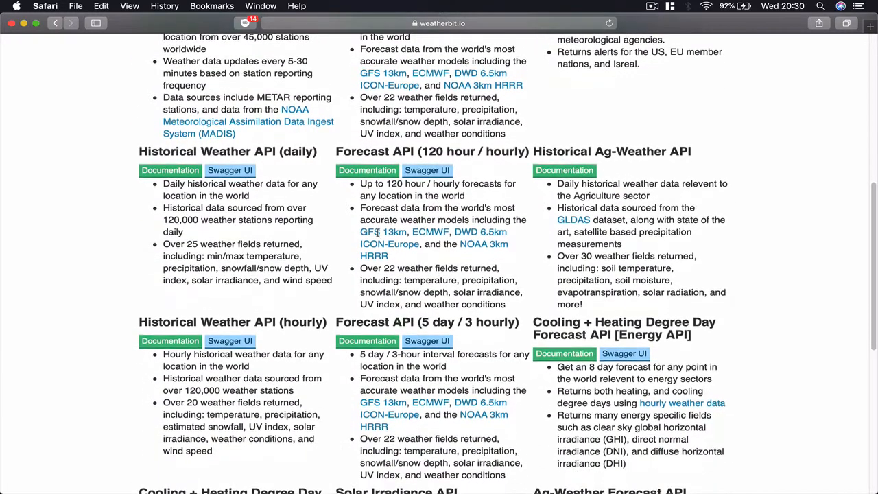
pyautogui.scroll(3)
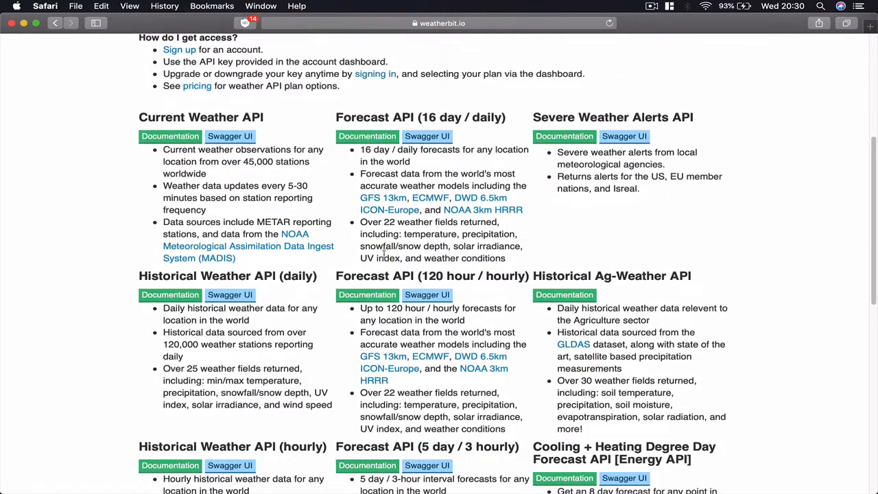
pyautogui.scroll(-3)
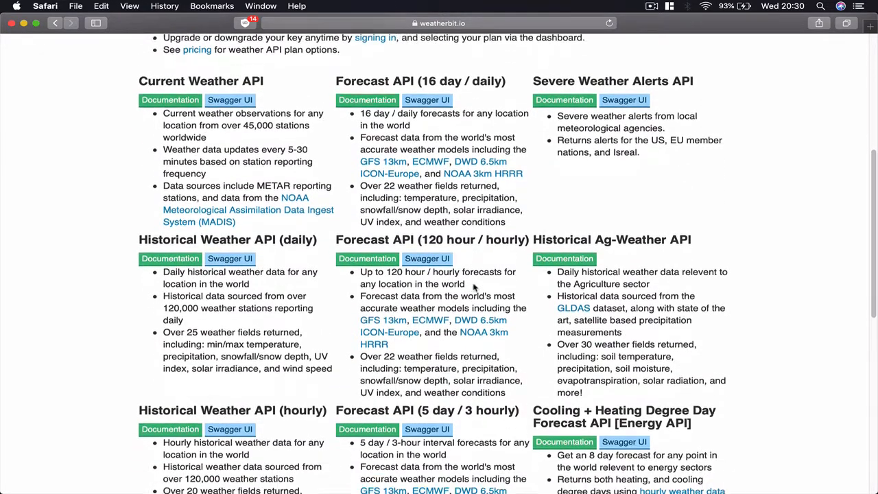
pyautogui.scroll(-3)
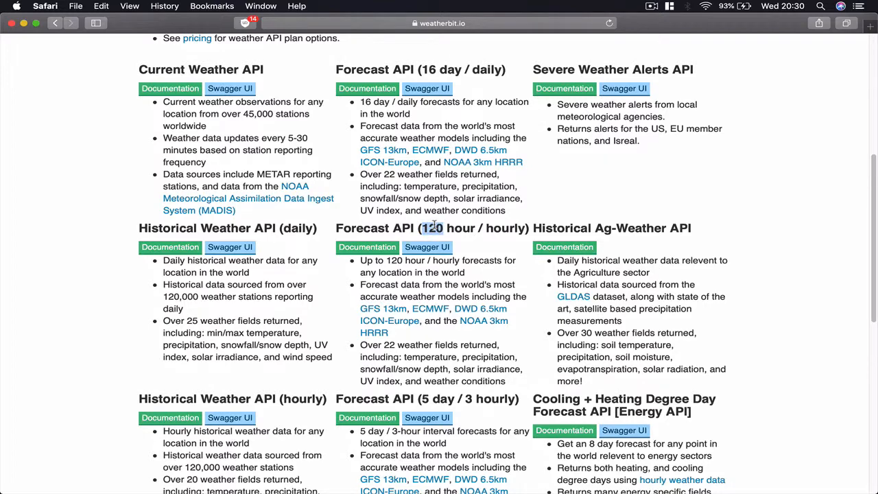
pyautogui.scroll(-3)
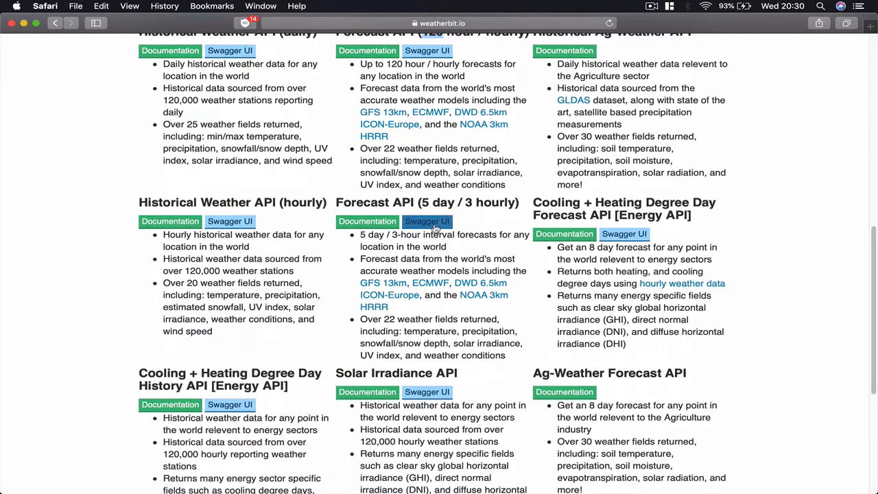
pyautogui.scroll(3)
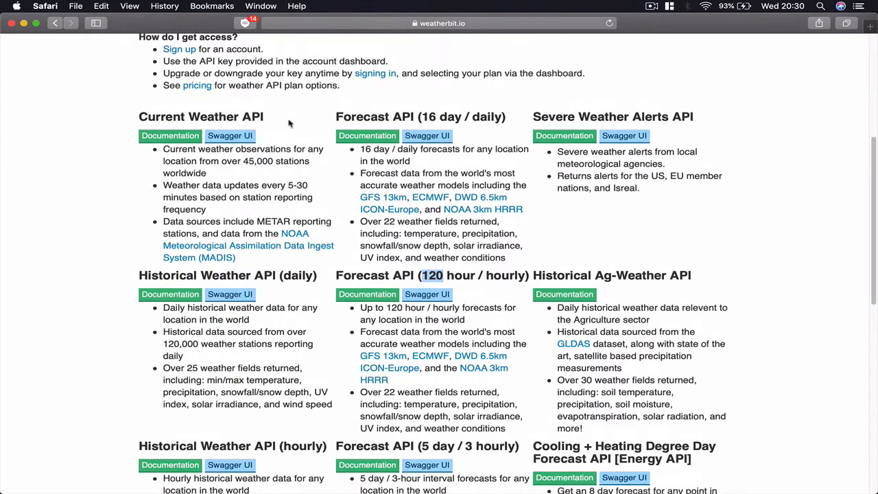
pyautogui.scroll(-3)
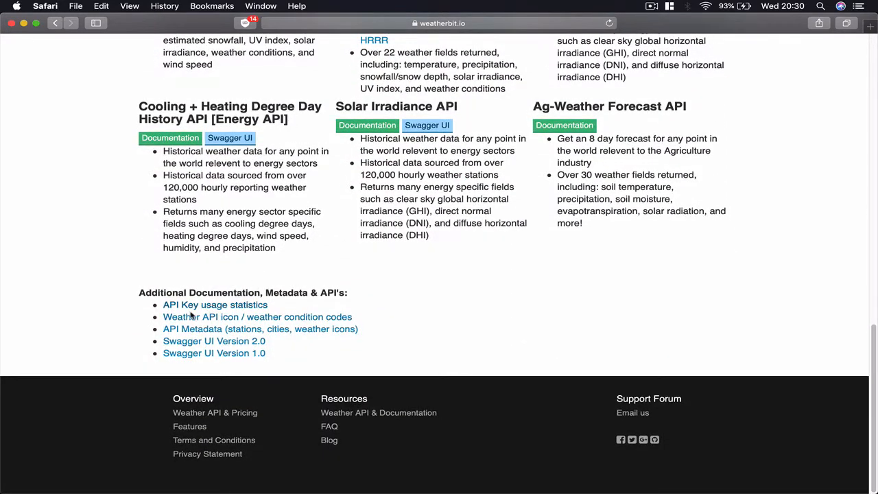
pyautogui.moveTo(199, 314)
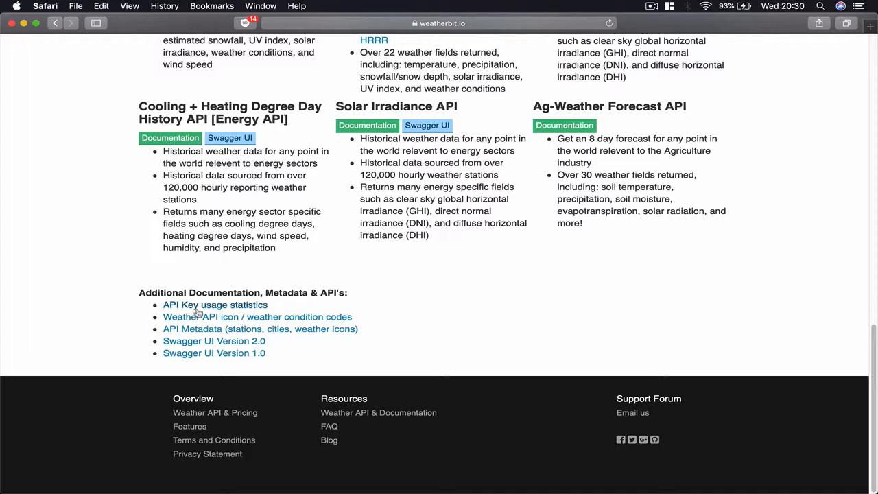
pyautogui.moveTo(228, 313)
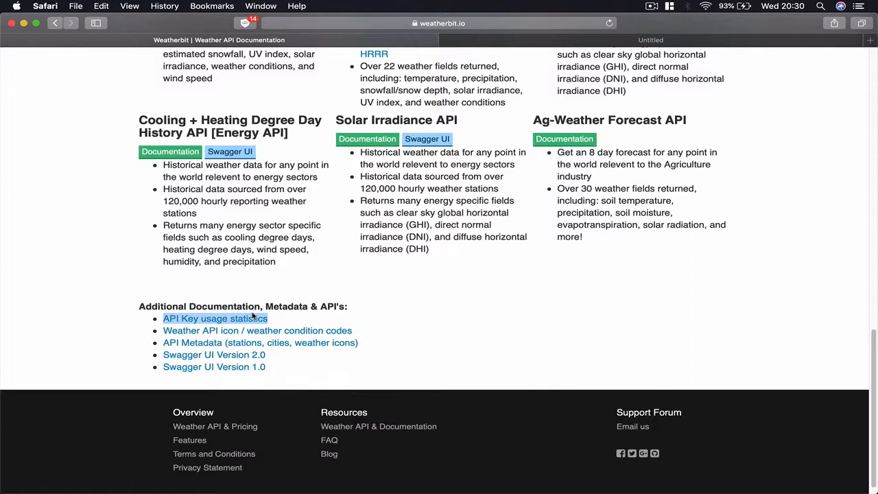
# Open API key usage statistics and weather condition codes in new tabs, viewing the codes table.
pyautogui.click(215, 318)
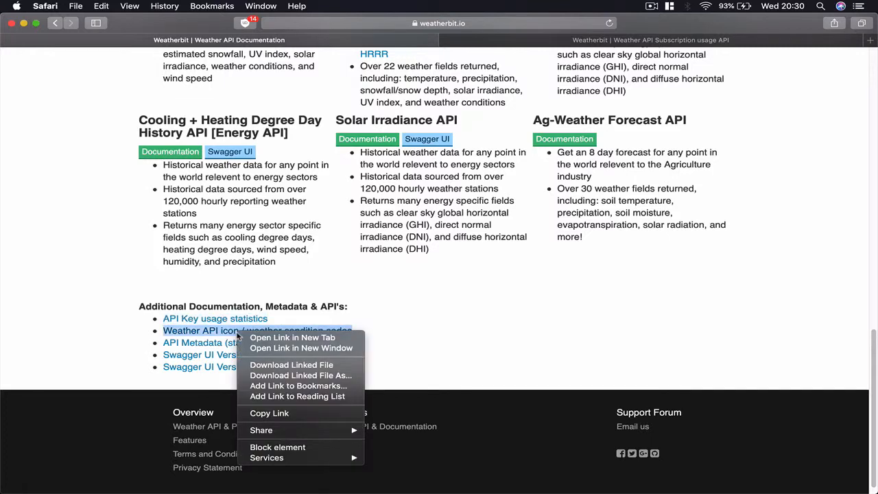
pyautogui.click(292, 337)
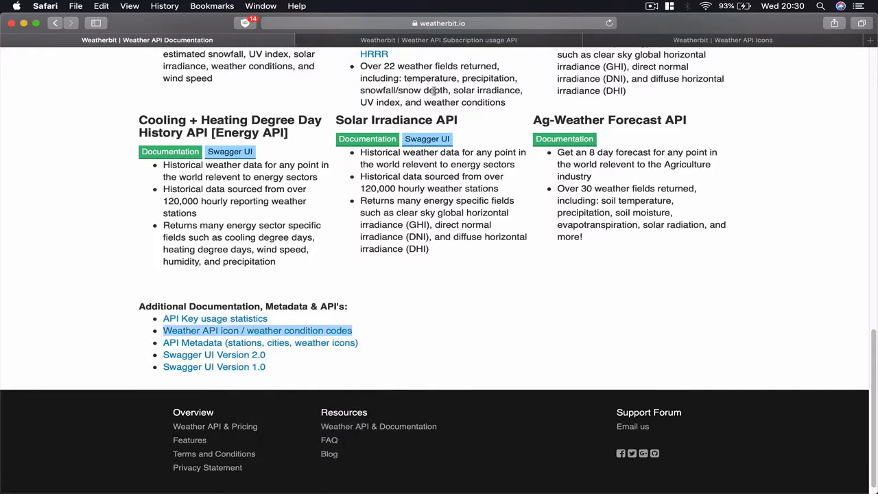
pyautogui.click(257, 330)
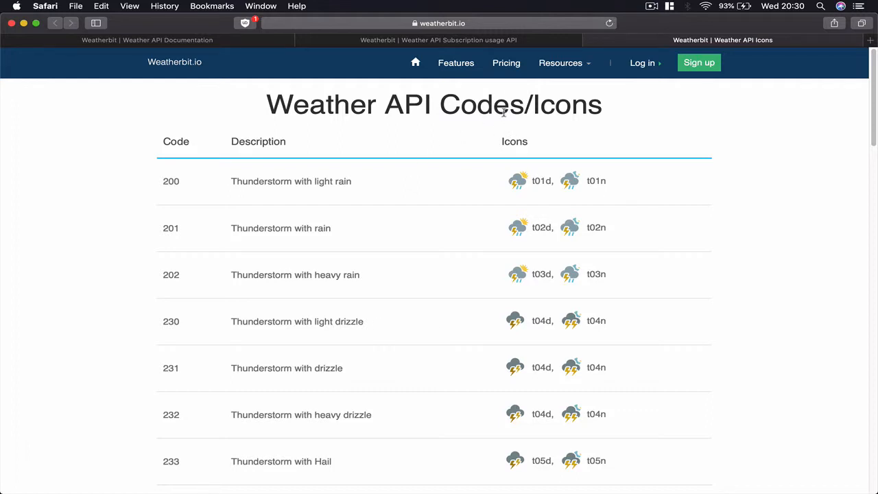
pyautogui.moveTo(518, 183)
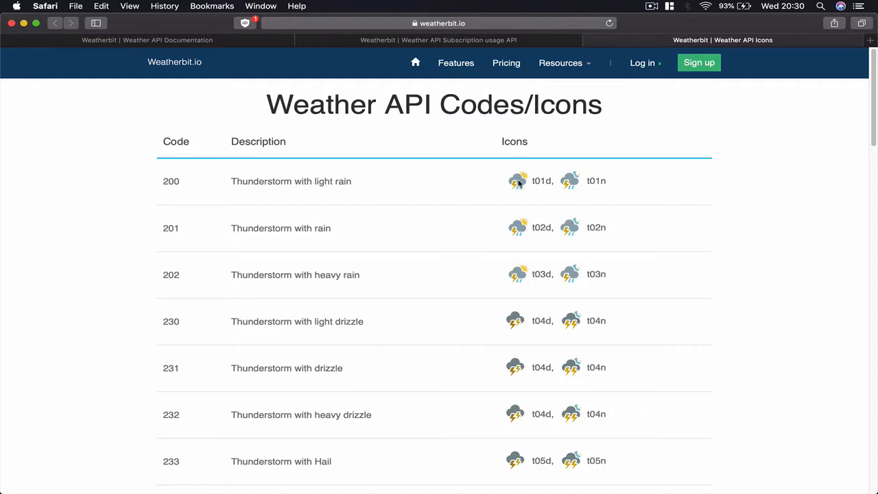
pyautogui.moveTo(393, 191)
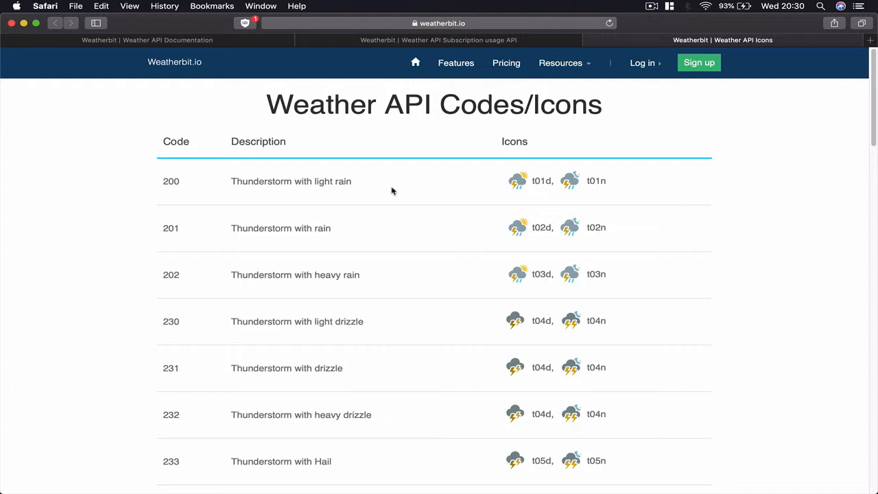
pyautogui.moveTo(278, 177)
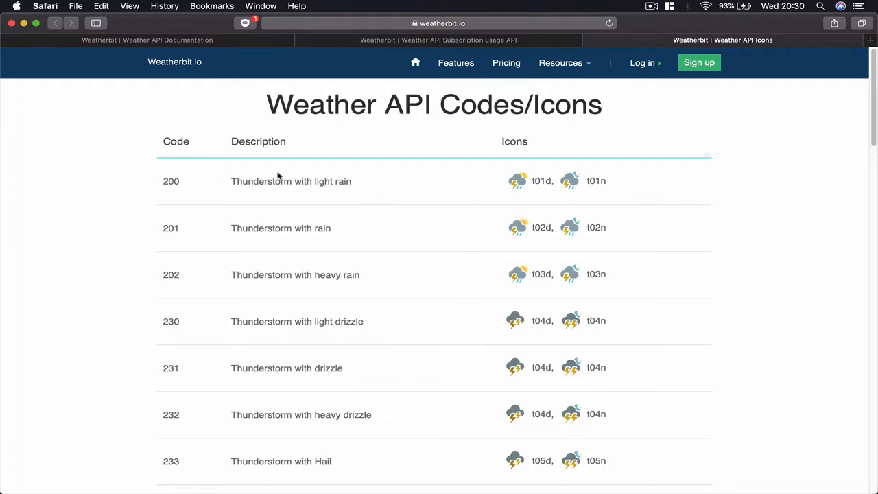
pyautogui.moveTo(439, 181)
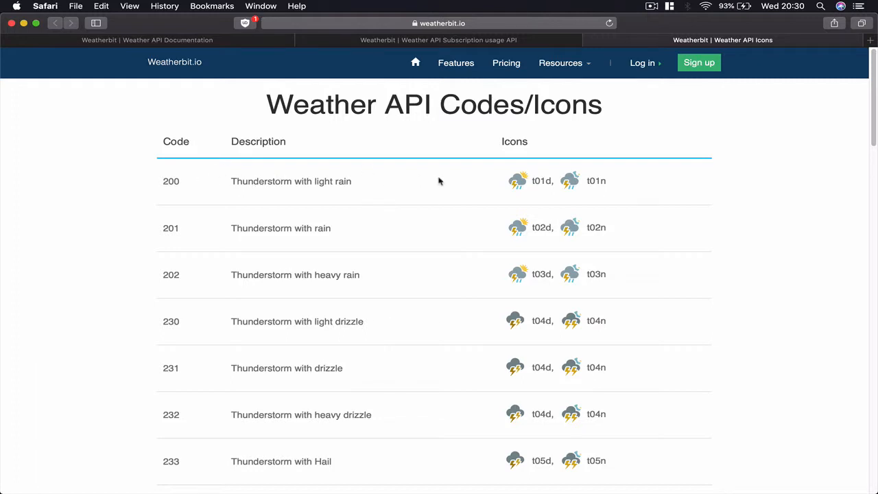
pyautogui.moveTo(525, 190)
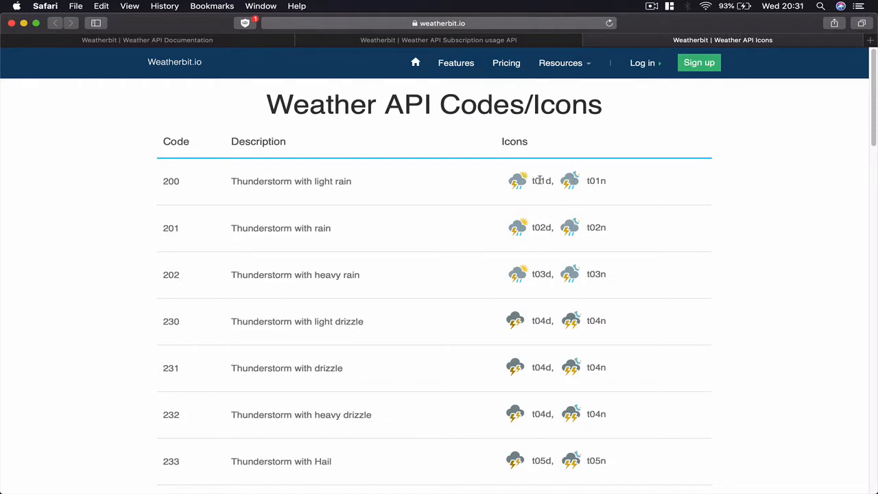
pyautogui.doubleClick(541, 180)
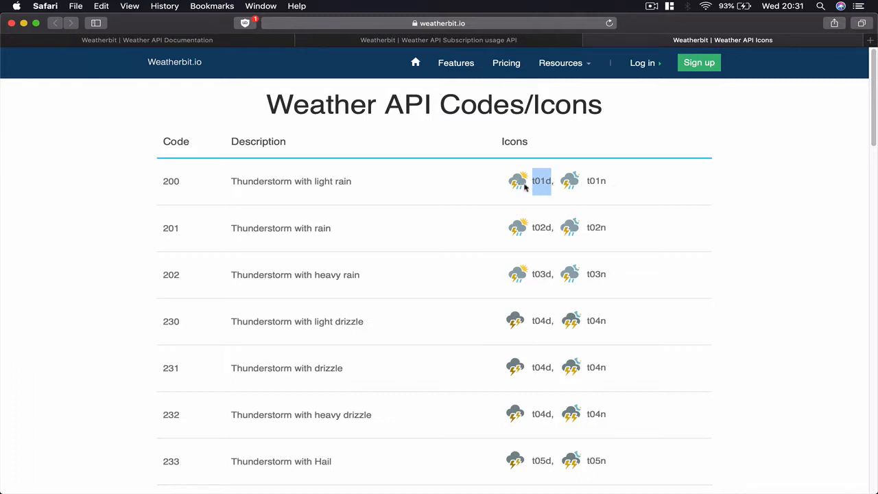
pyautogui.moveTo(518, 184)
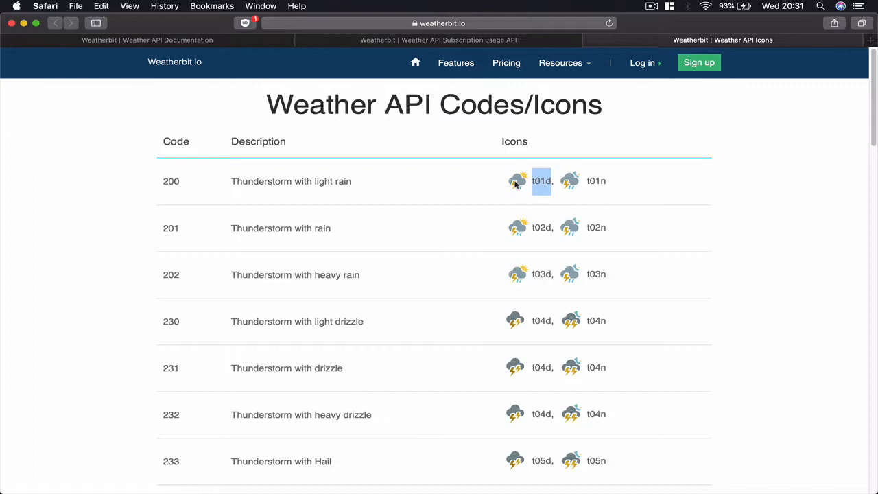
pyautogui.scroll(-3)
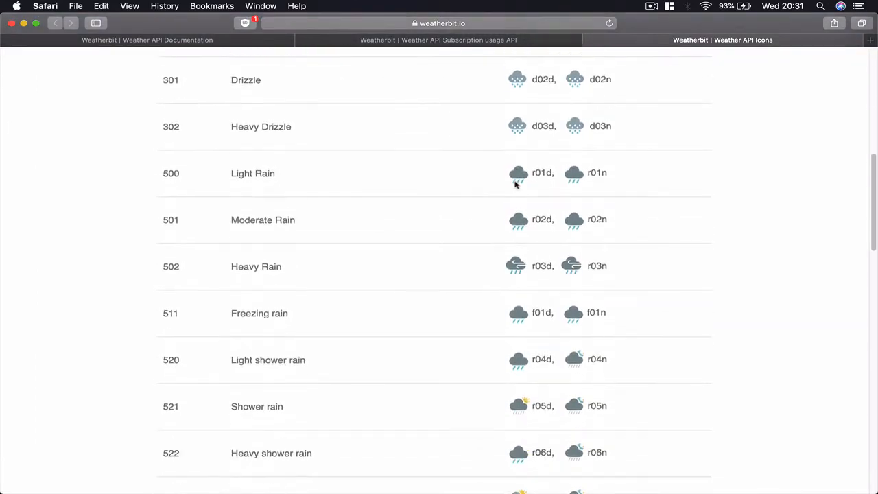
pyautogui.scroll(-3)
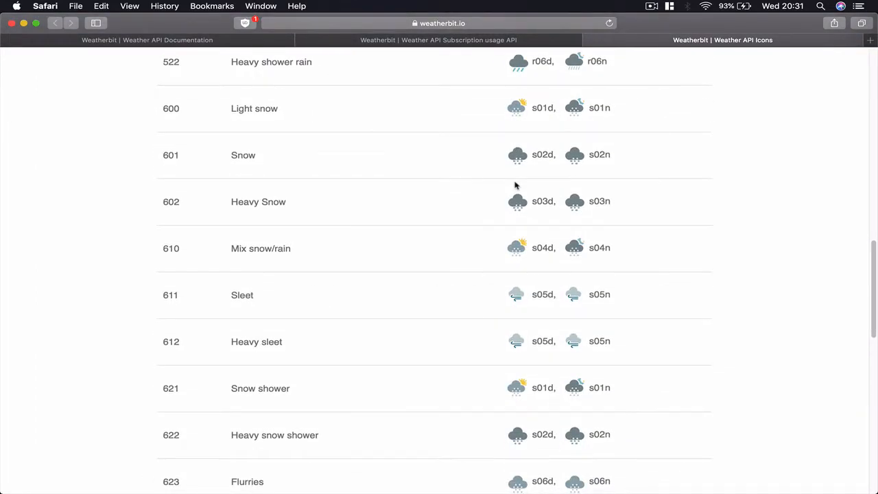
pyautogui.scroll(3)
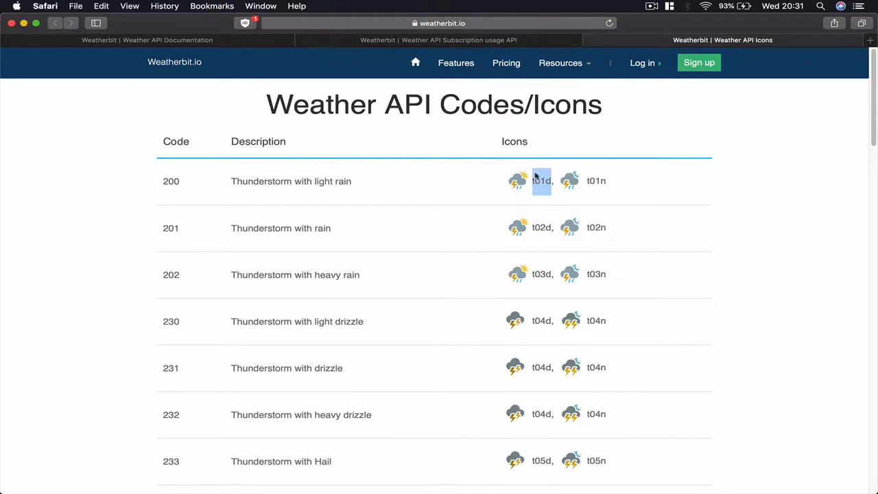
pyautogui.moveTo(519, 187)
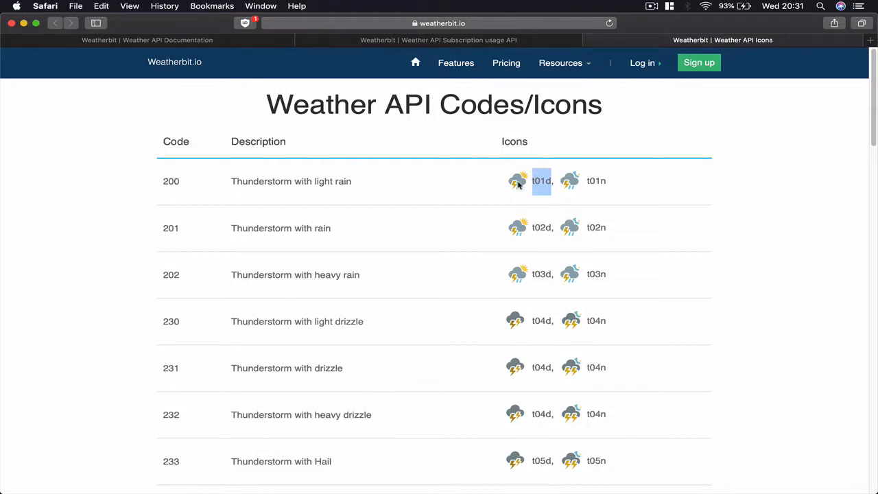
pyautogui.moveTo(508, 191)
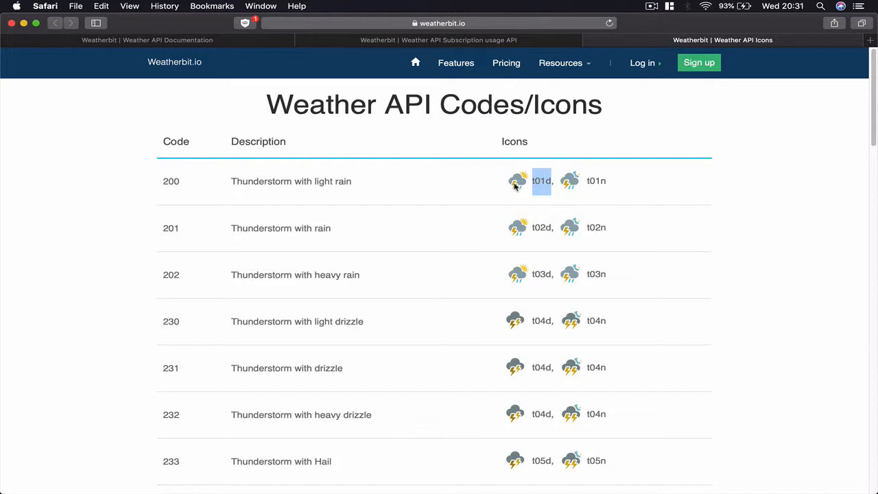
pyautogui.moveTo(252, 139)
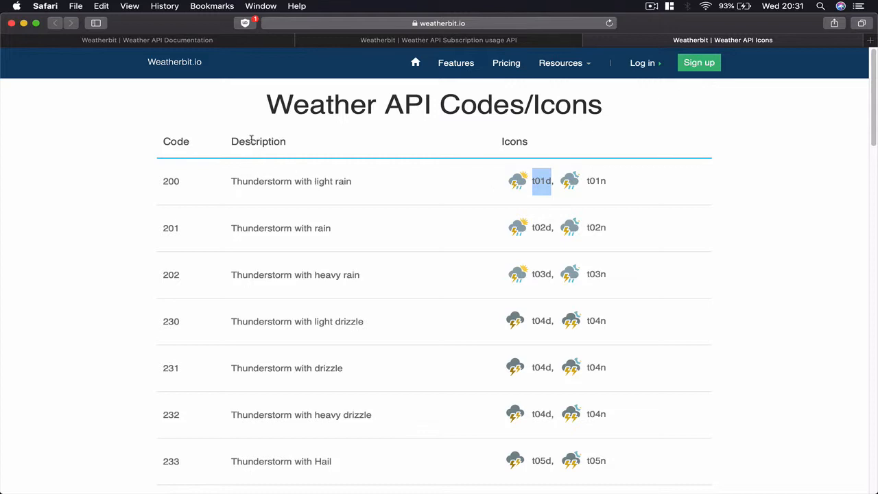
pyautogui.scroll(-3)
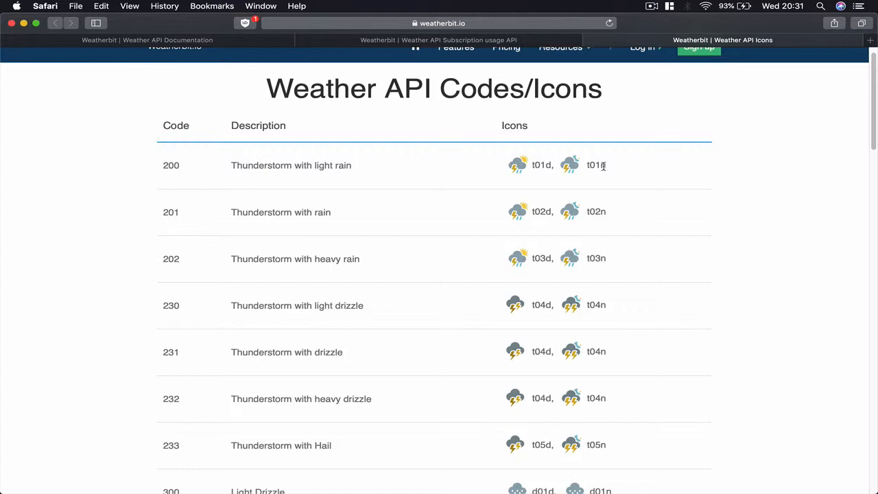
pyautogui.doubleClick(596, 165)
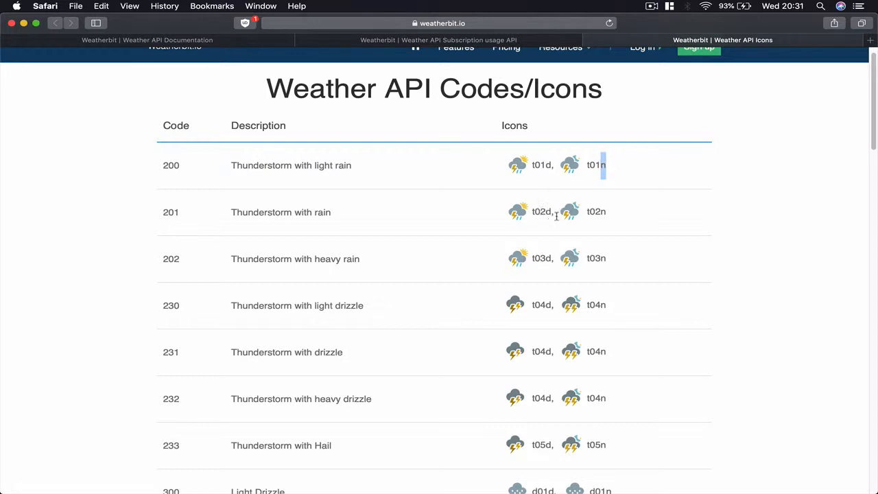
pyautogui.moveTo(520, 221)
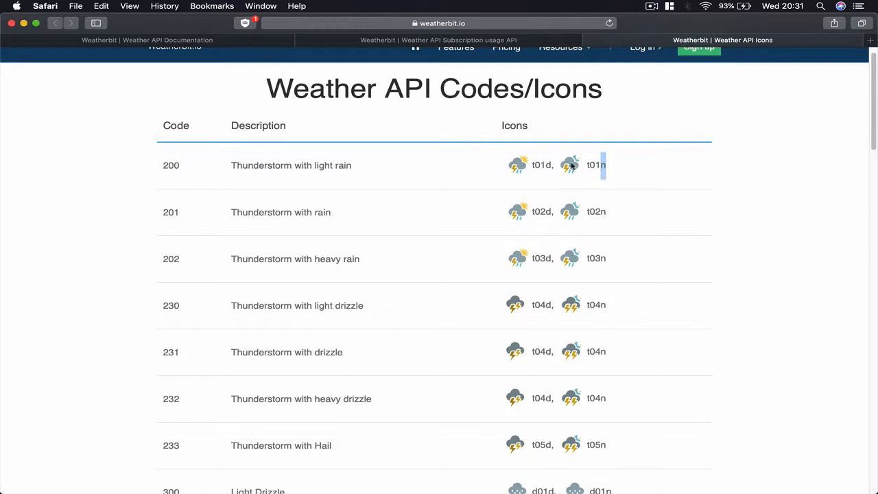
pyautogui.scroll(-3)
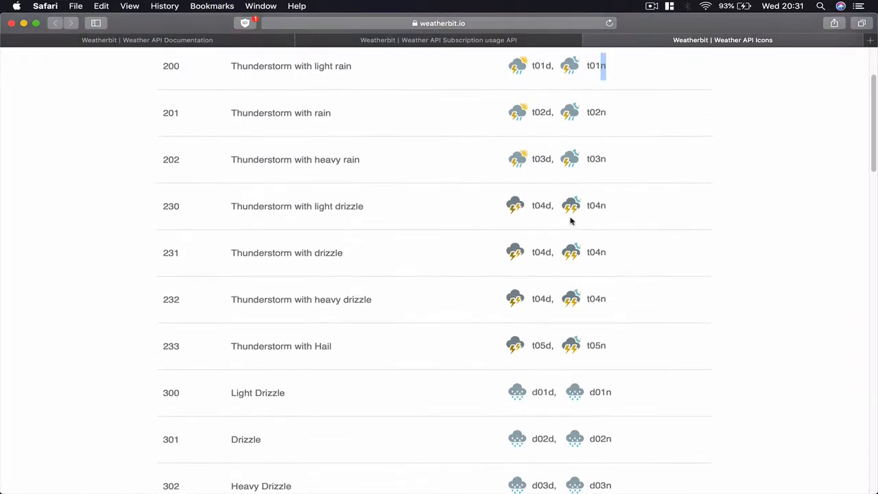
pyautogui.scroll(-3)
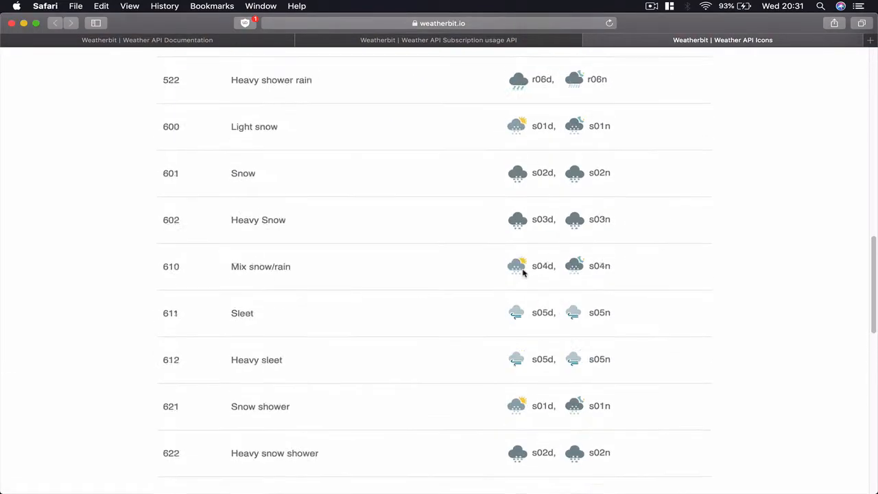
pyautogui.scroll(-3)
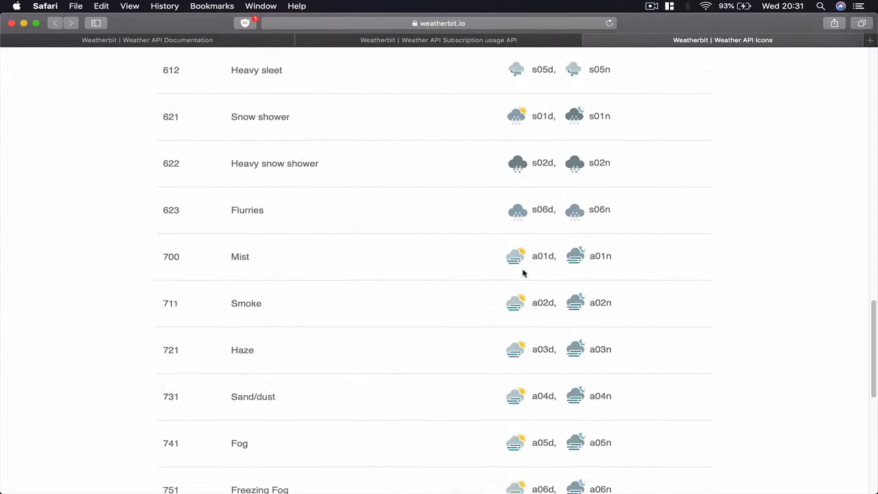
pyautogui.scroll(-3)
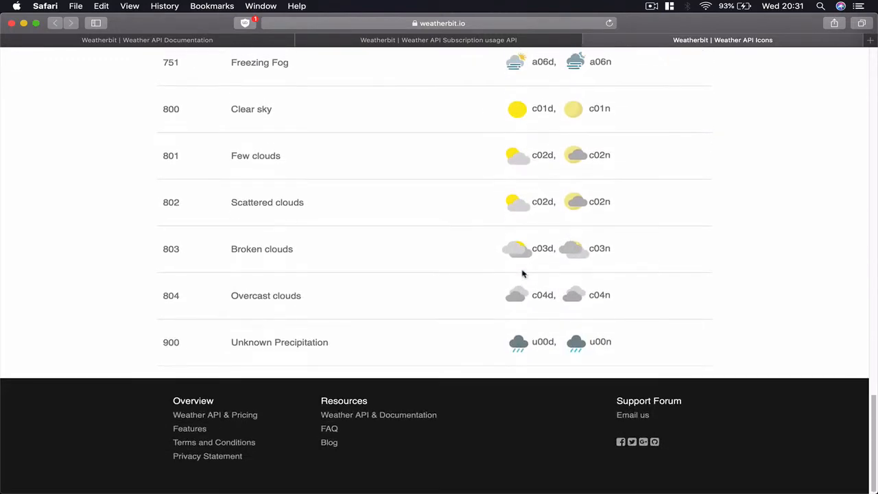
pyautogui.scroll(3)
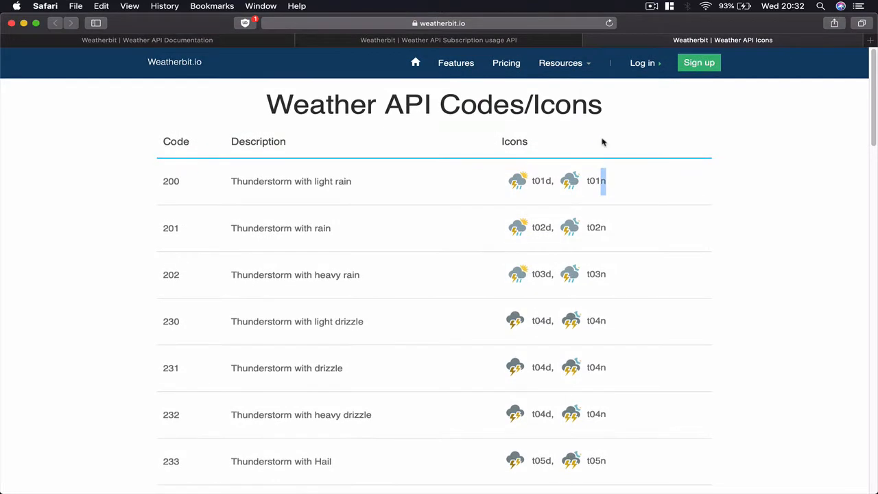
pyautogui.click(438, 40)
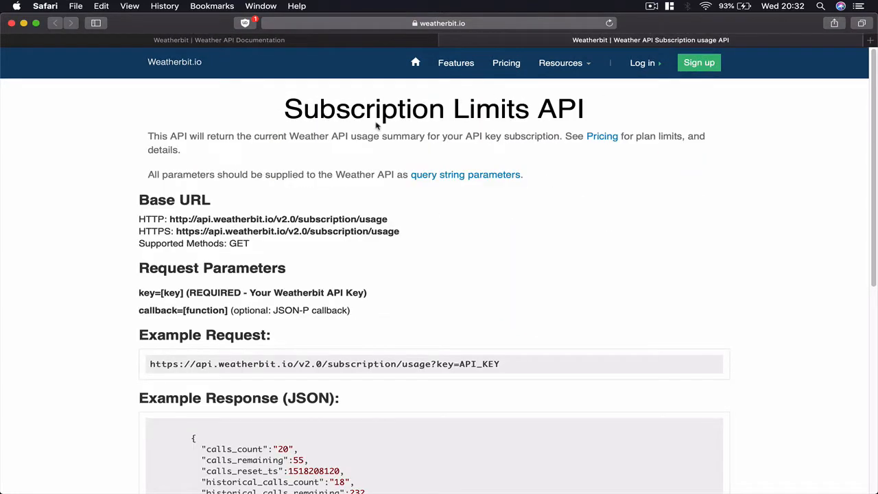
pyautogui.scroll(-3)
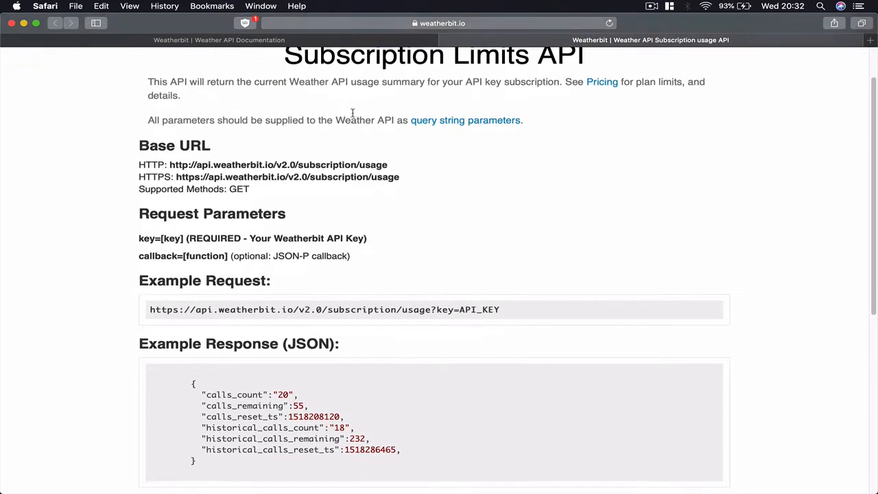
pyautogui.scroll(-3)
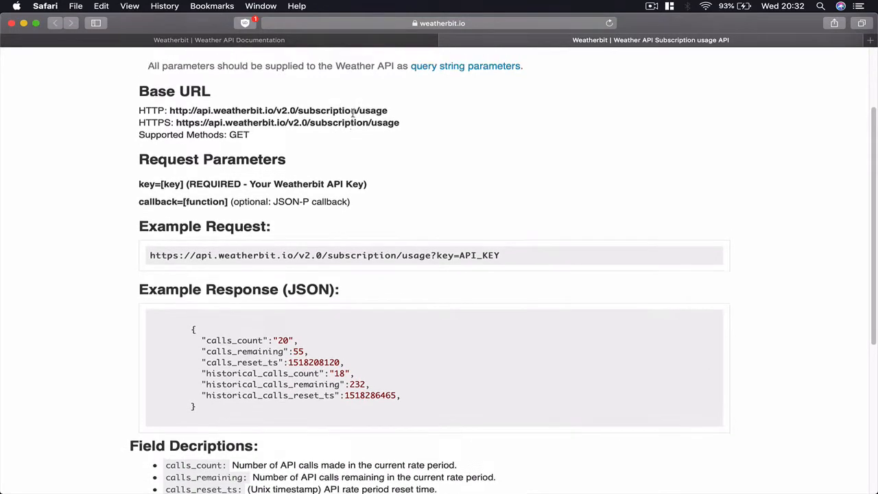
pyautogui.scroll(-3)
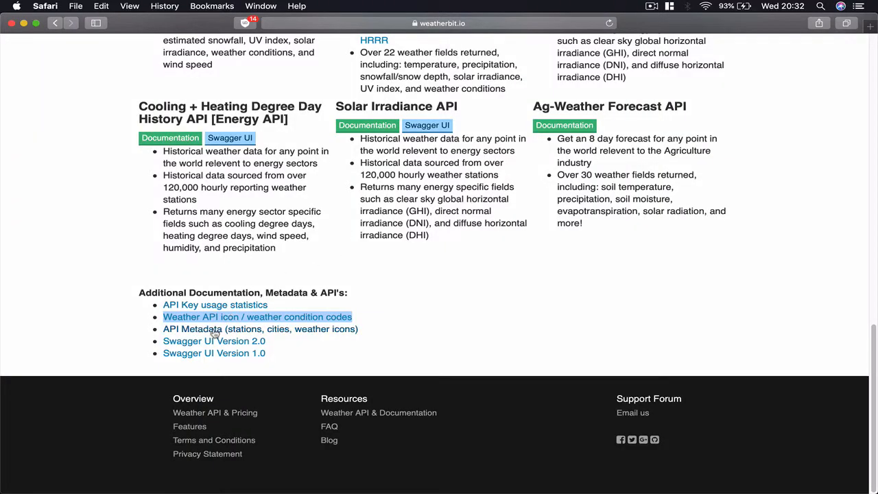
# Open API Metadata in a new tab and review its city, country, state and icon downloads.
pyautogui.rightClick(260, 329)
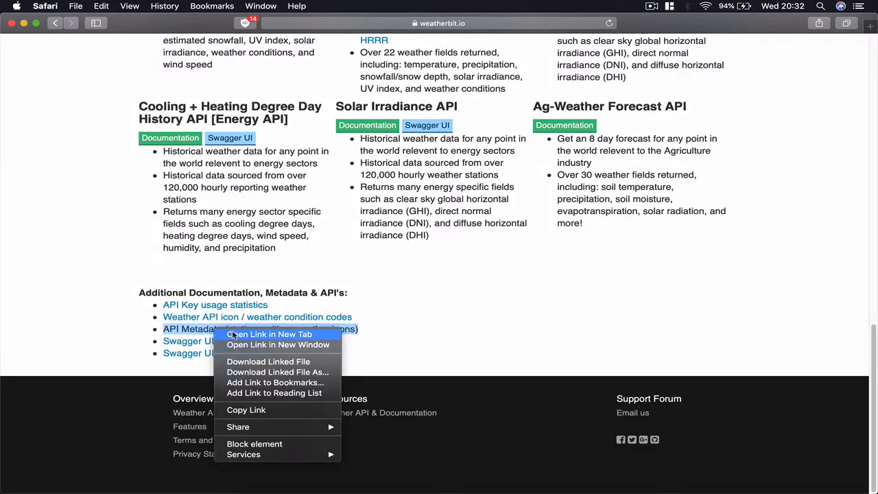
pyautogui.click(269, 334)
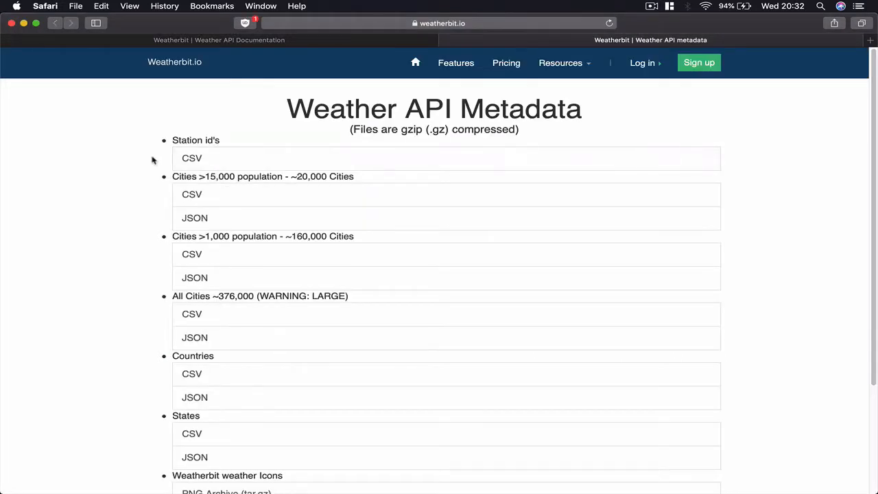
pyautogui.moveTo(535, 132)
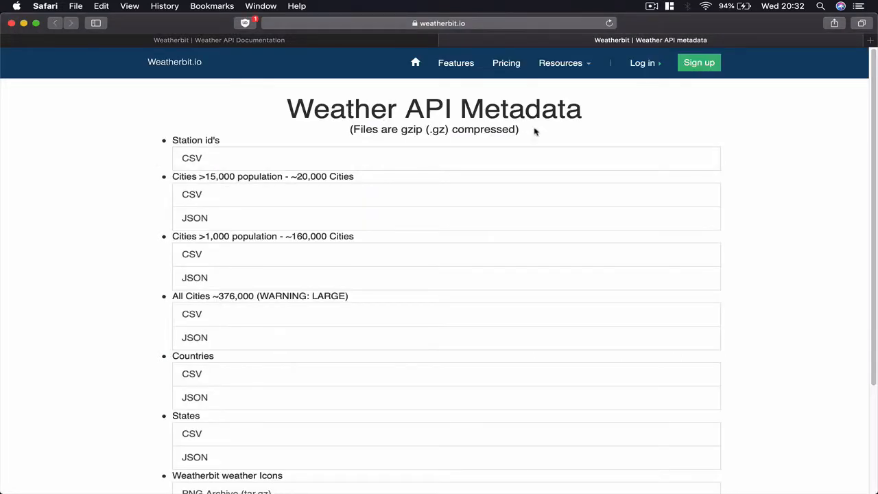
pyautogui.moveTo(222, 199)
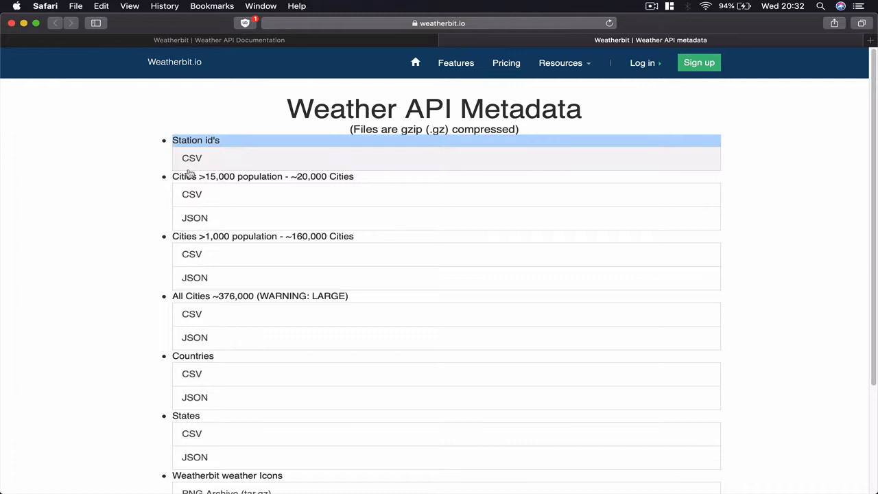
pyautogui.moveTo(152, 221)
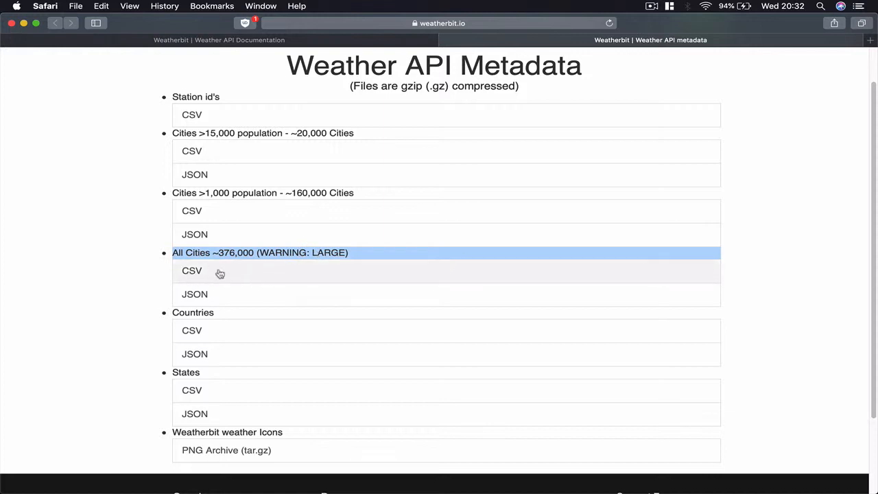
pyautogui.moveTo(208, 275)
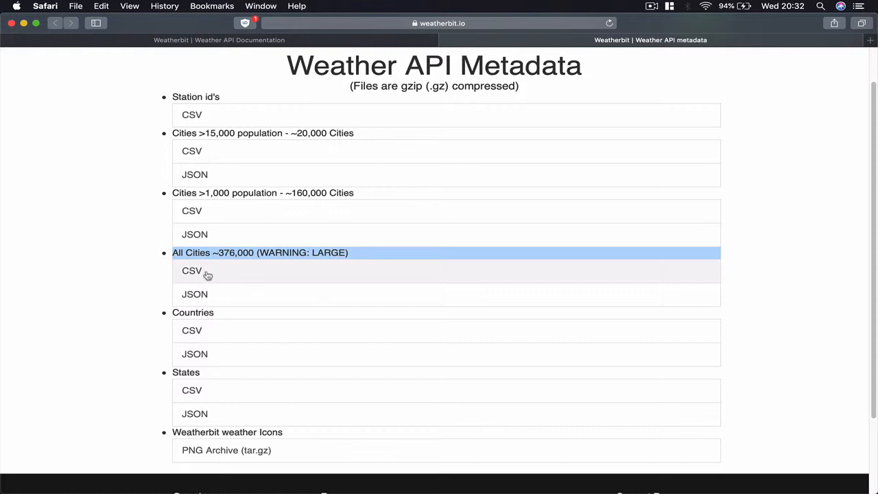
pyautogui.moveTo(201, 273)
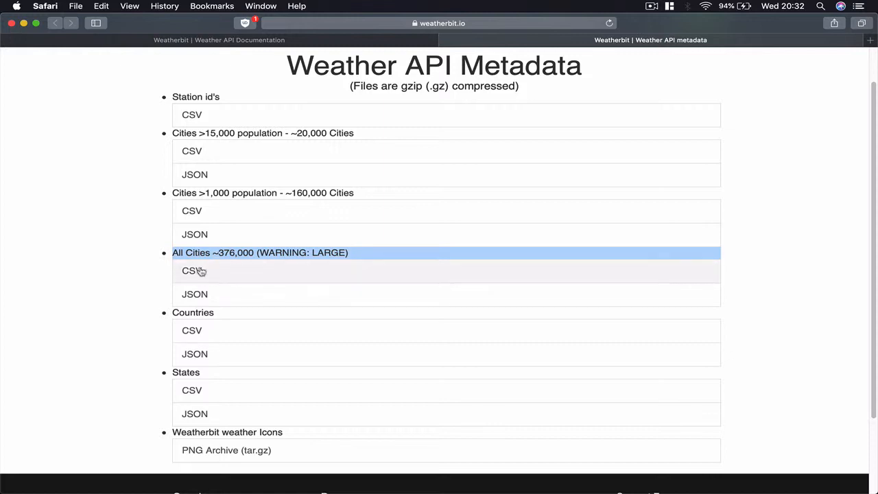
pyautogui.scroll(-3)
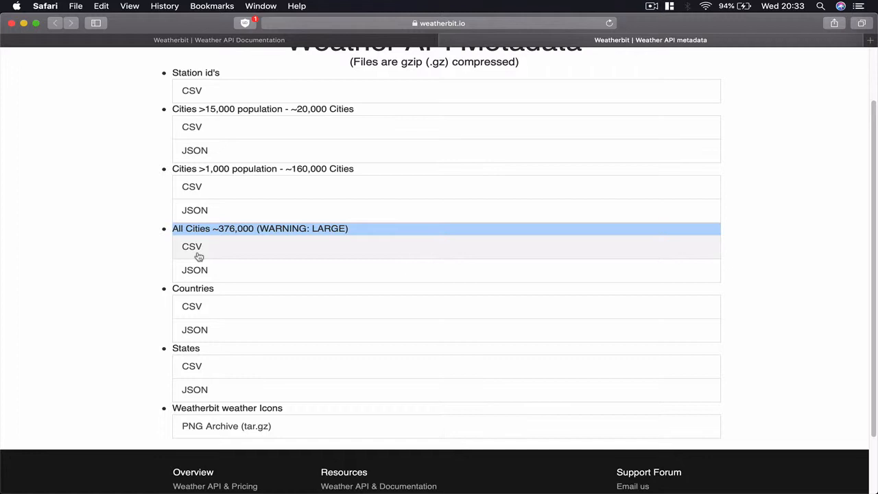
pyautogui.moveTo(221, 259)
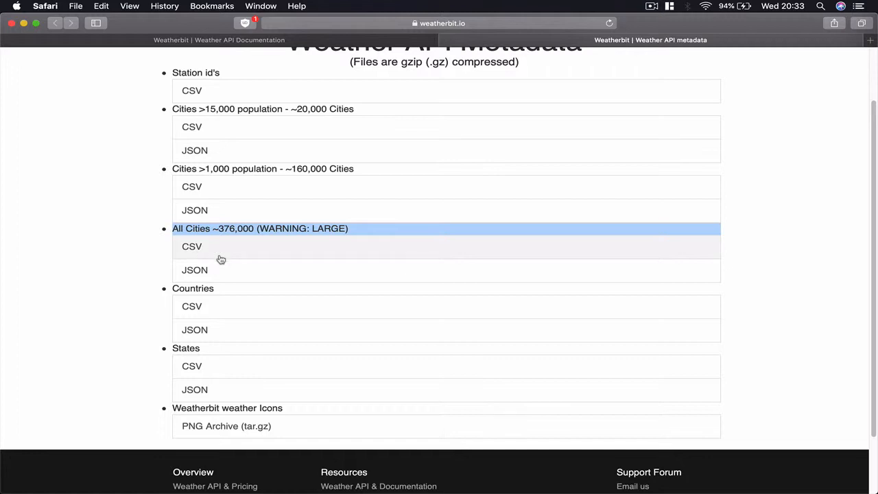
pyautogui.scroll(-3)
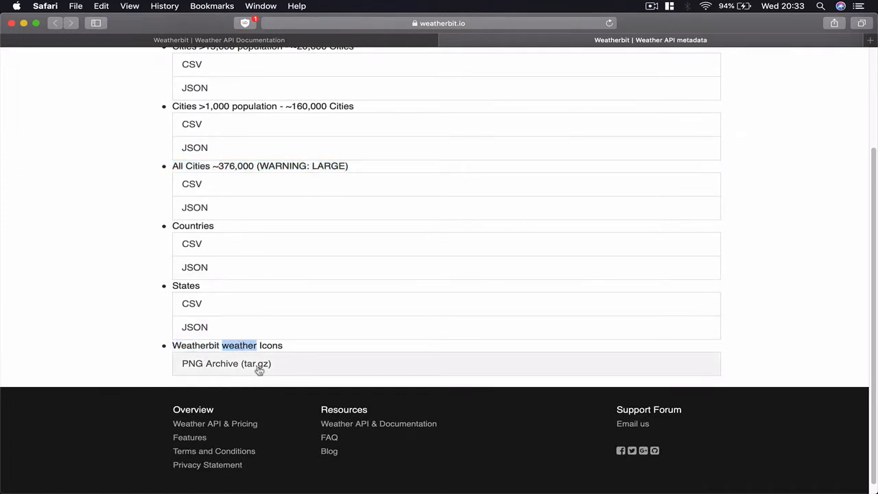
pyautogui.moveTo(237, 366)
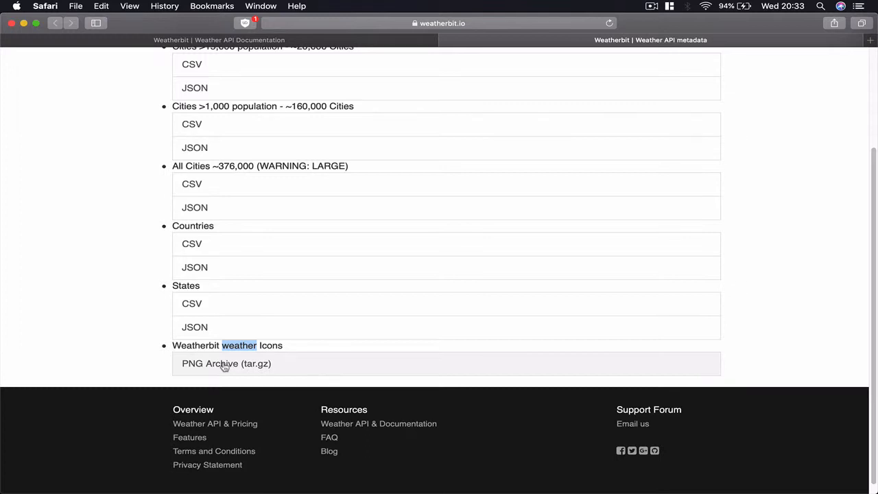
pyautogui.moveTo(241, 244)
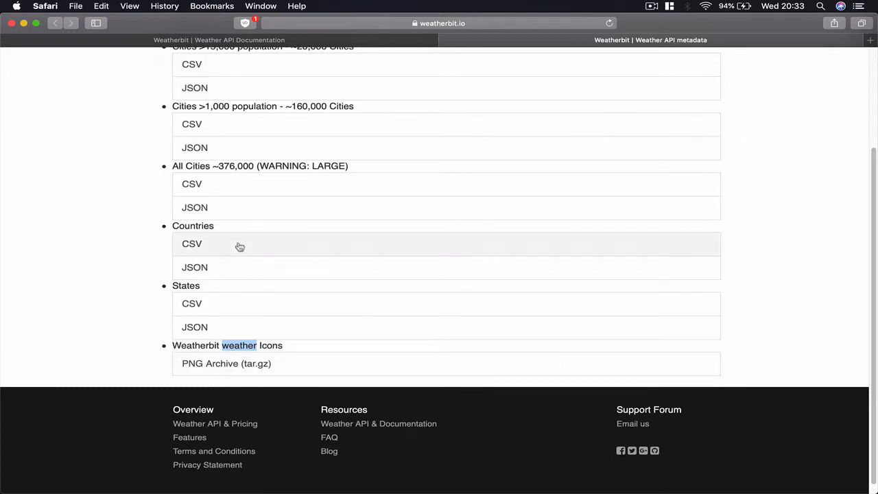
pyautogui.moveTo(424, 108)
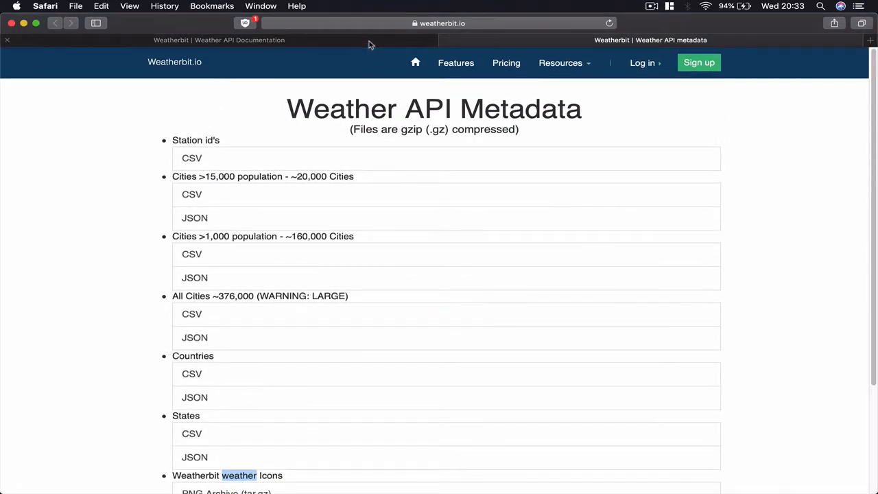
pyautogui.scroll(-3)
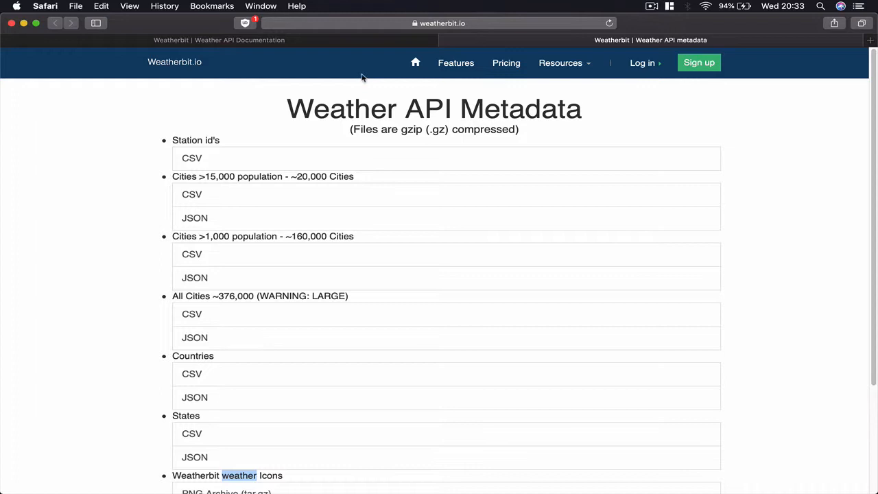
pyautogui.moveTo(392, 194)
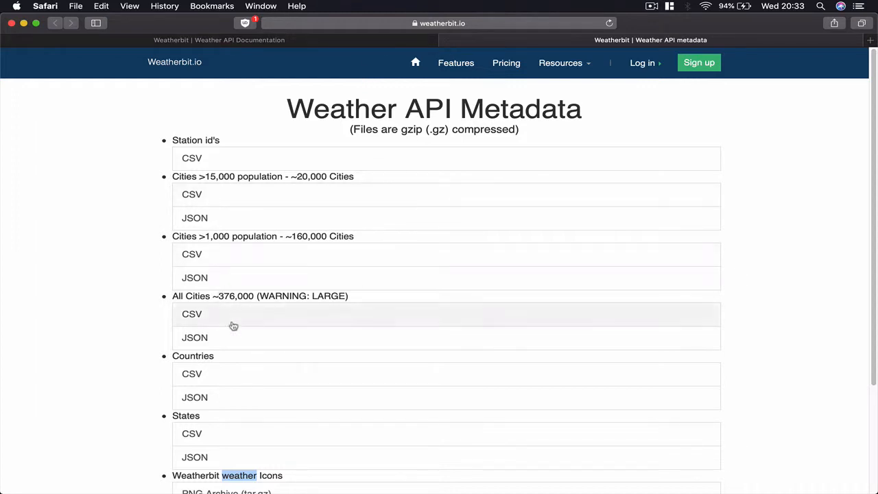
pyautogui.moveTo(203, 337)
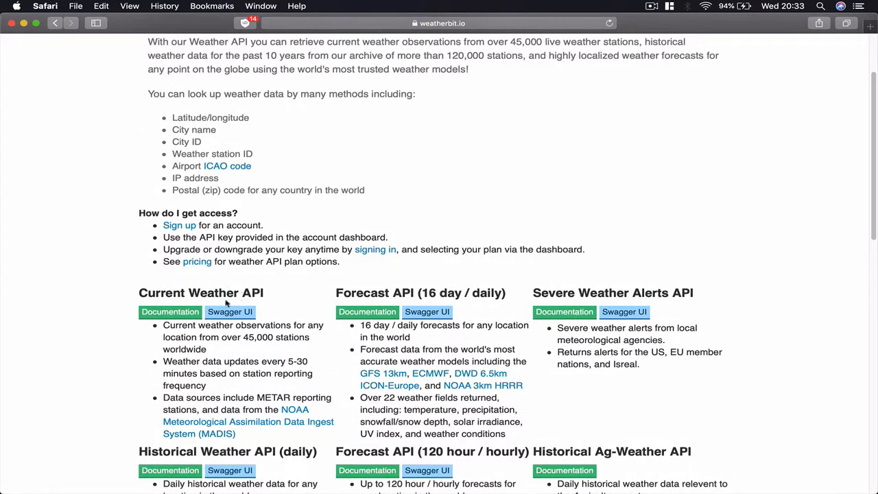
# Open the Current Weather API documentation and select its full HTTP base URL.
pyautogui.click(170, 311)
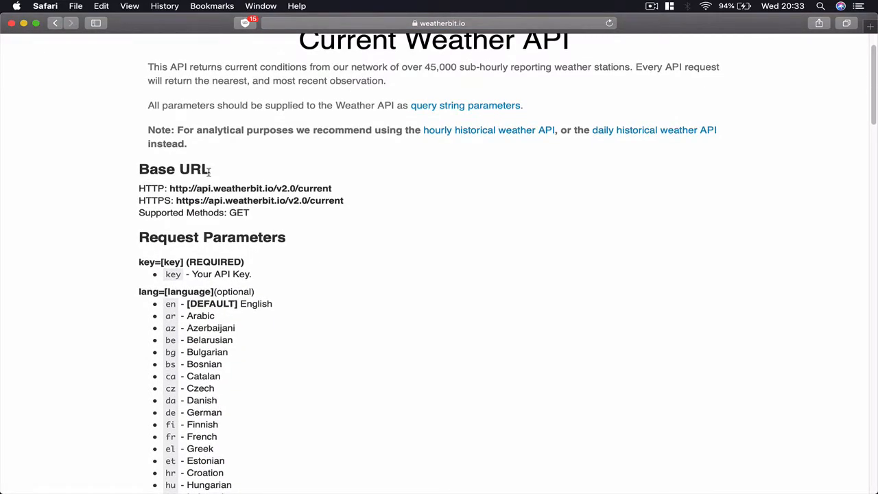
pyautogui.doubleClick(179, 188)
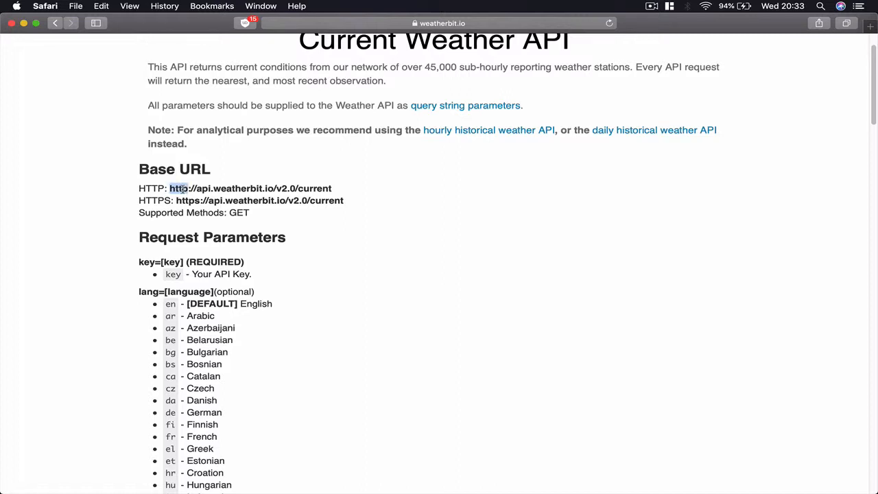
pyautogui.doubleClick(250, 188)
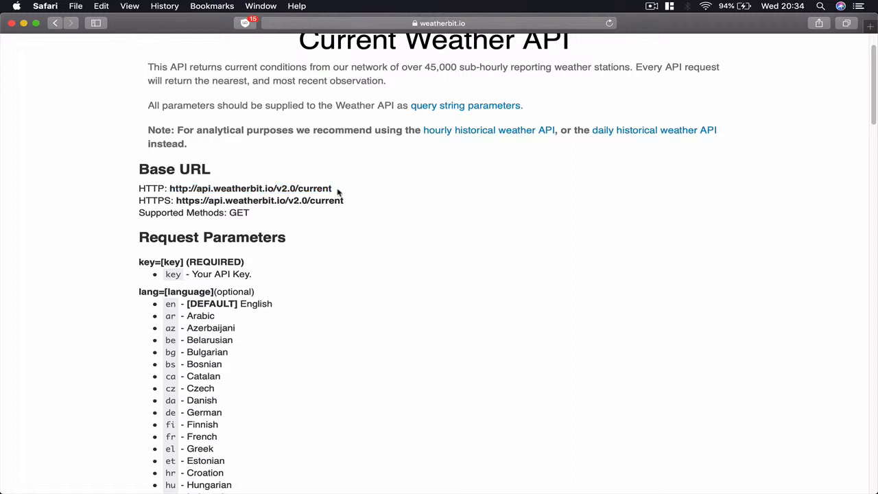
pyautogui.scroll(-3)
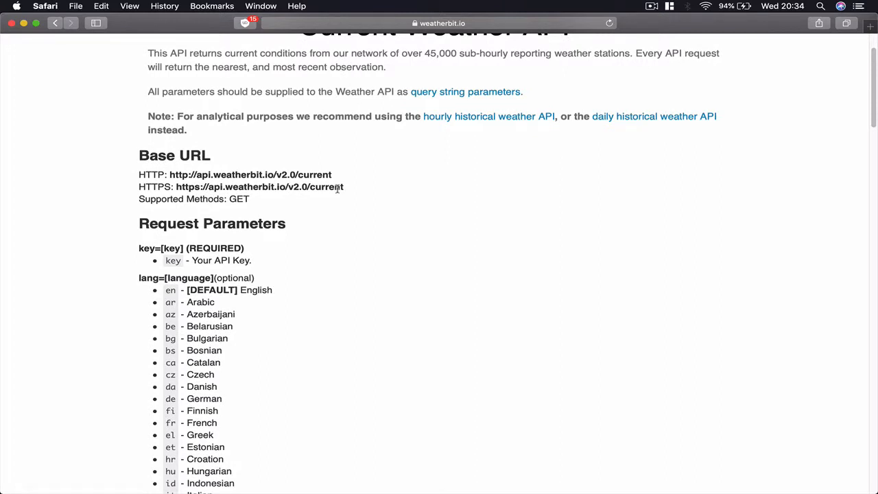
pyautogui.doubleClick(177, 175)
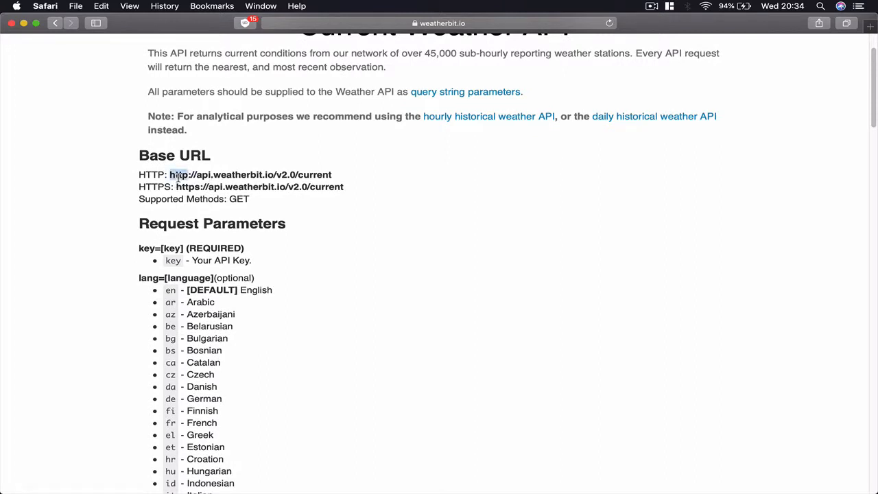
pyautogui.moveTo(169, 174); pyautogui.dragTo(332, 175)
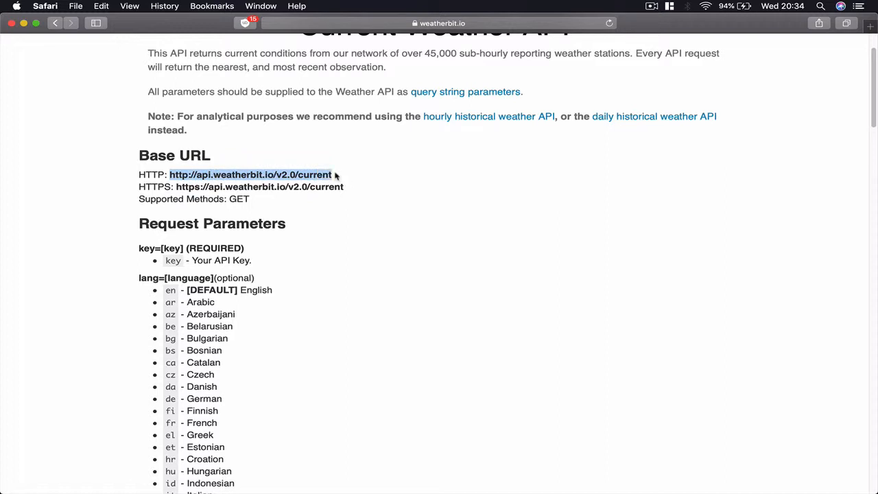
pyautogui.scroll(-3)
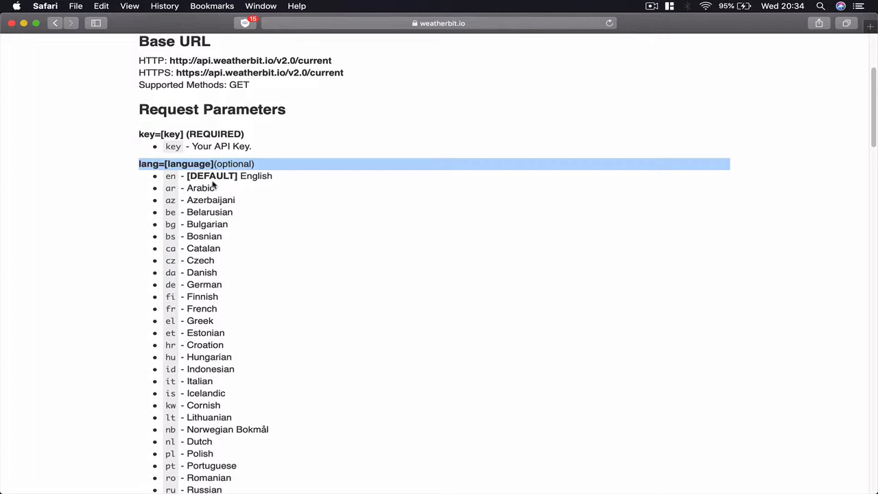
# Mark the default English language option and highlight the Slovenian 'sl' code.
pyautogui.doubleClick(211, 176)
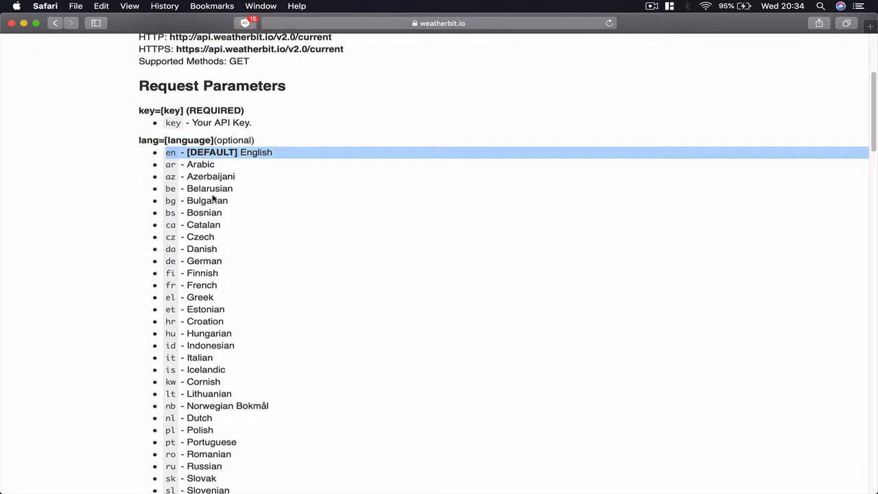
pyautogui.scroll(-3)
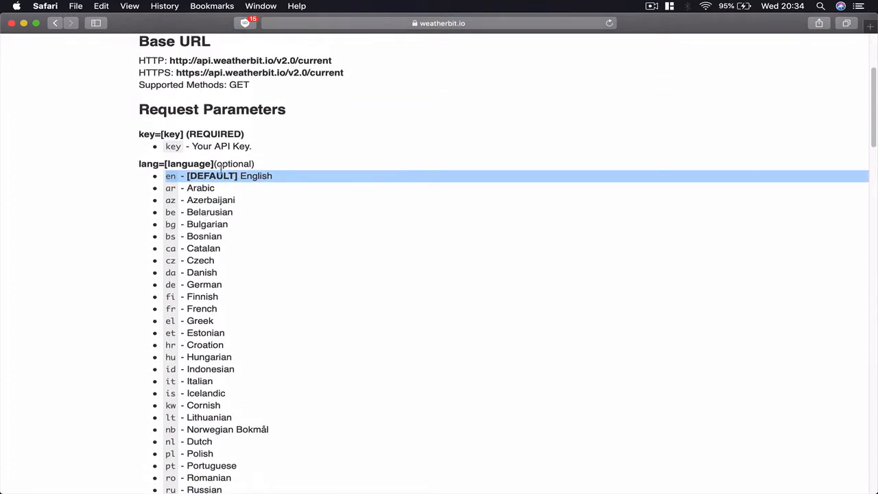
pyautogui.scroll(-3)
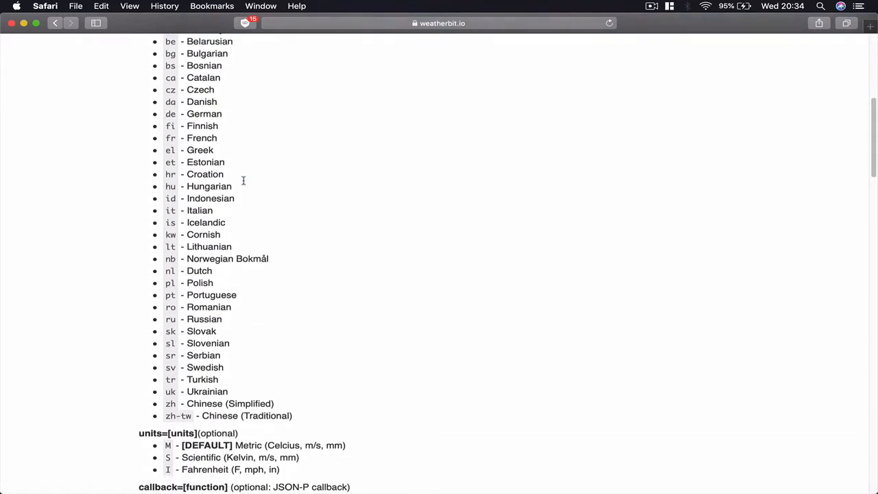
pyautogui.scroll(-3)
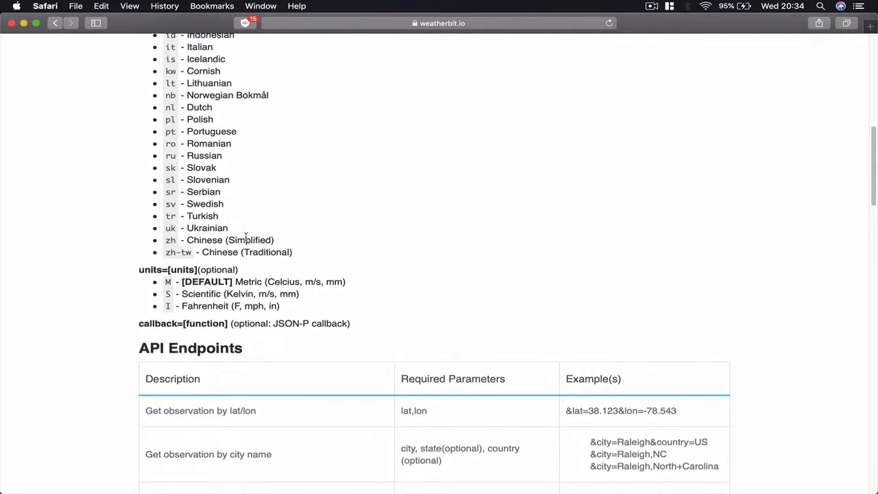
pyautogui.doubleClick(170, 180)
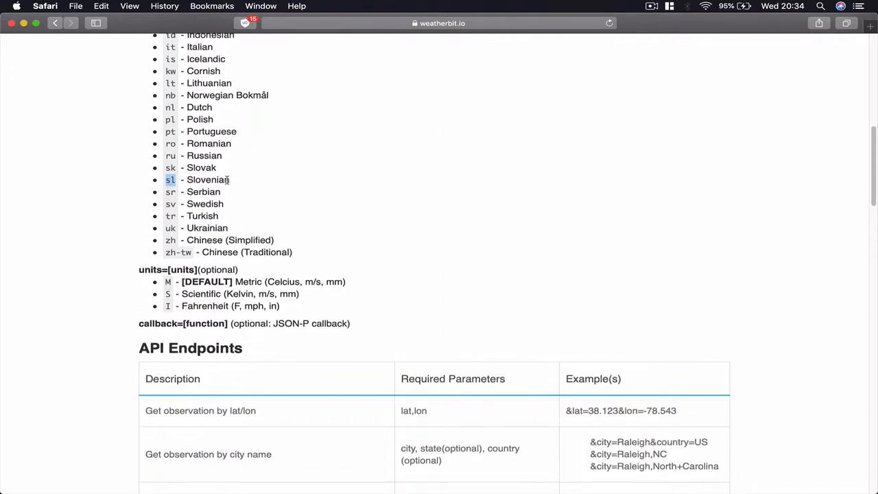
# Highlight the default Metric units line and 'Fahrenheit', then reach the API Endpoints table.
pyautogui.scroll(-3)
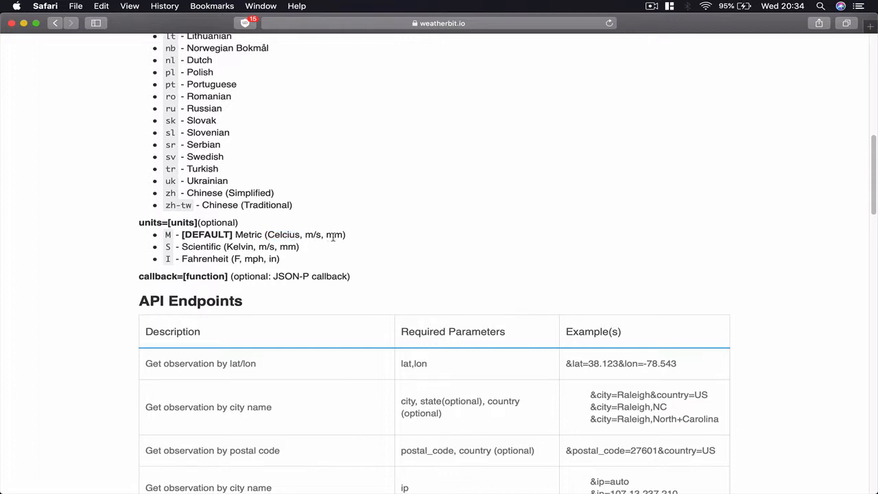
pyautogui.tripleClick(254, 235)
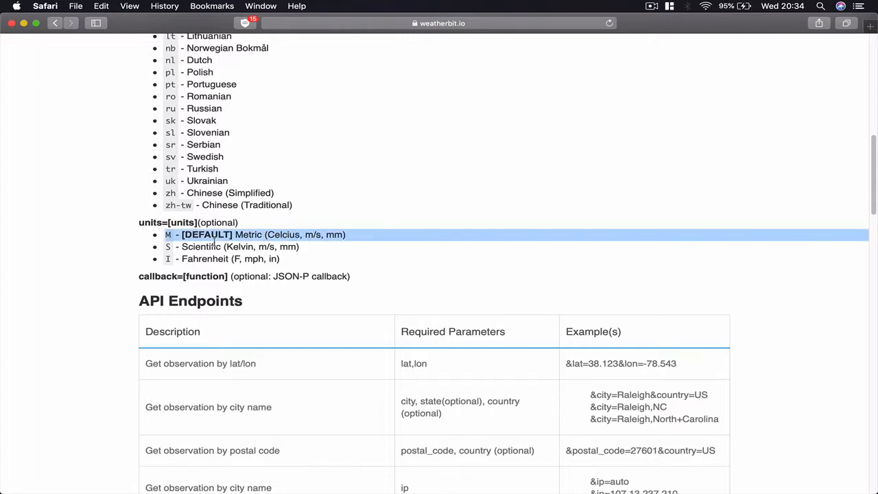
pyautogui.doubleClick(201, 247)
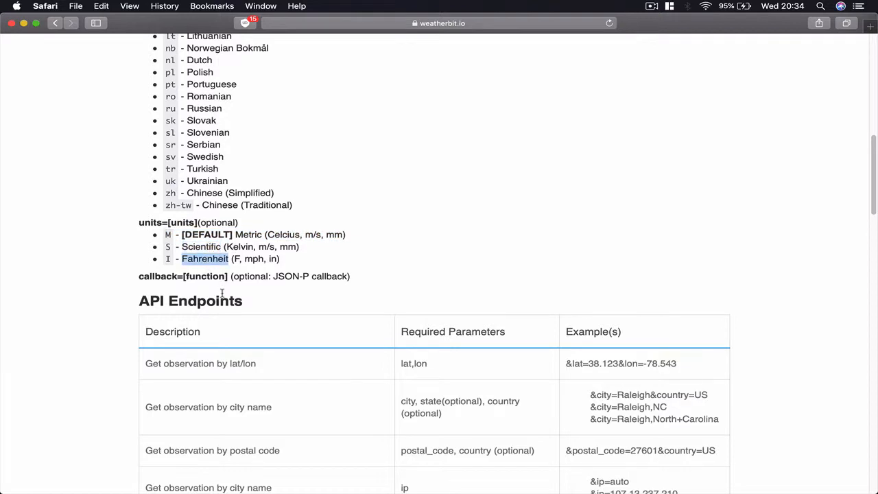
pyautogui.moveTo(281, 268)
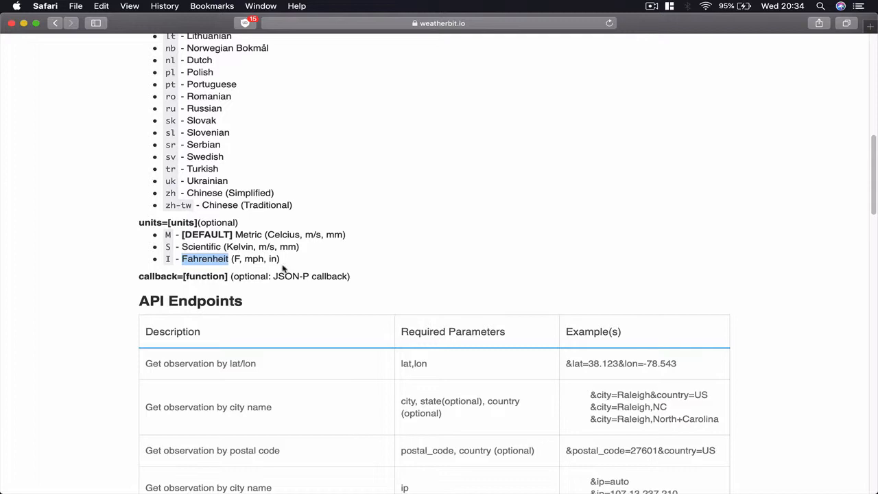
pyautogui.scroll(-3)
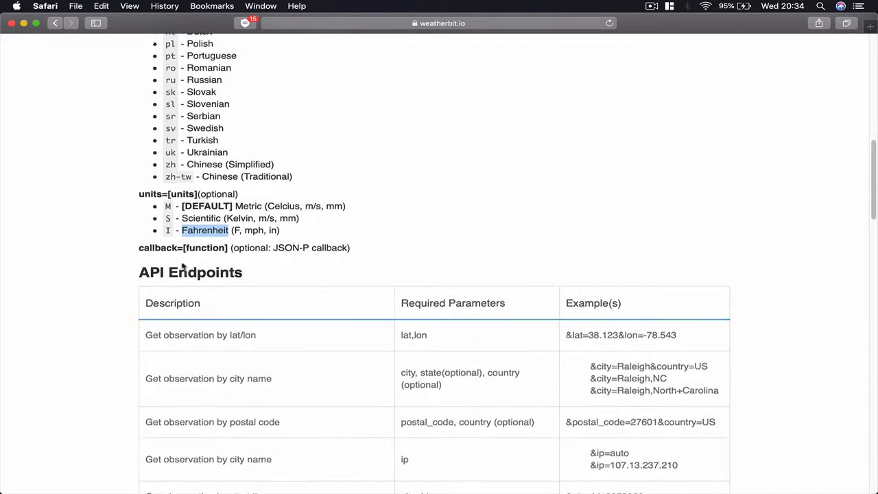
pyautogui.scroll(-3)
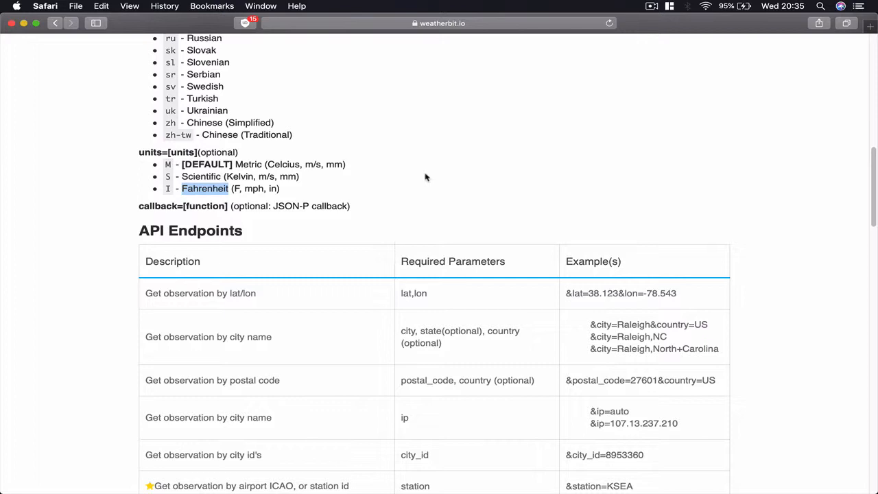
pyautogui.scroll(-3)
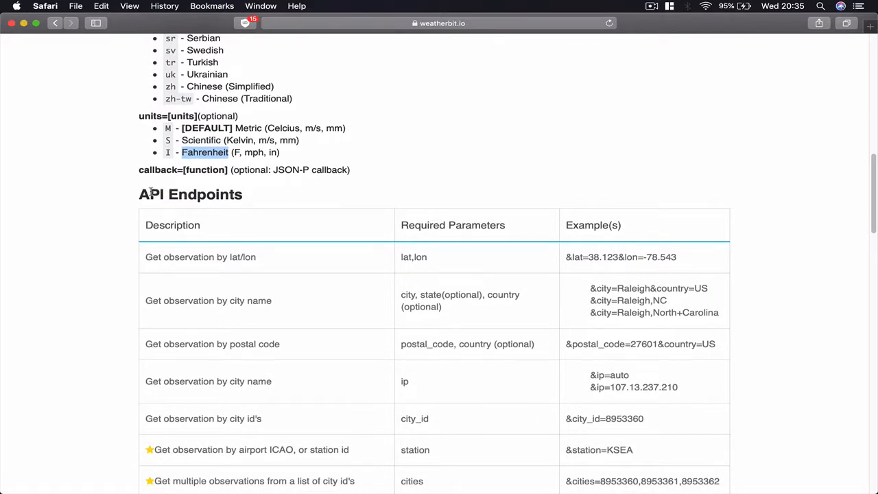
# Review the API Endpoints heading and its required parameters.
pyautogui.doubleClick(151, 194)
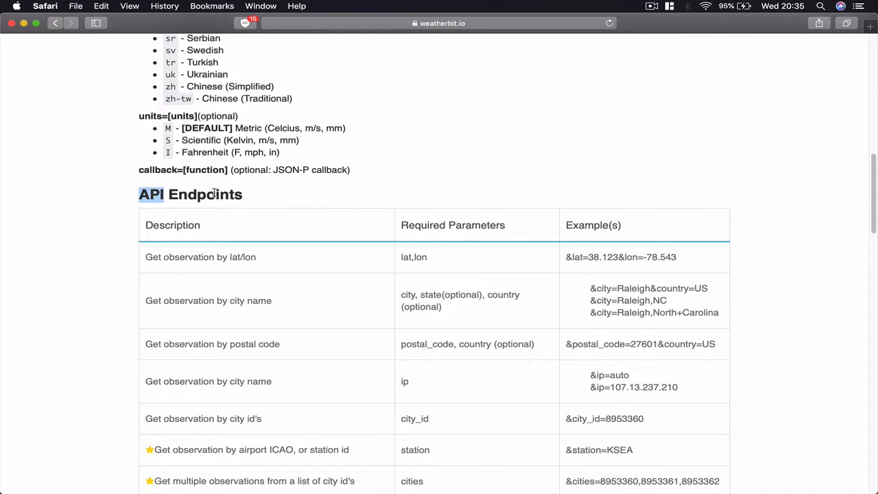
pyautogui.doubleClick(204, 194)
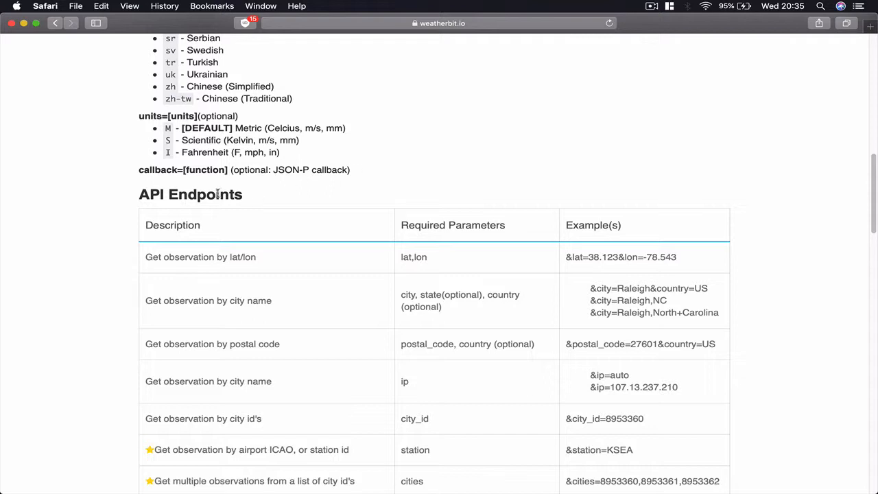
pyautogui.scroll(-3)
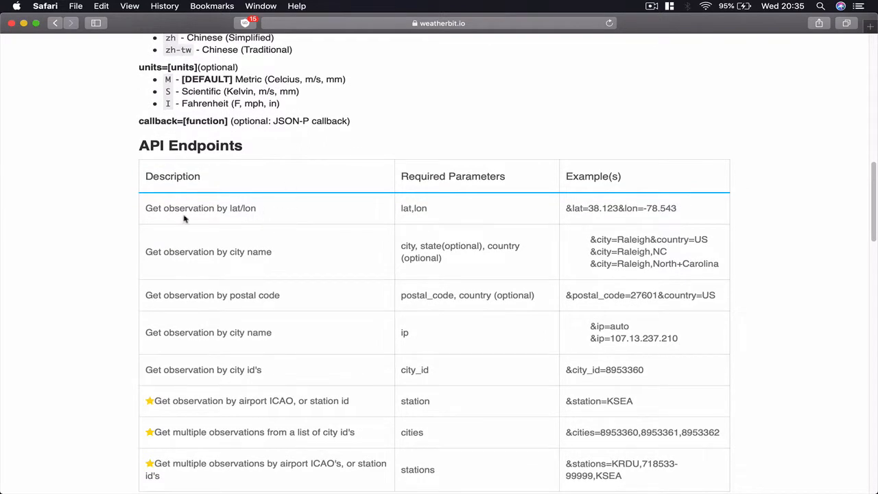
pyautogui.moveTo(231, 157)
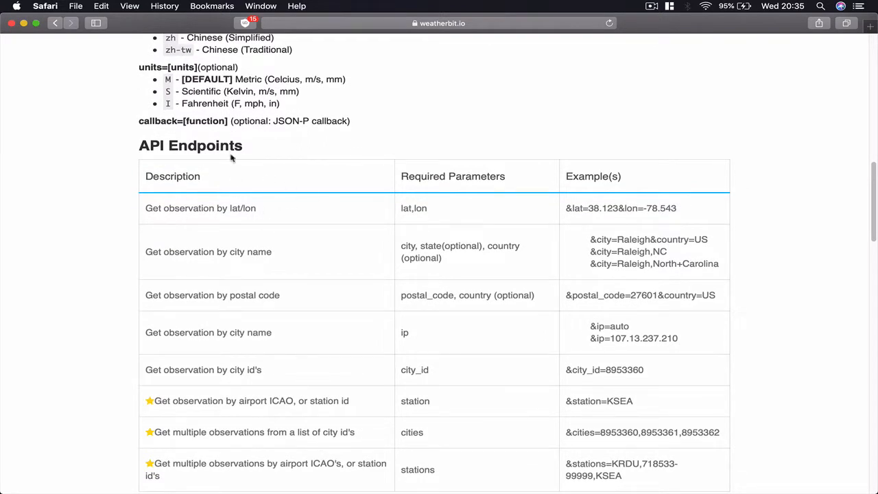
pyautogui.moveTo(186, 208)
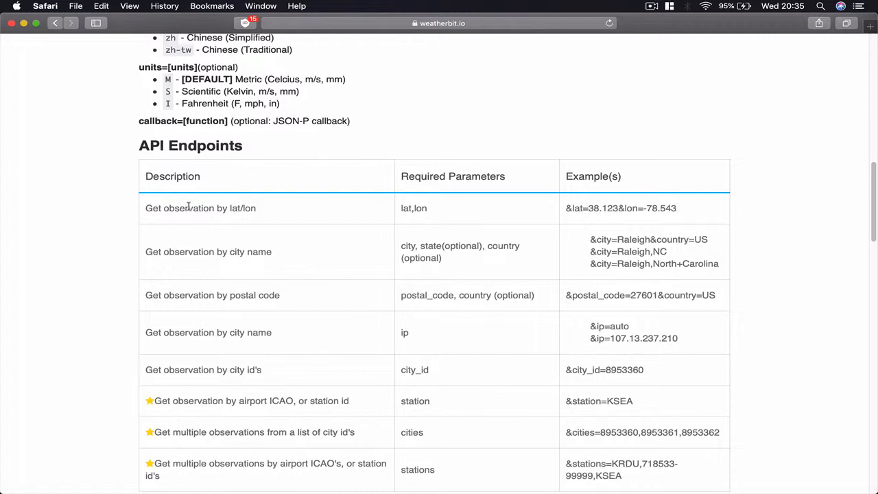
pyautogui.doubleClick(188, 208)
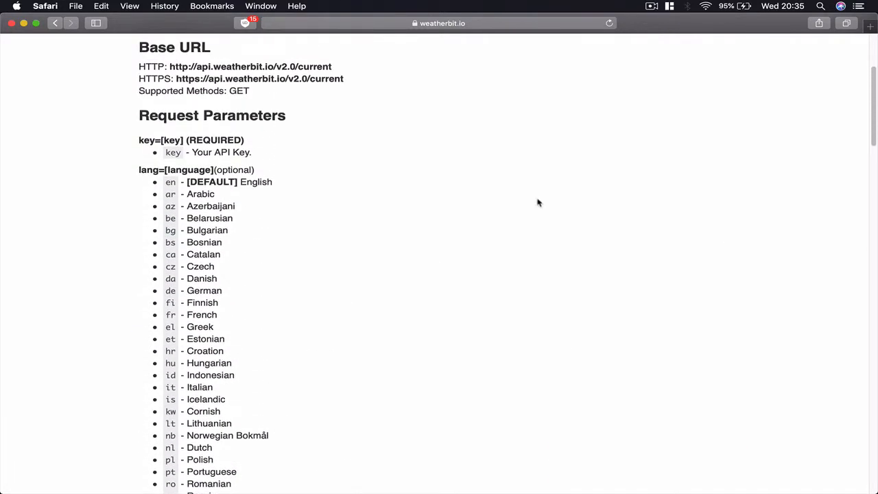
pyautogui.scroll(-3)
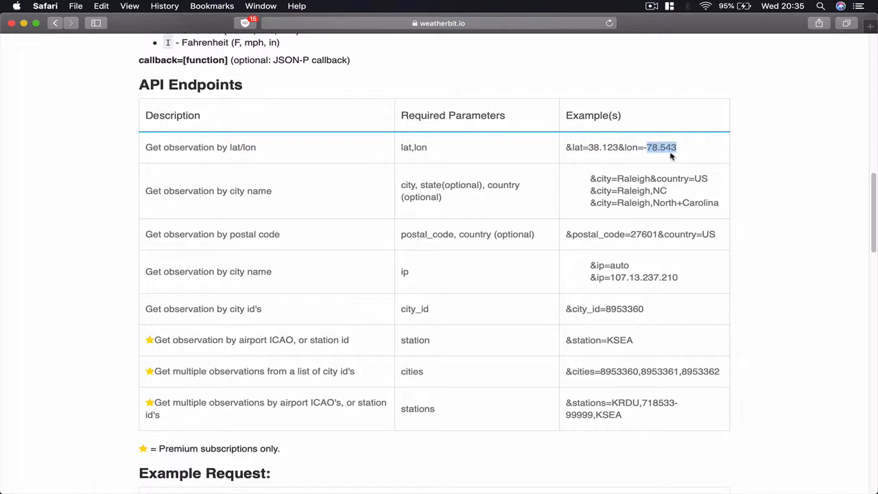
pyautogui.moveTo(451, 199)
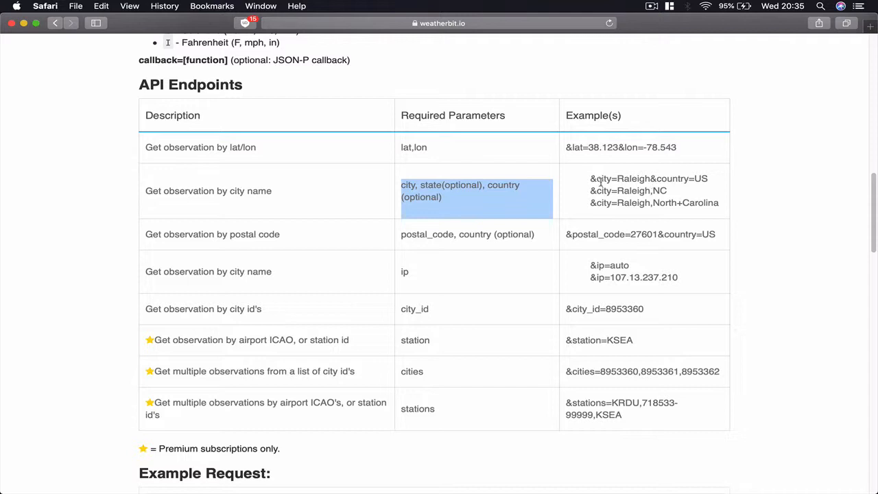
pyautogui.moveTo(591, 178)
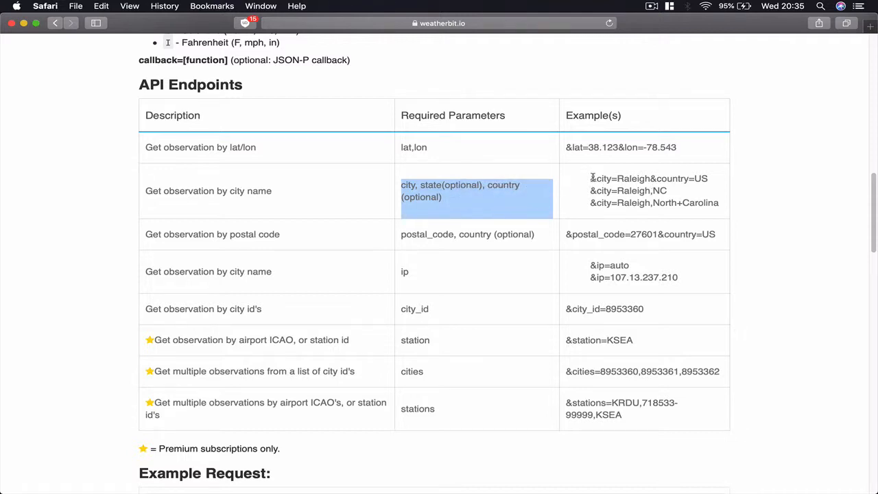
# Highlight the example values Raleigh and US, then bring Example Request into view.
pyautogui.doubleClick(632, 179)
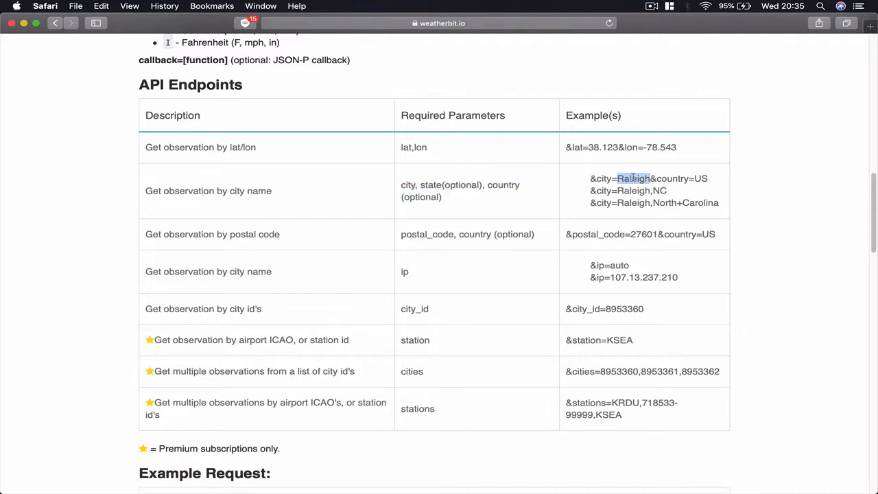
pyautogui.moveTo(616, 178); pyautogui.dragTo(689, 178)
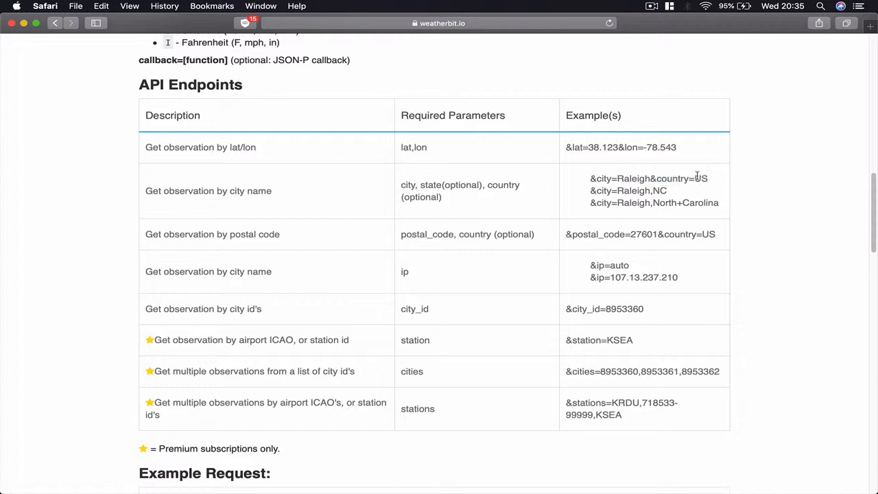
pyautogui.doubleClick(701, 179)
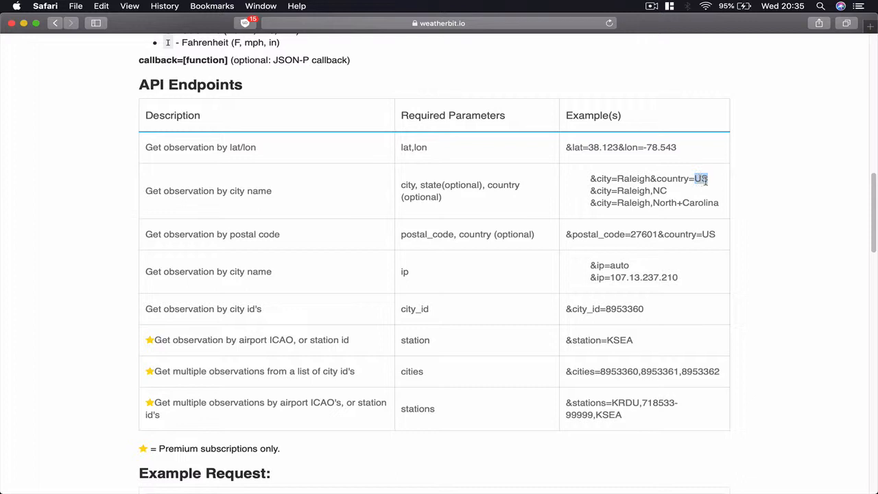
pyautogui.moveTo(573, 206)
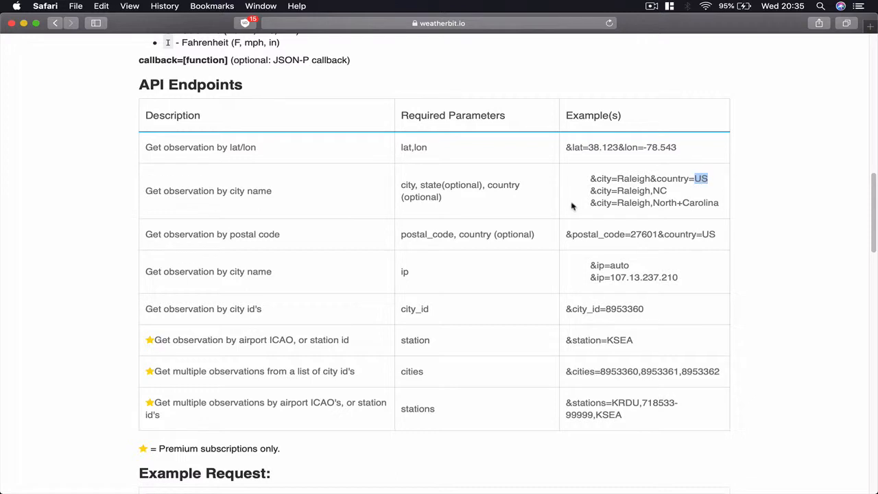
pyautogui.moveTo(412, 203)
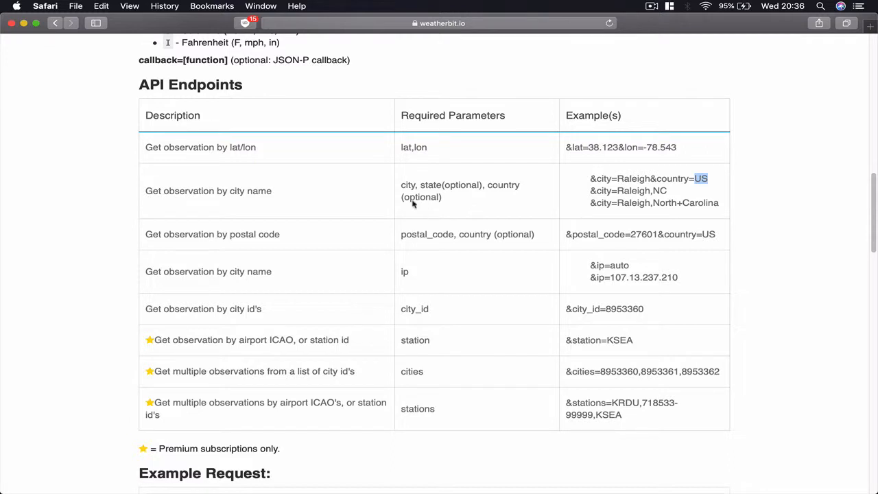
pyautogui.moveTo(471, 223)
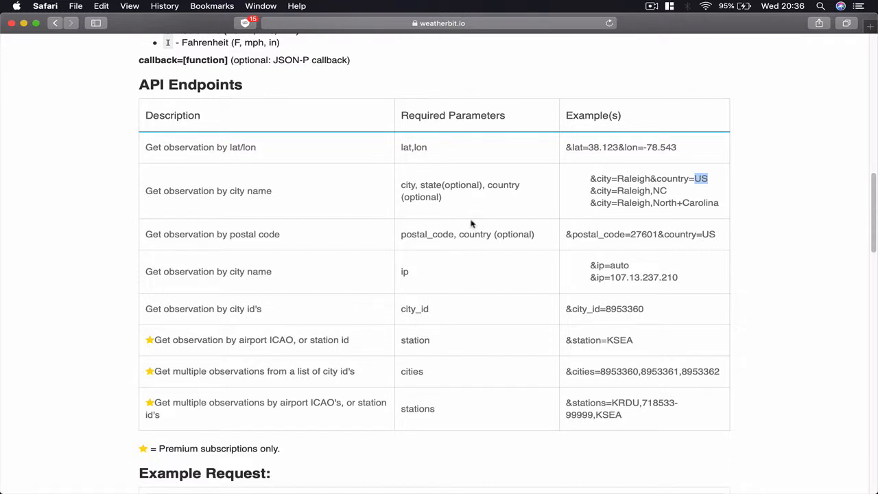
pyautogui.scroll(-3)
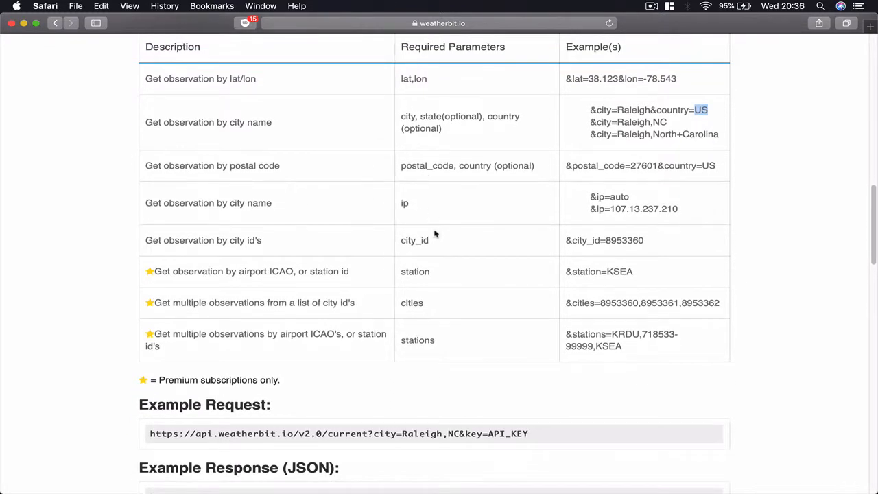
pyautogui.scroll(-3)
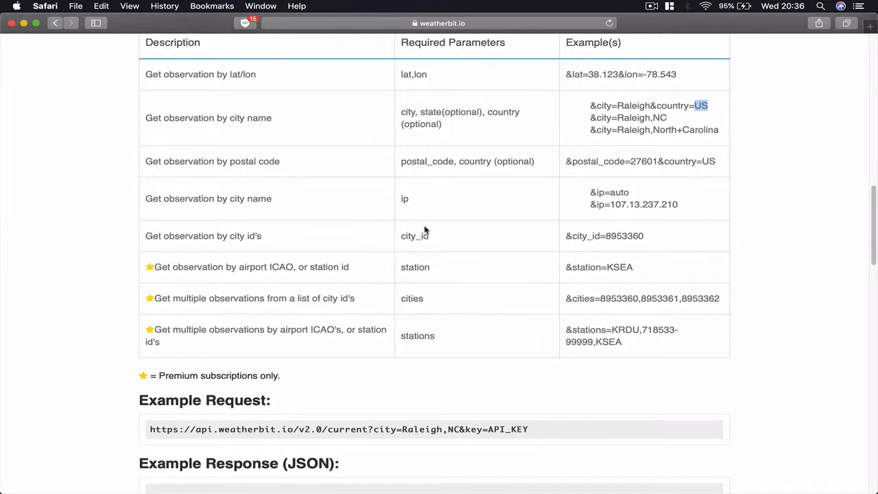
pyautogui.doubleClick(415, 235)
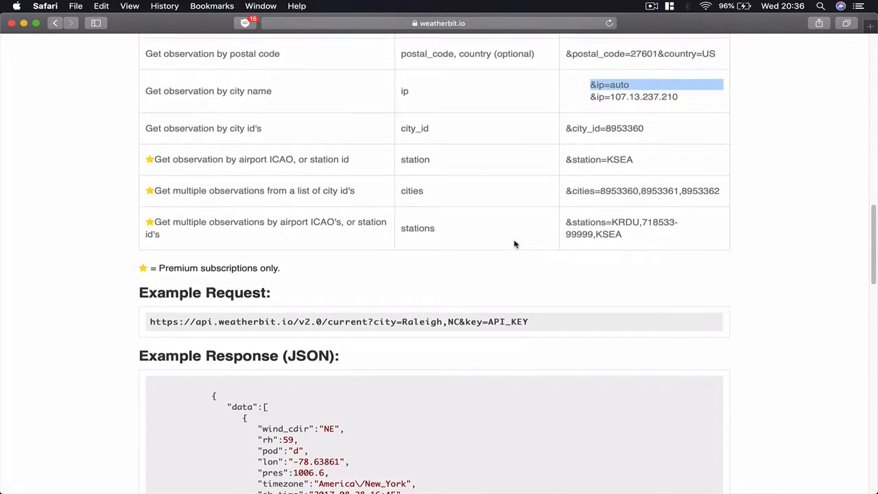
pyautogui.scroll(-3)
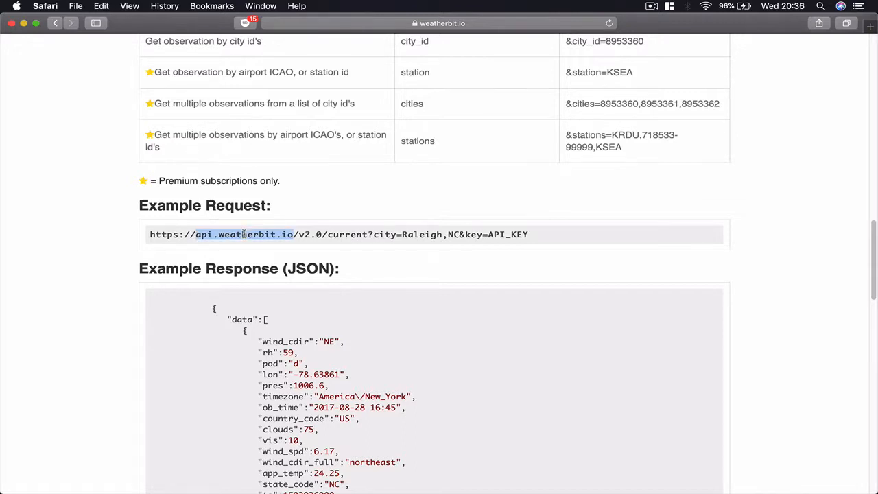
pyautogui.click(356, 235)
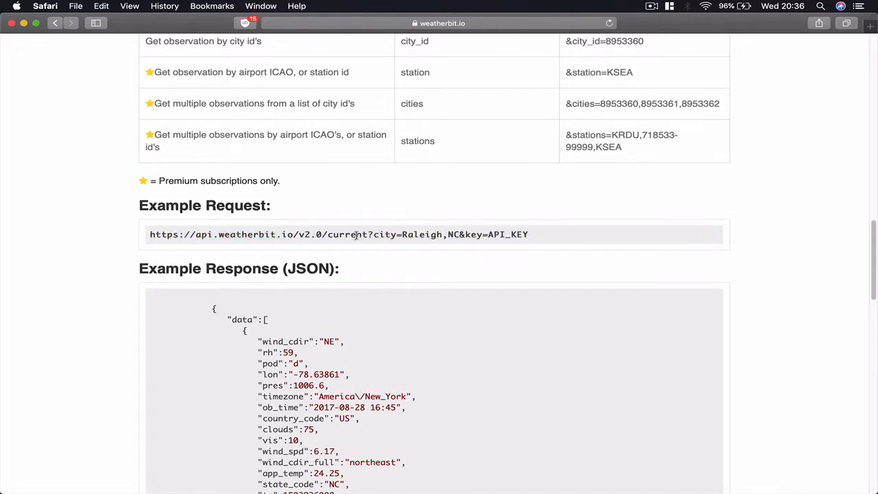
pyautogui.doubleClick(347, 234)
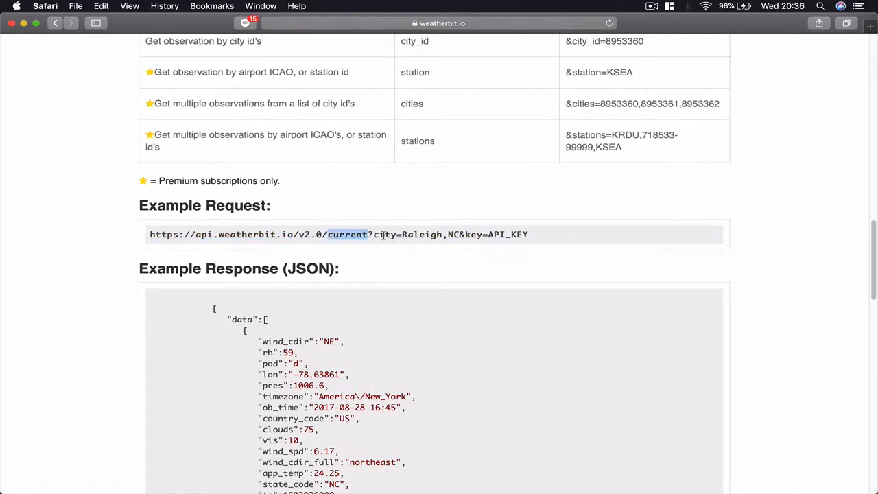
pyautogui.moveTo(374, 234); pyautogui.dragTo(444, 234)
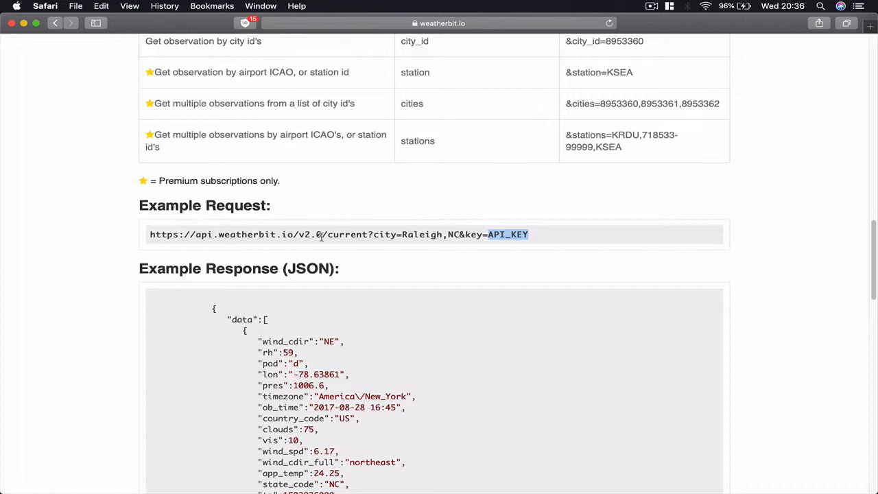
pyautogui.scroll(-3)
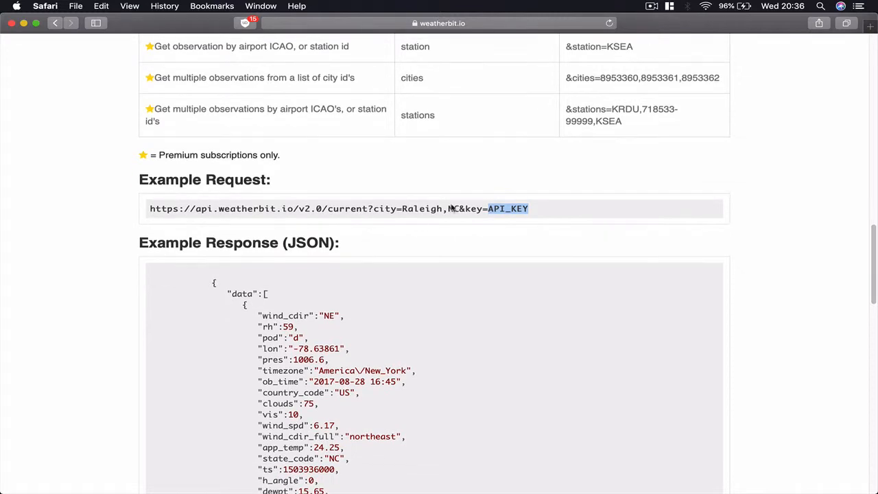
pyautogui.scroll(-3)
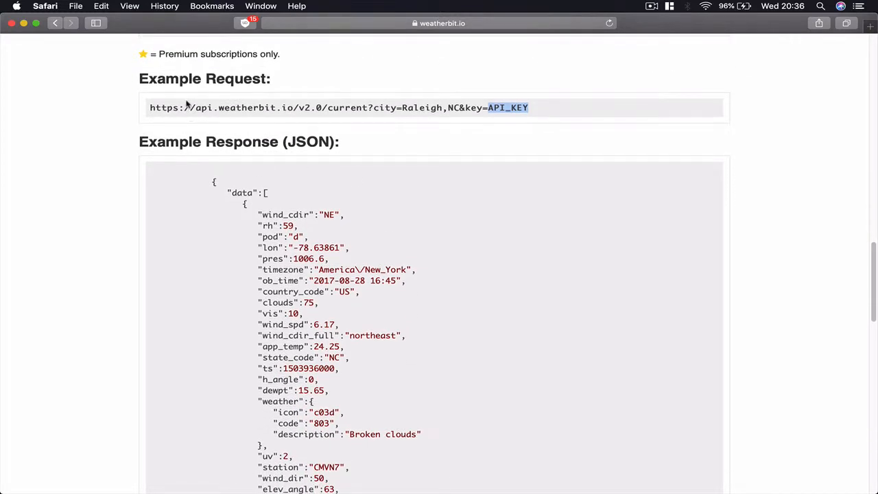
pyautogui.doubleClick(244, 108)
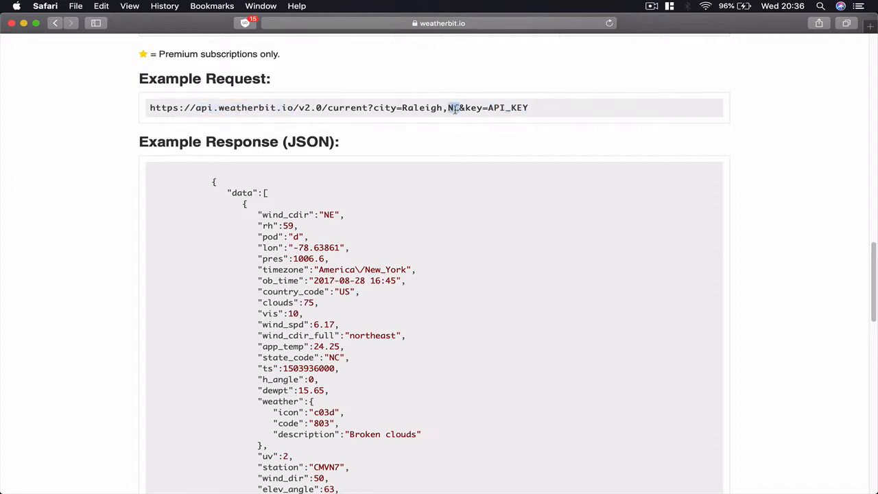
pyautogui.moveTo(453, 108); pyautogui.dragTo(529, 107)
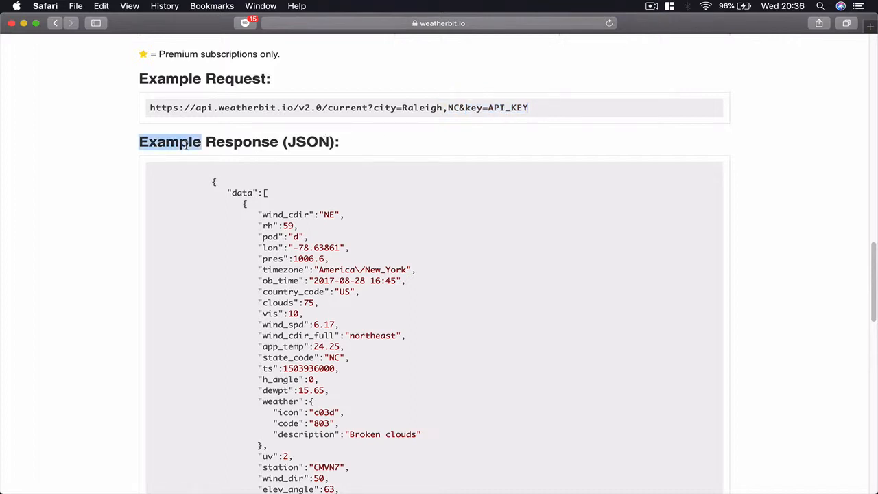
pyautogui.scroll(-3)
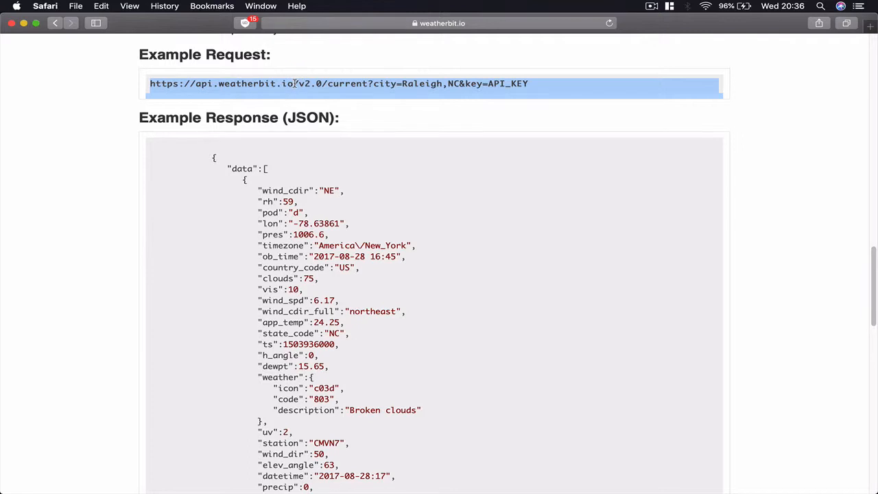
pyautogui.scroll(-3)
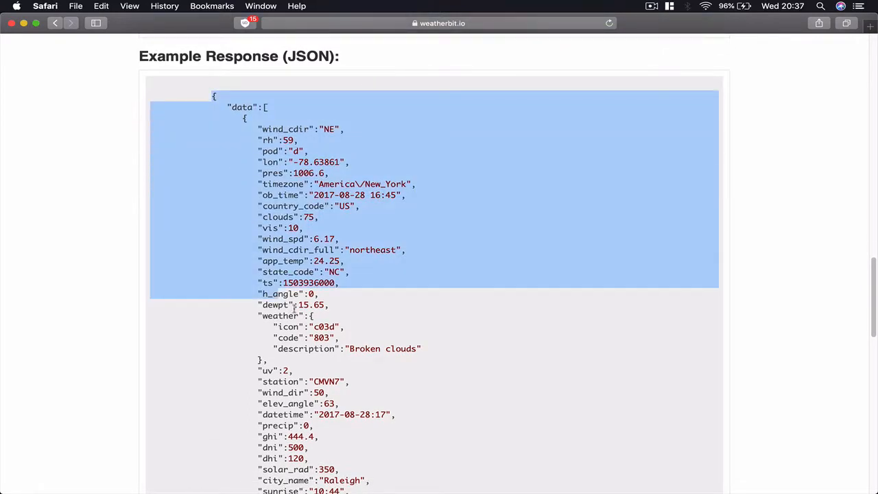
pyautogui.scroll(-3)
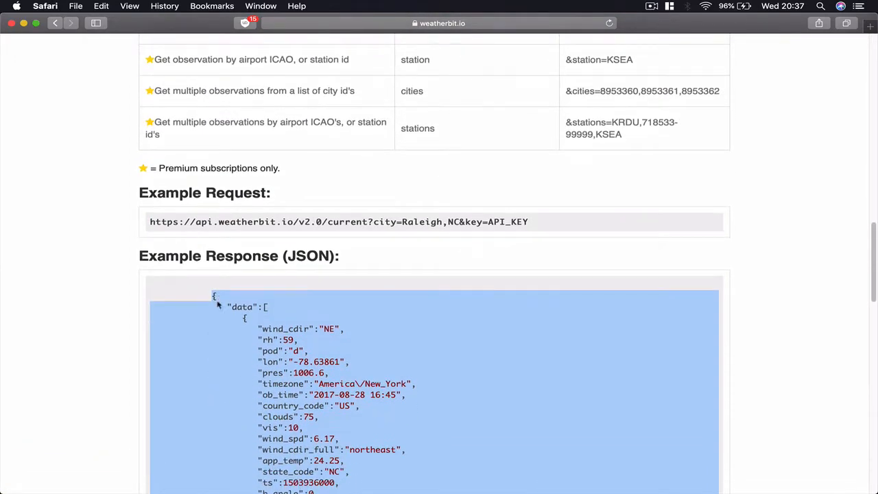
pyautogui.scroll(-3)
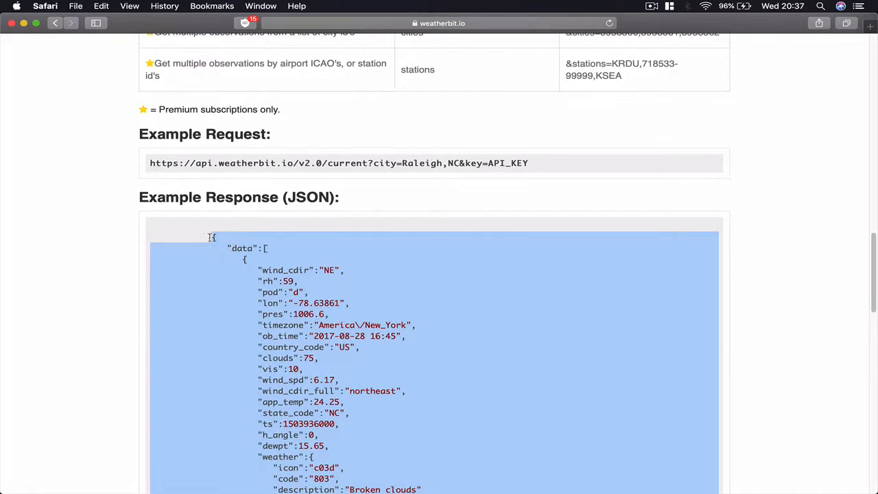
pyautogui.scroll(-3)
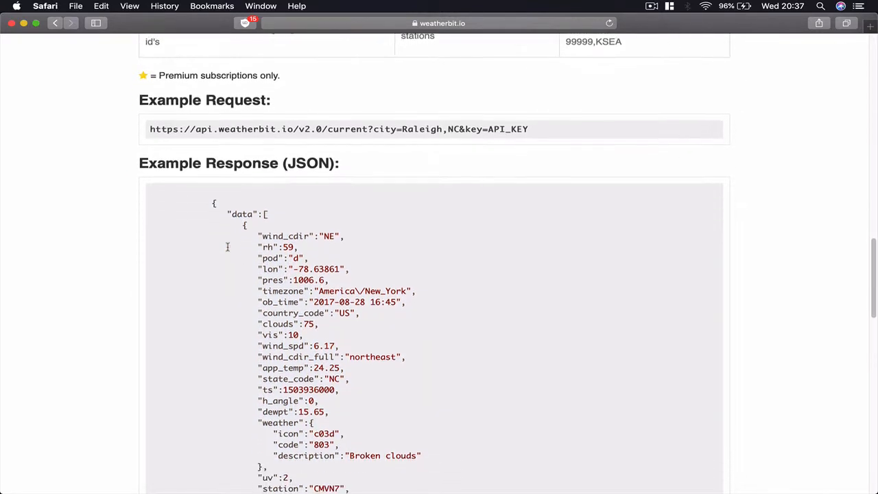
pyautogui.doubleClick(241, 213)
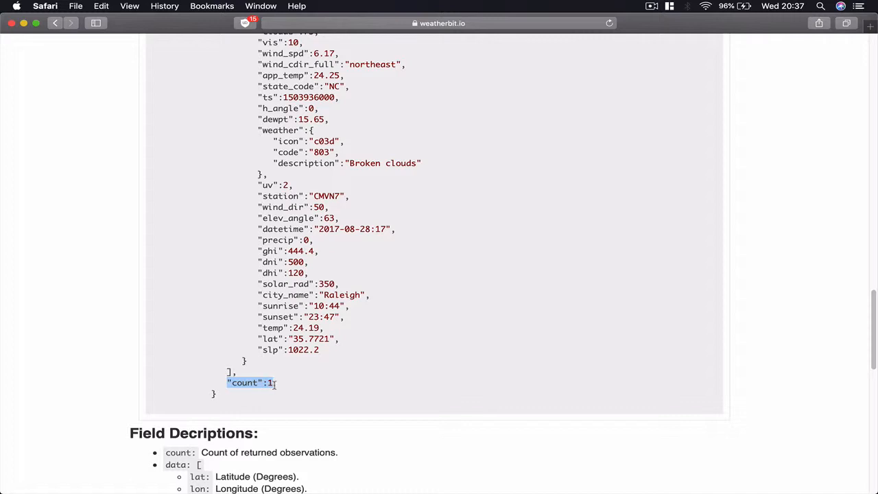
pyautogui.scroll(3)
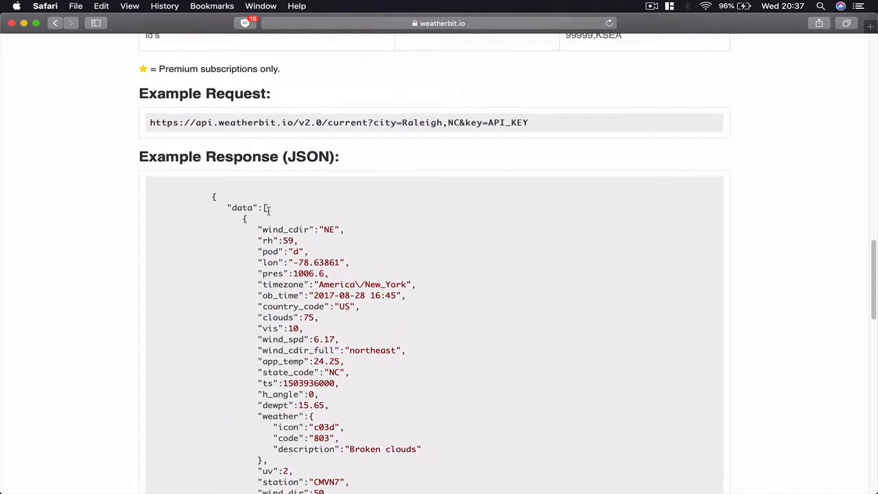
pyautogui.moveTo(265, 207); pyautogui.dragTo(245, 219)
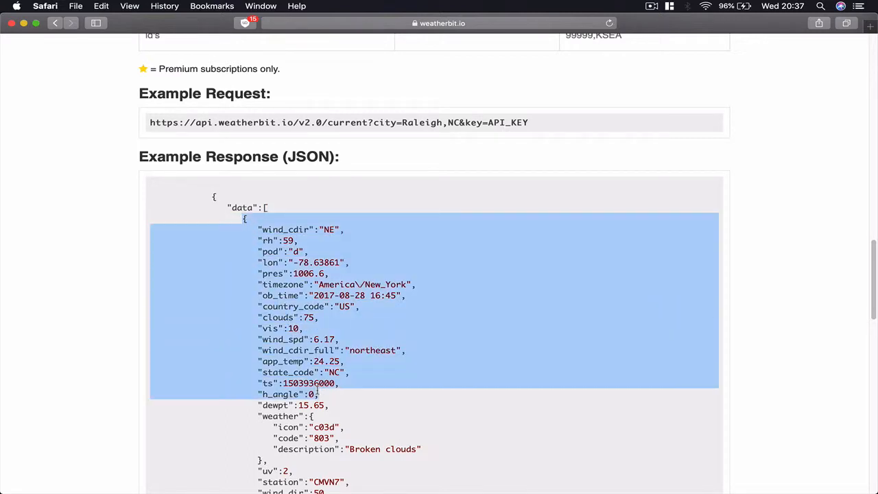
pyautogui.scroll(-3)
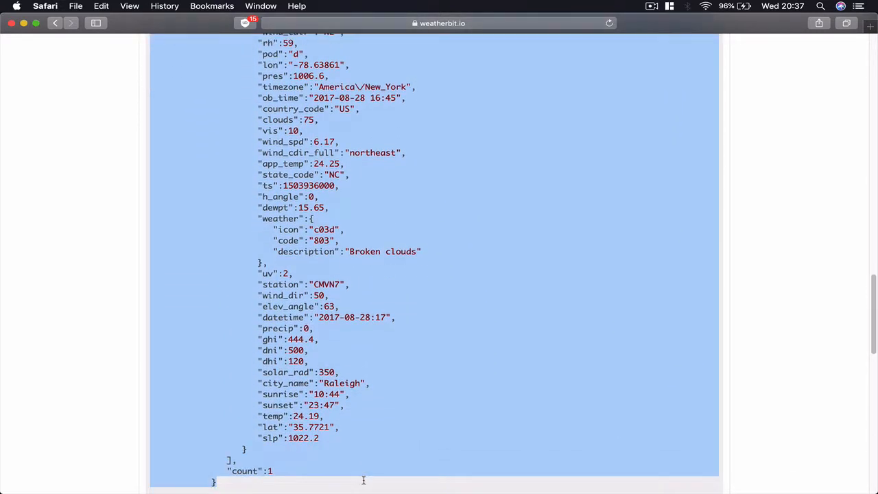
pyautogui.scroll(-3)
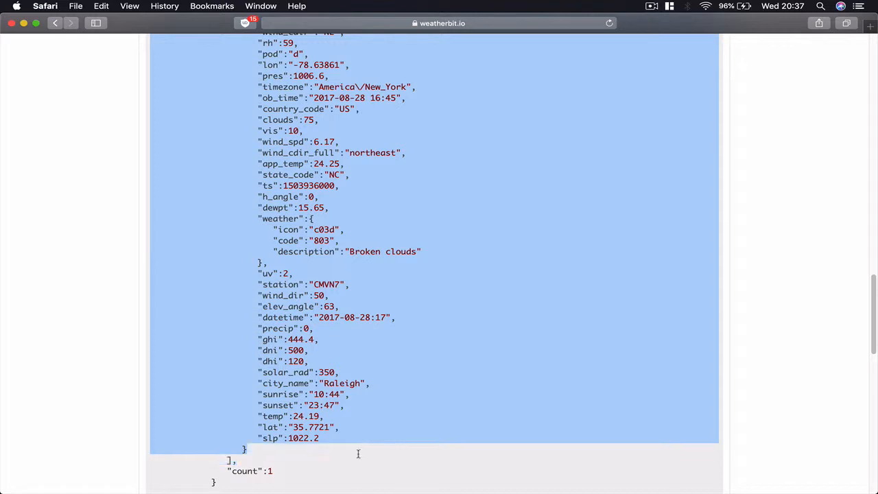
pyautogui.scroll(3)
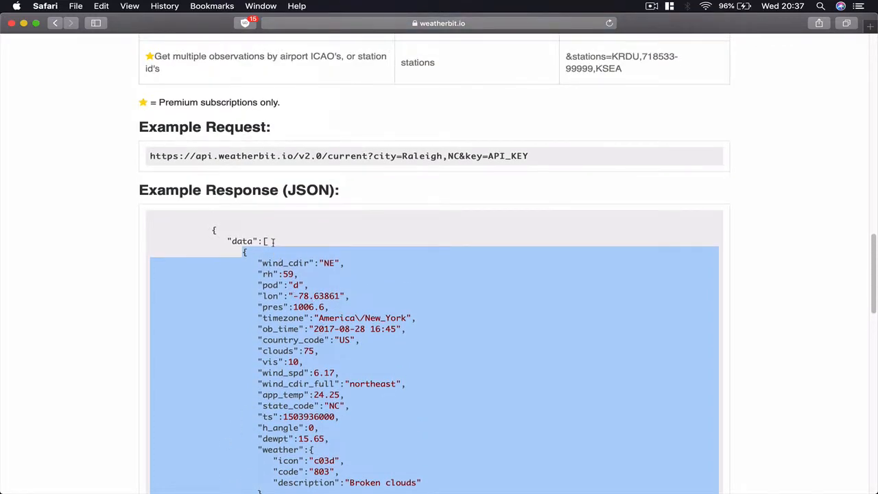
pyautogui.scroll(-3)
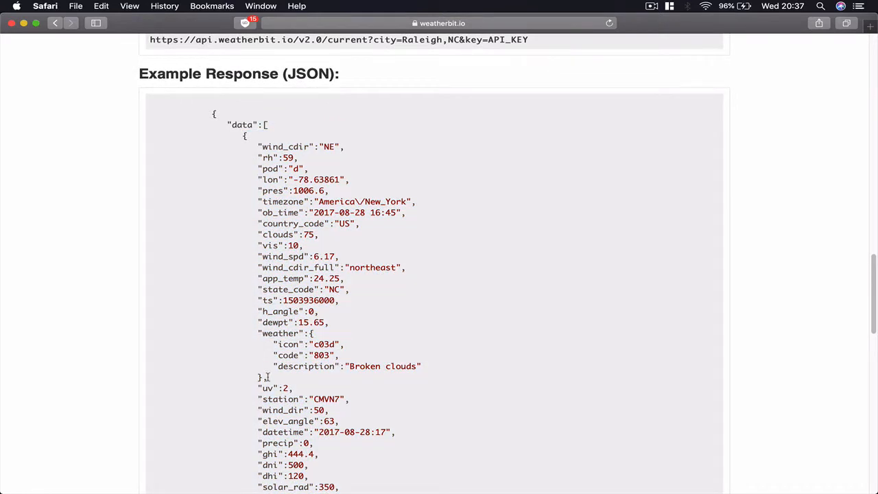
pyautogui.moveTo(242, 136); pyautogui.dragTo(264, 377)
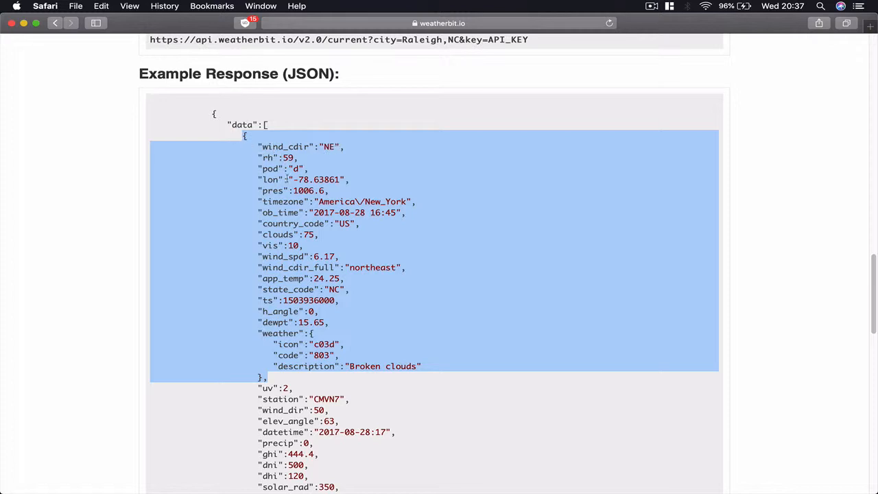
pyautogui.scroll(-3)
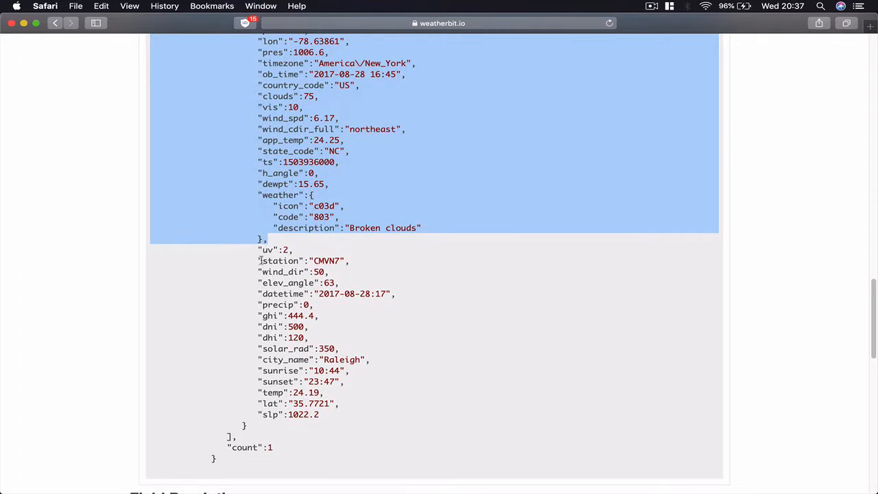
pyautogui.click(259, 258)
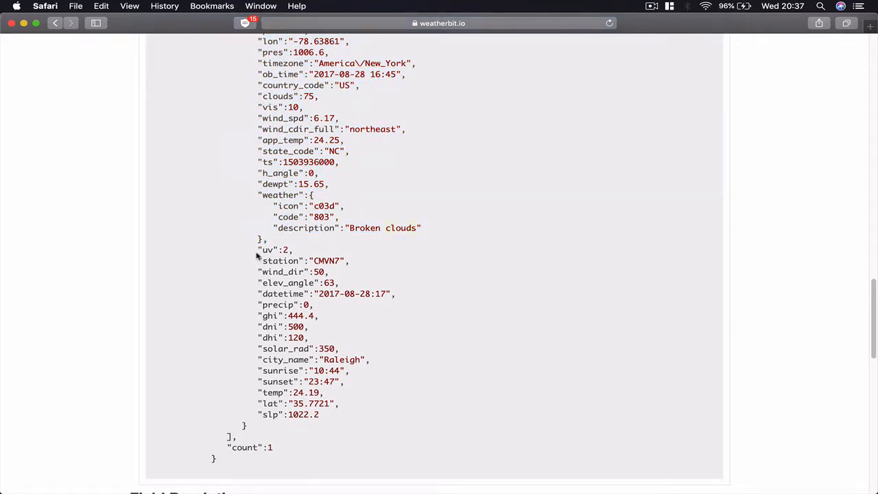
pyautogui.moveTo(259, 250); pyautogui.dragTo(341, 381)
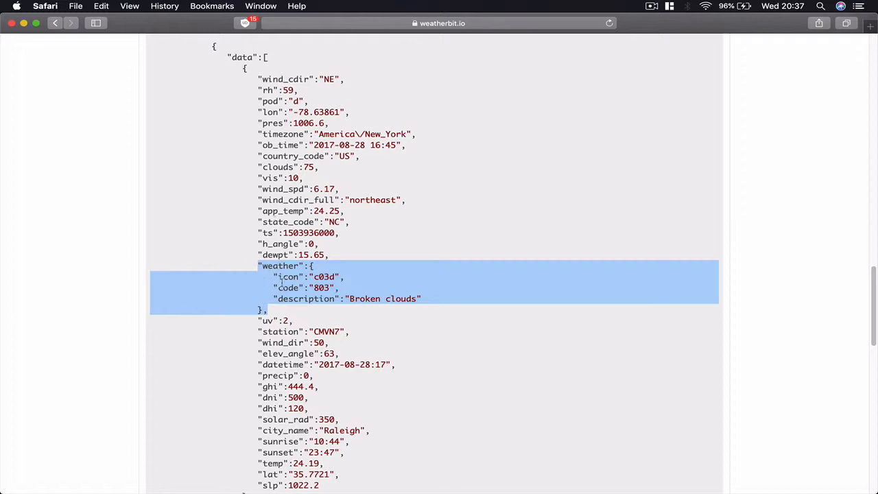
pyautogui.moveTo(280, 283)
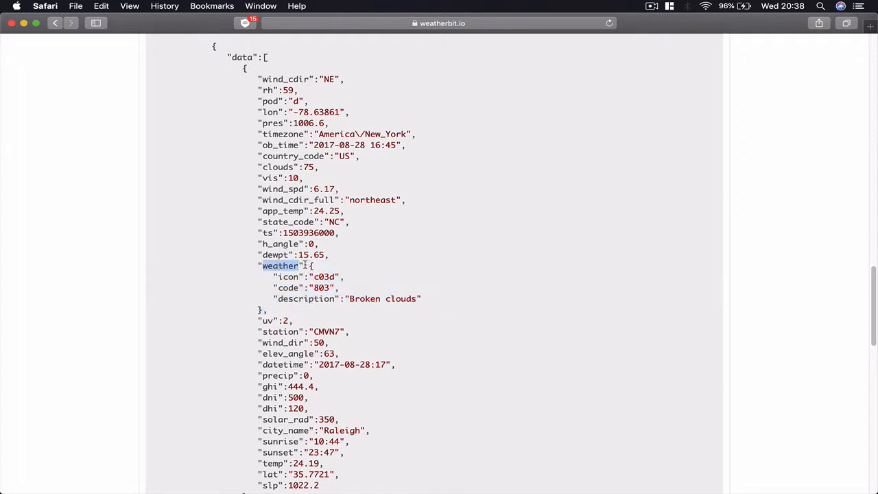
pyautogui.moveTo(280, 266); pyautogui.dragTo(326, 309)
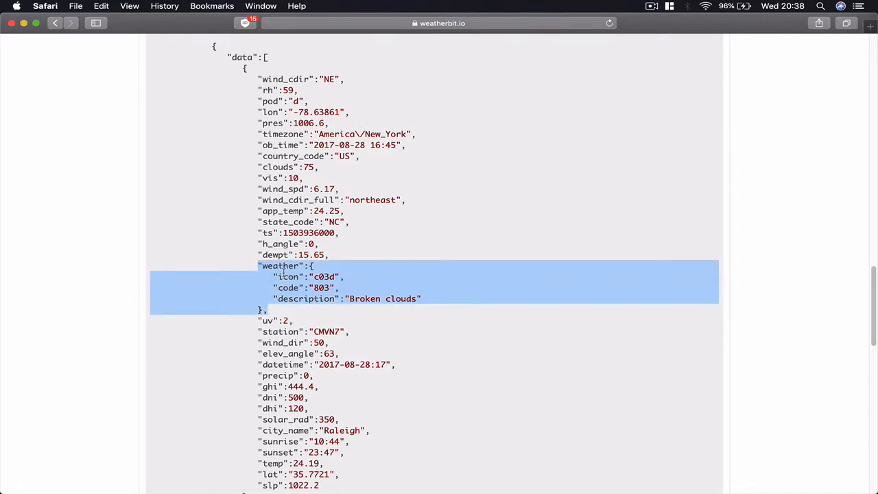
pyautogui.scroll(-3)
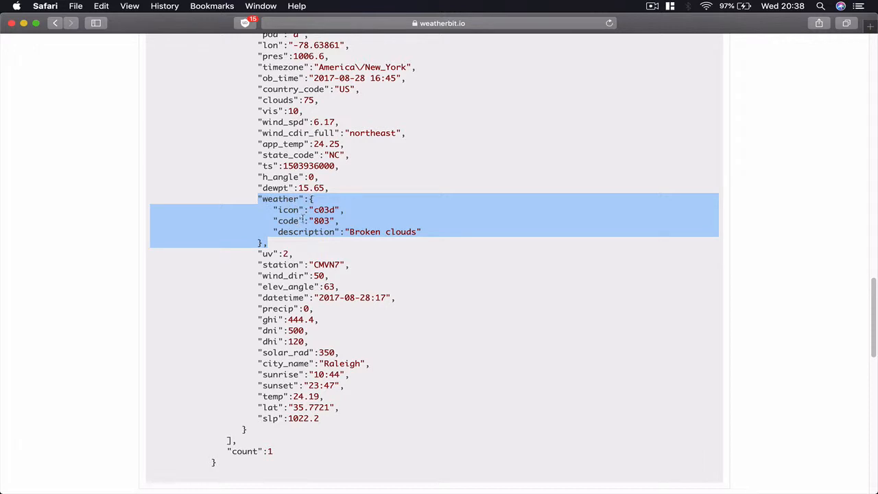
pyautogui.click(302, 221)
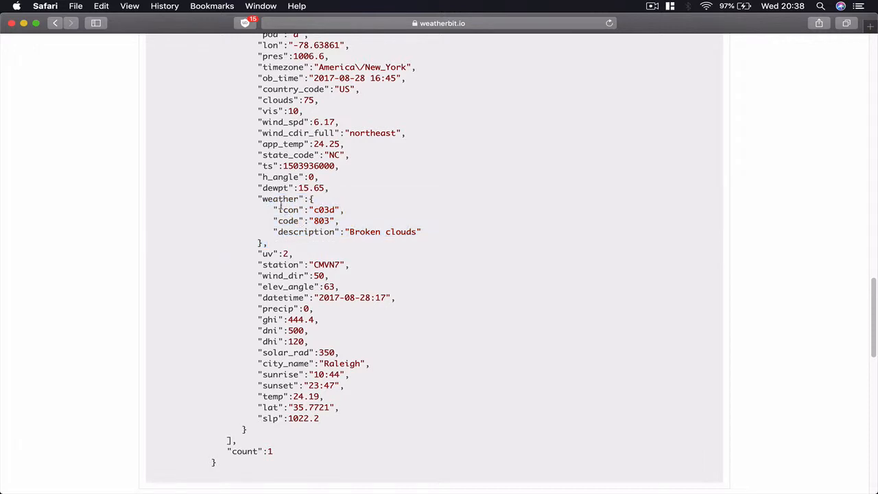
pyautogui.doubleClick(288, 210)
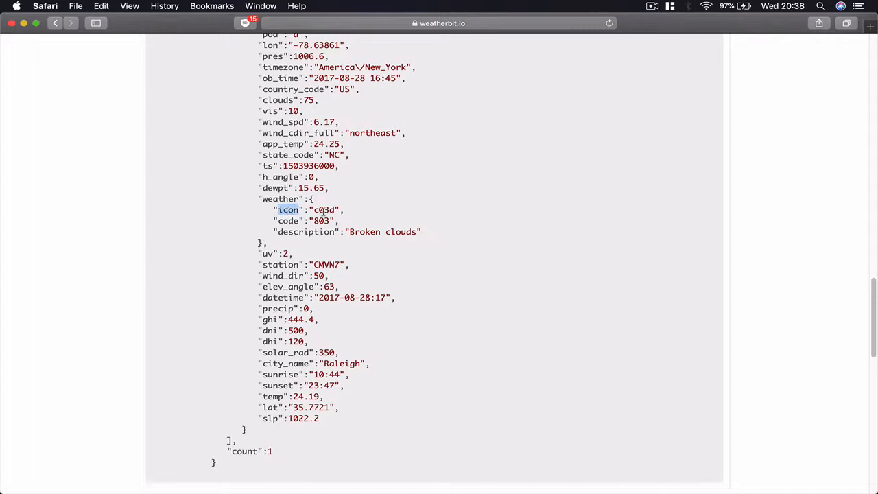
pyautogui.doubleClick(325, 210)
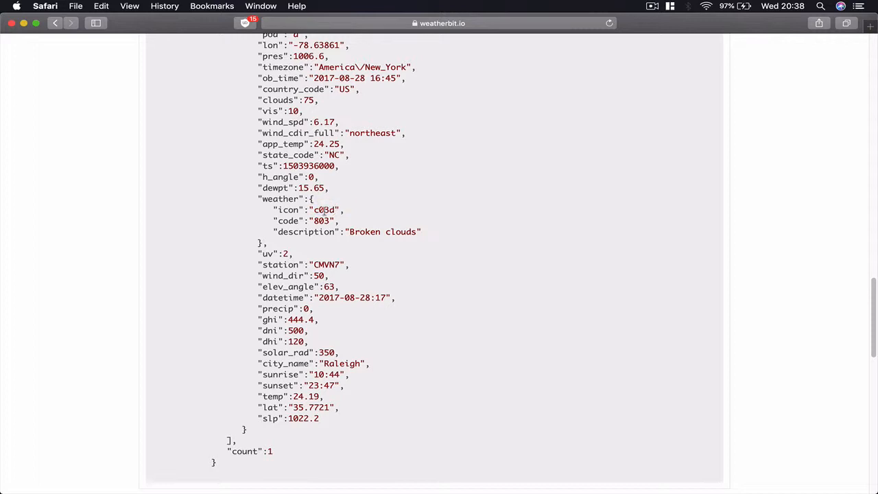
pyautogui.doubleClick(280, 199)
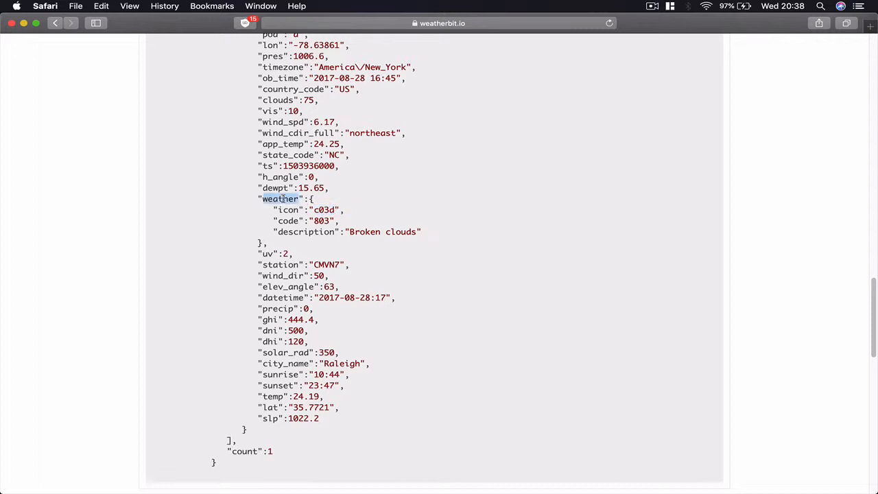
pyautogui.doubleClick(324, 209)
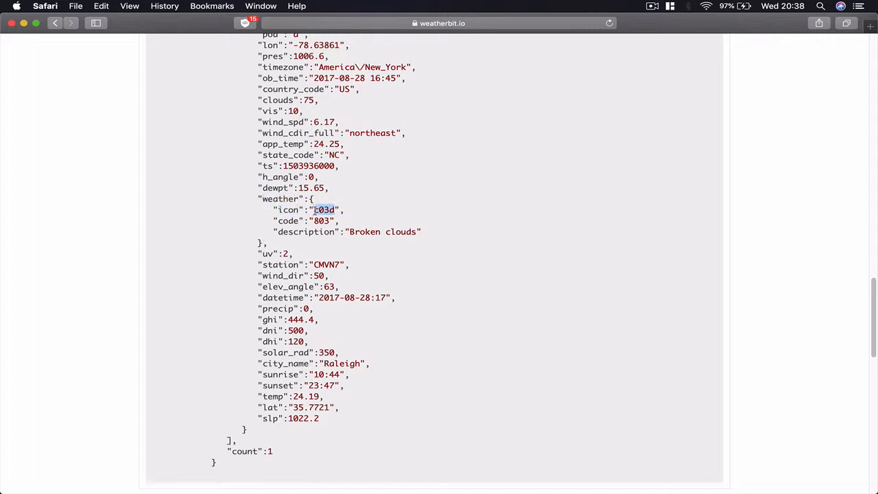
pyautogui.scroll(3)
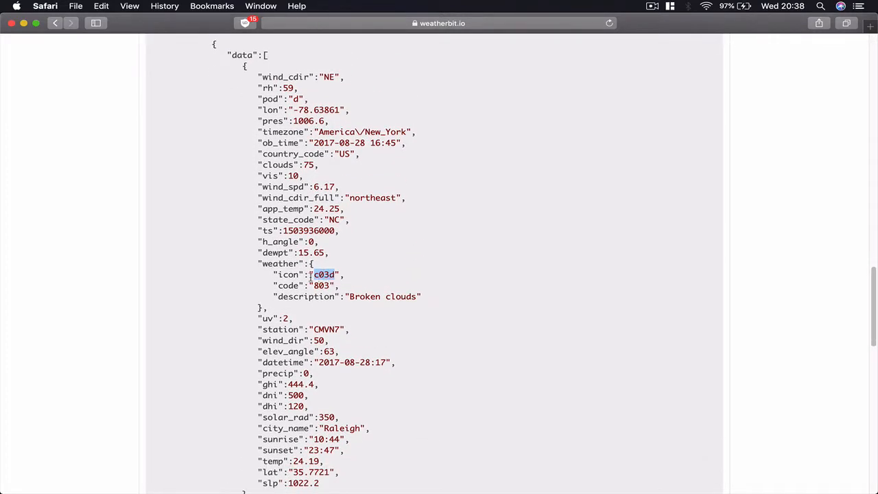
pyautogui.doubleClick(306, 297)
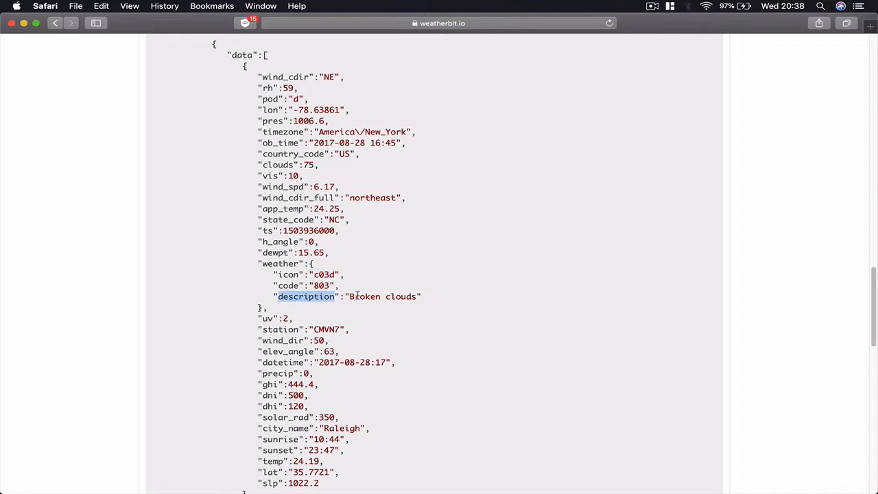
pyautogui.doubleClick(384, 297)
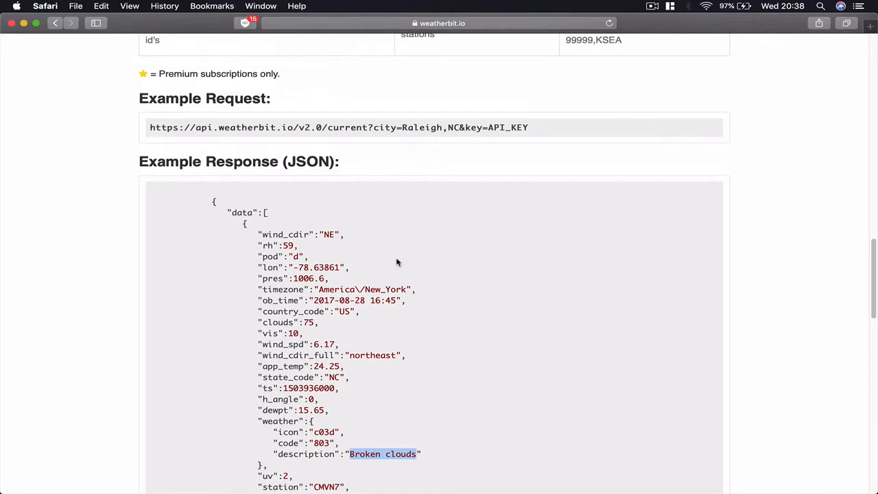
pyautogui.doubleClick(285, 233)
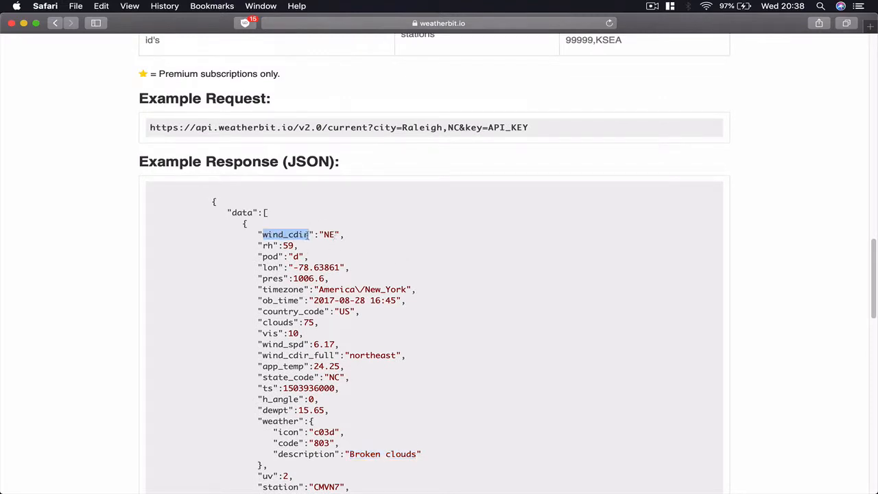
pyautogui.scroll(-3)
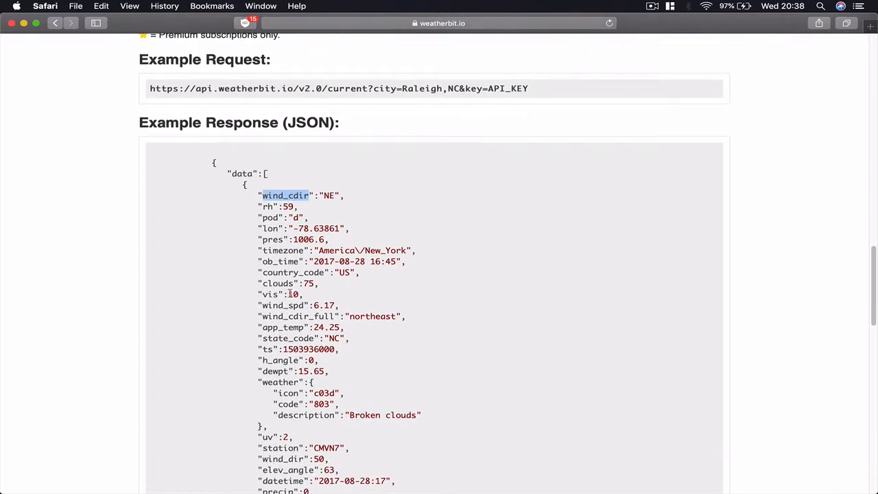
pyautogui.scroll(-3)
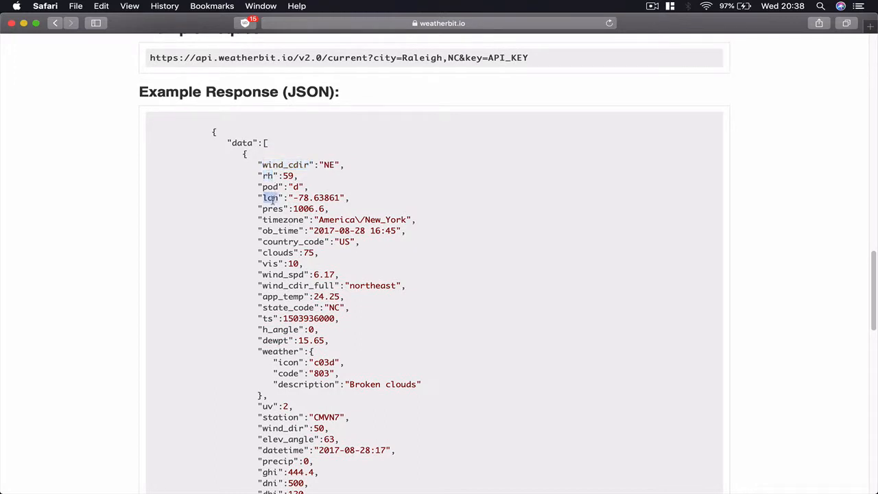
# Scroll past the JSON example into the Field Descriptions list.
pyautogui.scroll(-3)
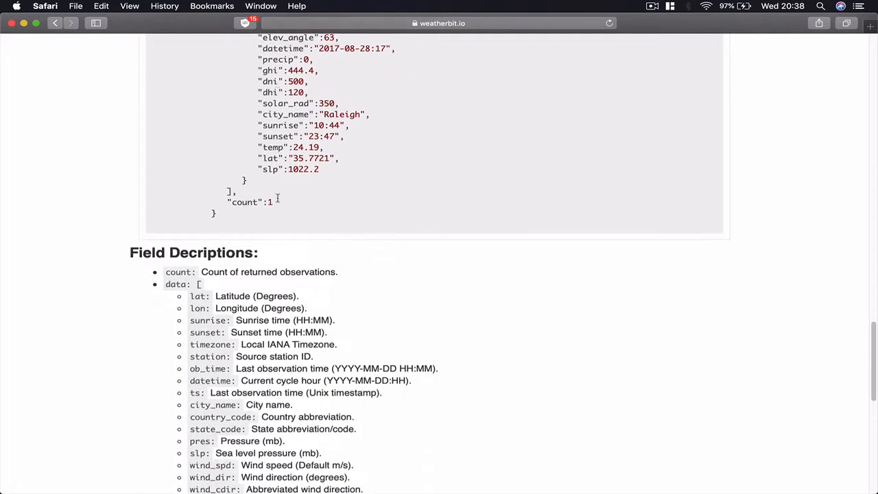
pyautogui.scroll(-3)
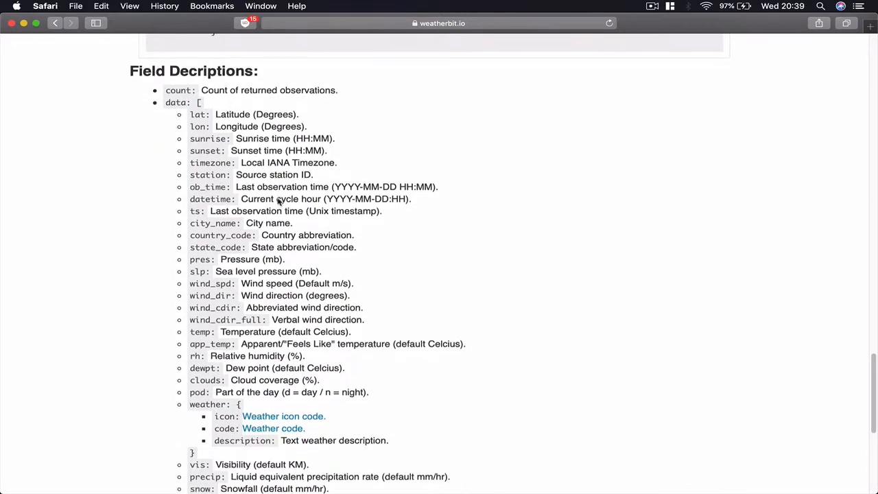
pyautogui.scroll(-3)
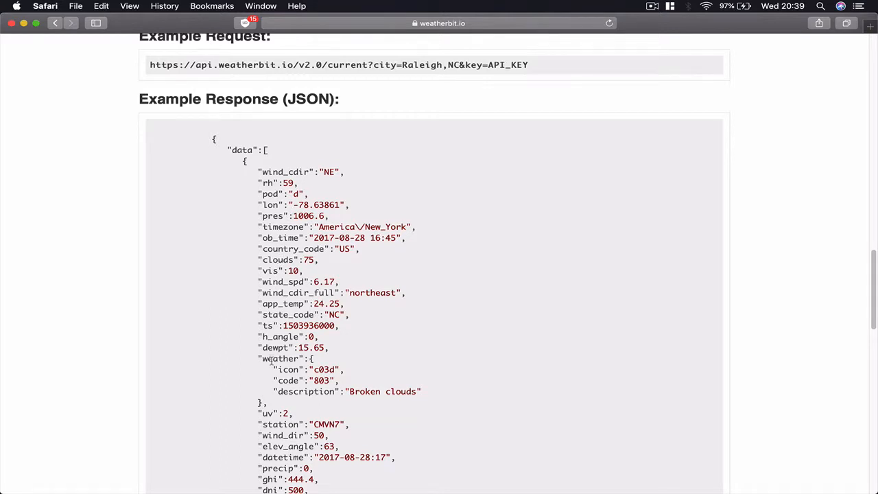
pyautogui.scroll(-3)
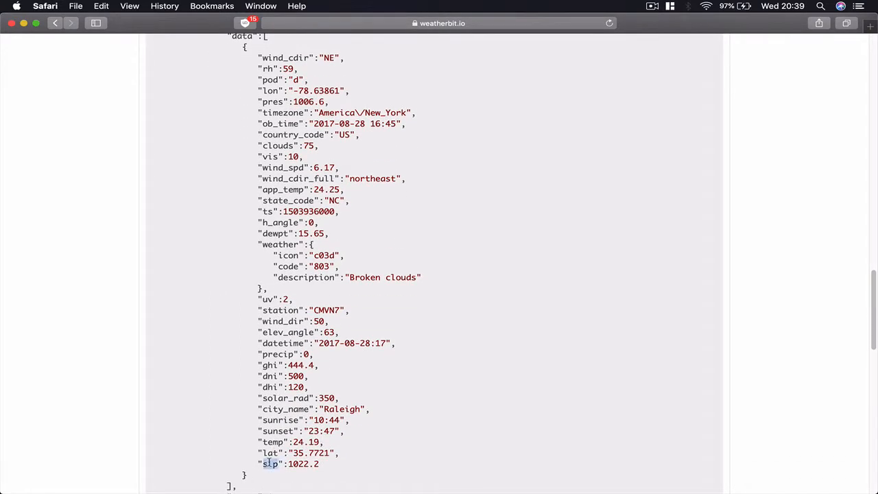
pyautogui.scroll(-3)
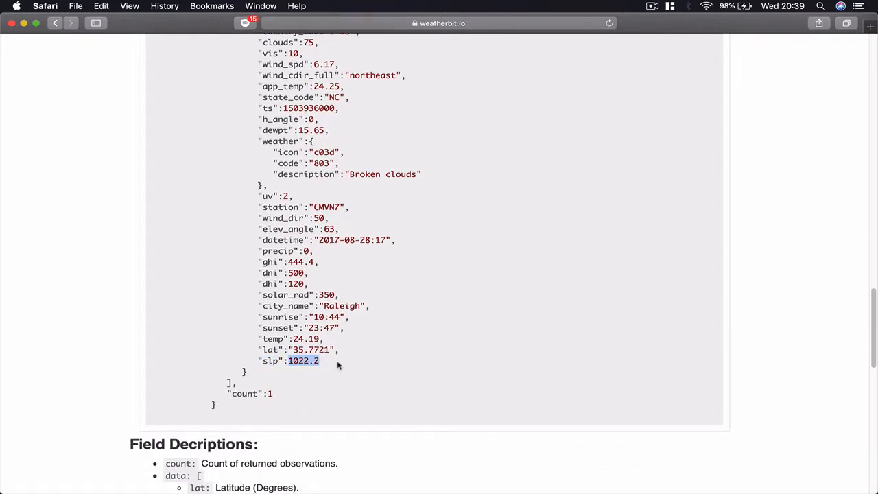
pyautogui.scroll(-3)
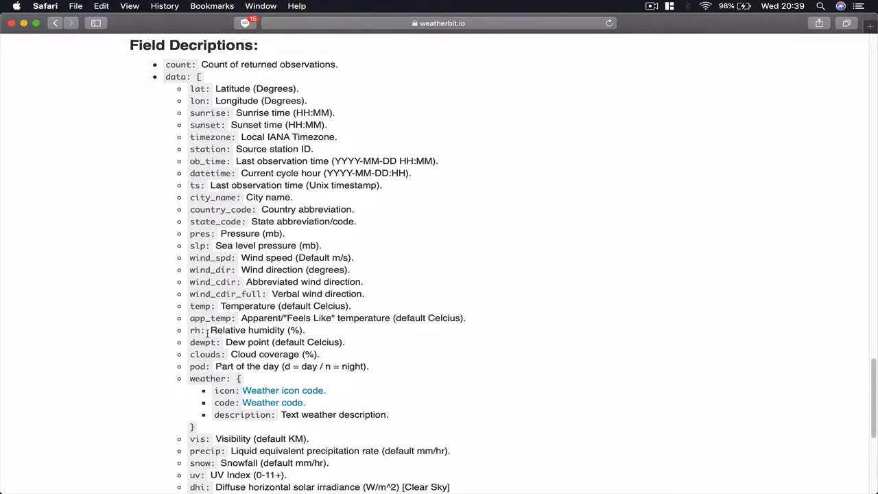
pyautogui.moveTo(312, 246)
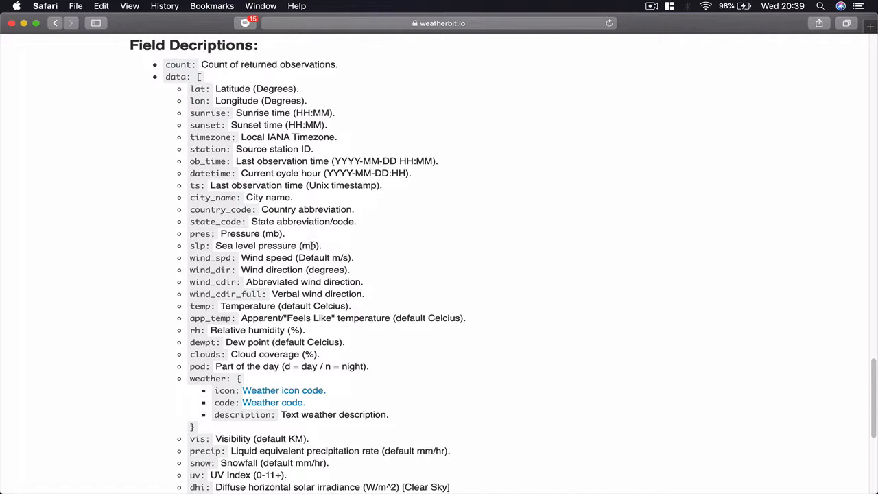
# Highlight the mb unit of sea level pressure and read to the list's end.
pyautogui.doubleClick(307, 244)
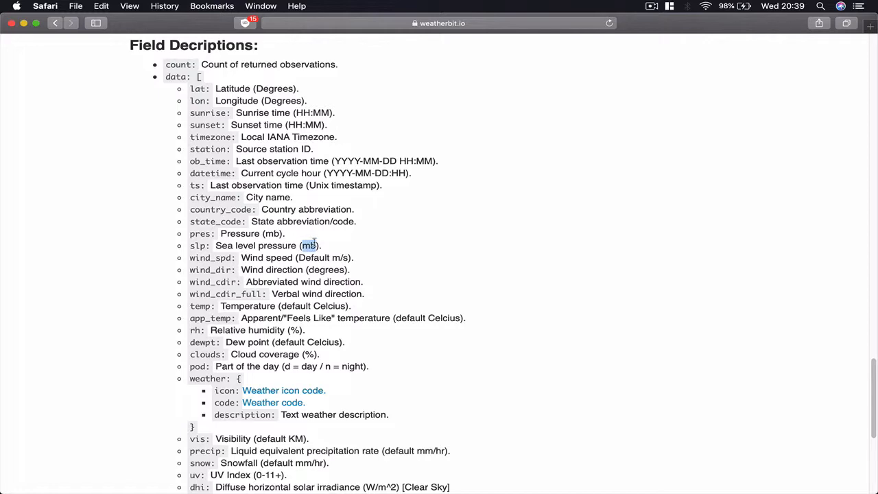
pyautogui.scroll(-3)
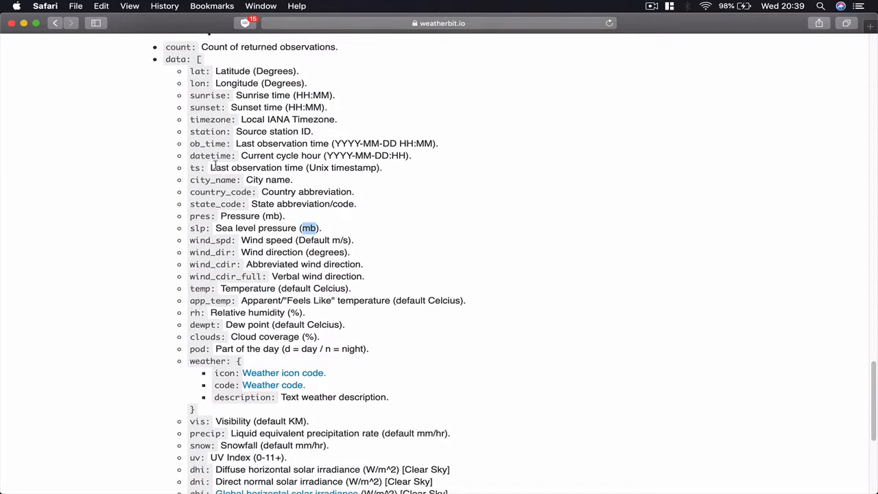
pyautogui.scroll(-3)
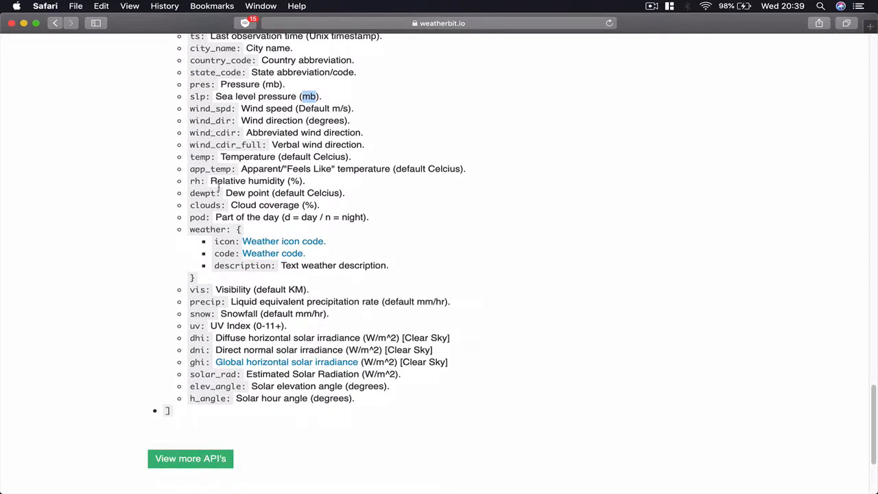
pyautogui.scroll(-3)
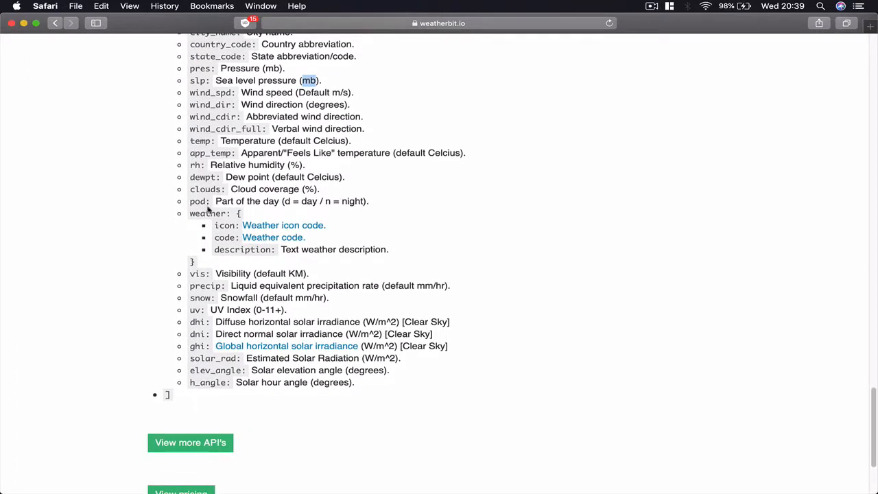
pyautogui.scroll(3)
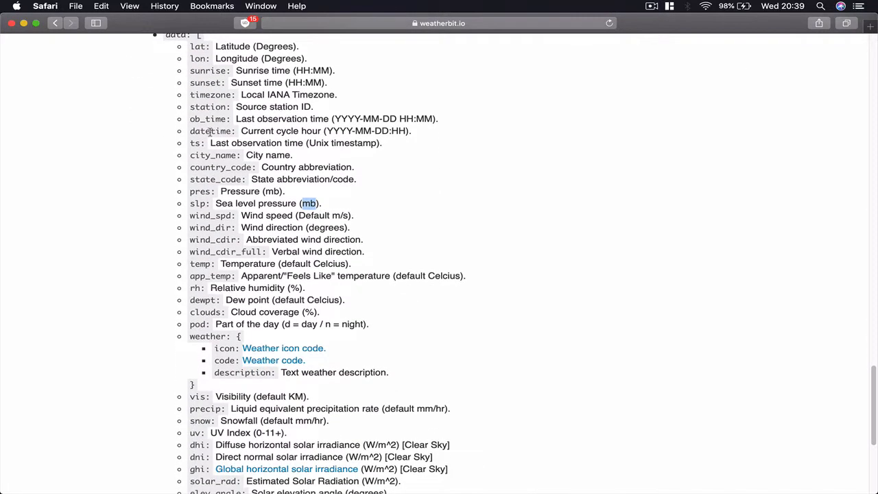
pyautogui.scroll(3)
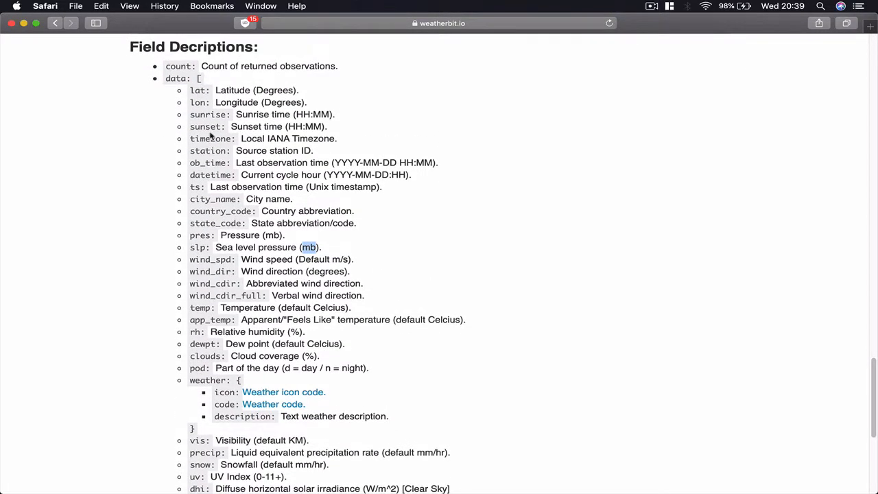
# Select the whole Example Request URL line for Raleigh, NC with the API key placeholder.
pyautogui.scroll(-3)
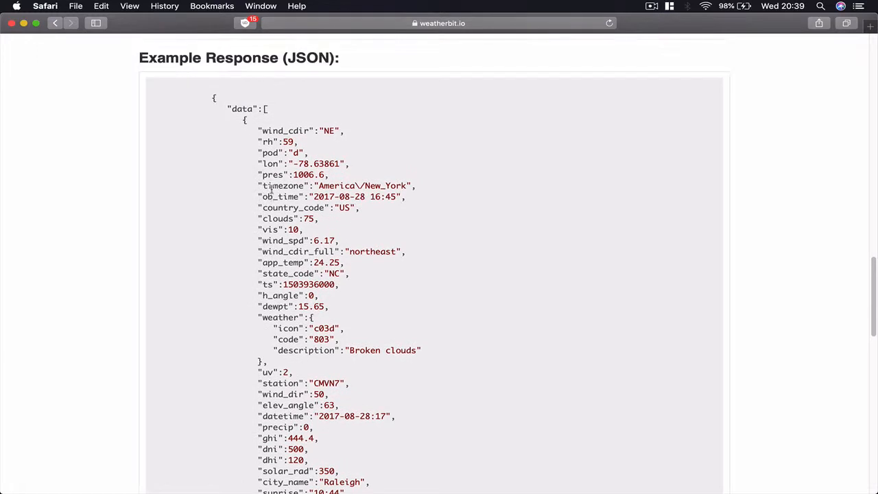
pyautogui.scroll(-3)
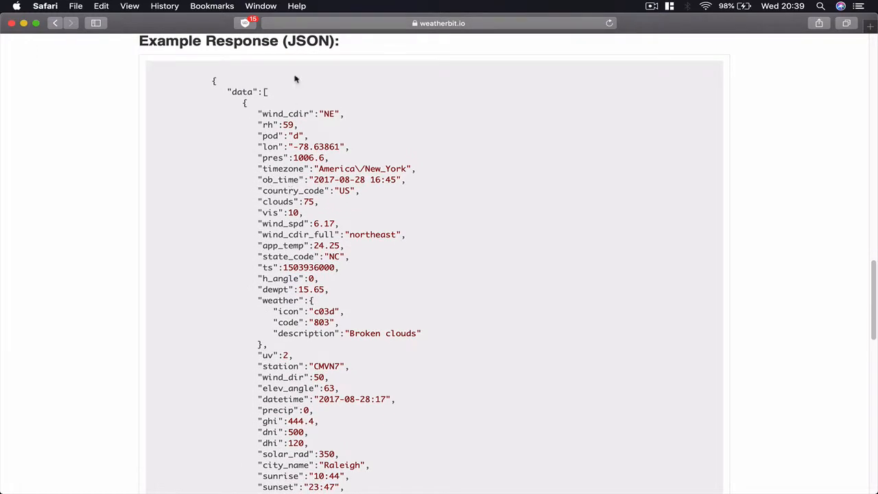
pyautogui.moveTo(296, 125)
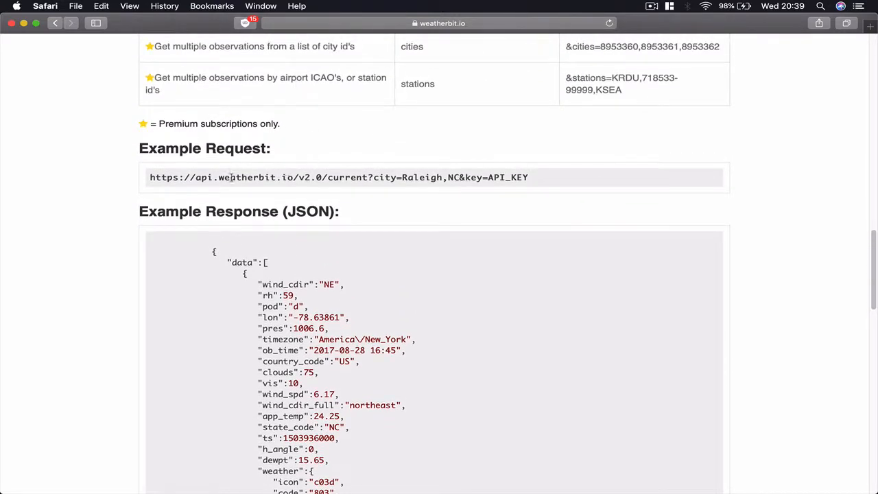
pyautogui.tripleClick(338, 177)
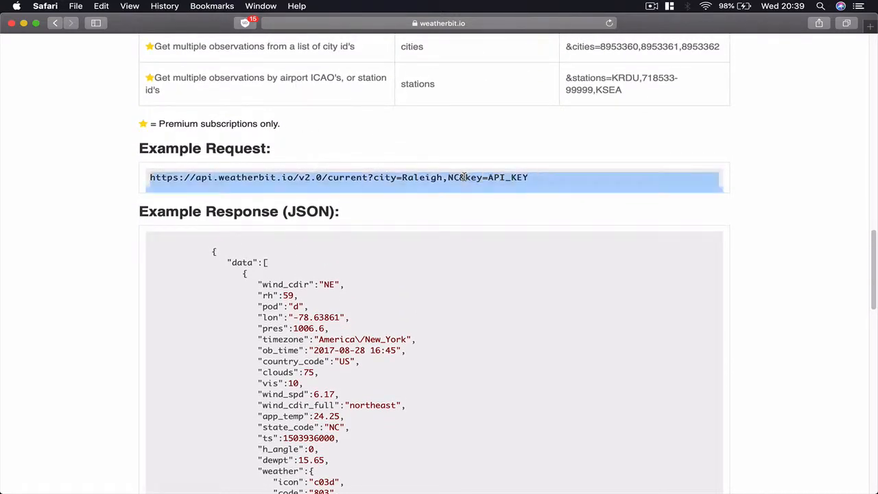
pyautogui.moveTo(429, 105)
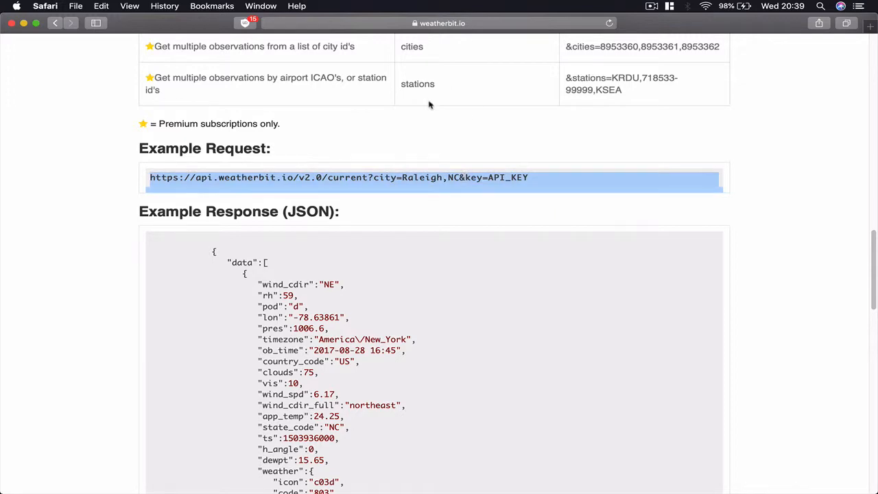